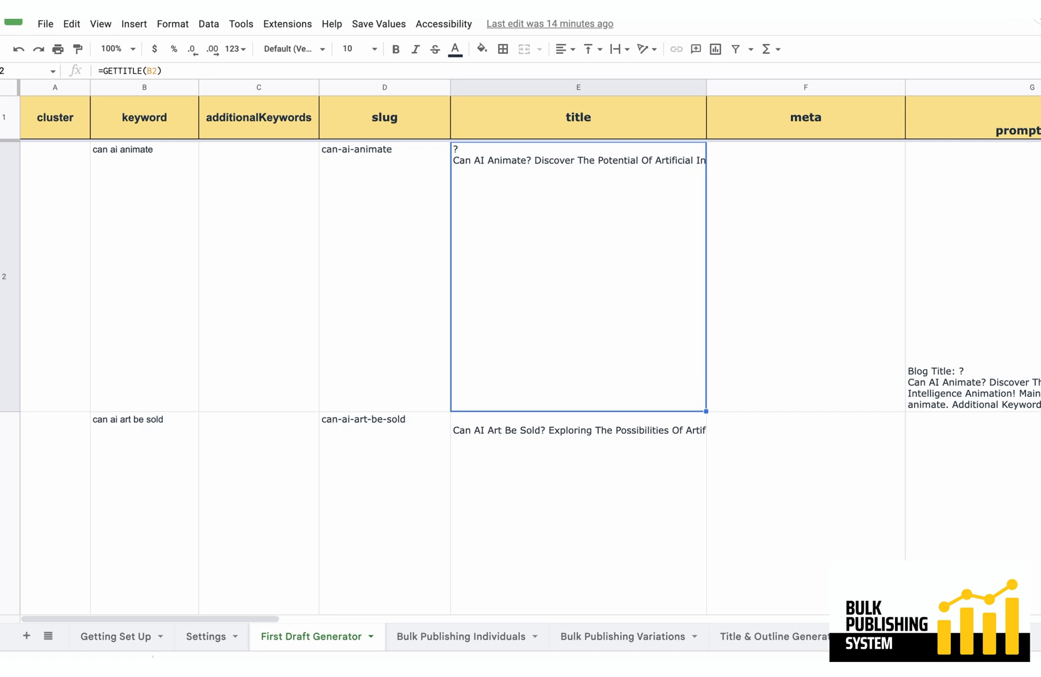
Review the first article's keyword and the second keyword's generated title formula.
scroll(right, 3)
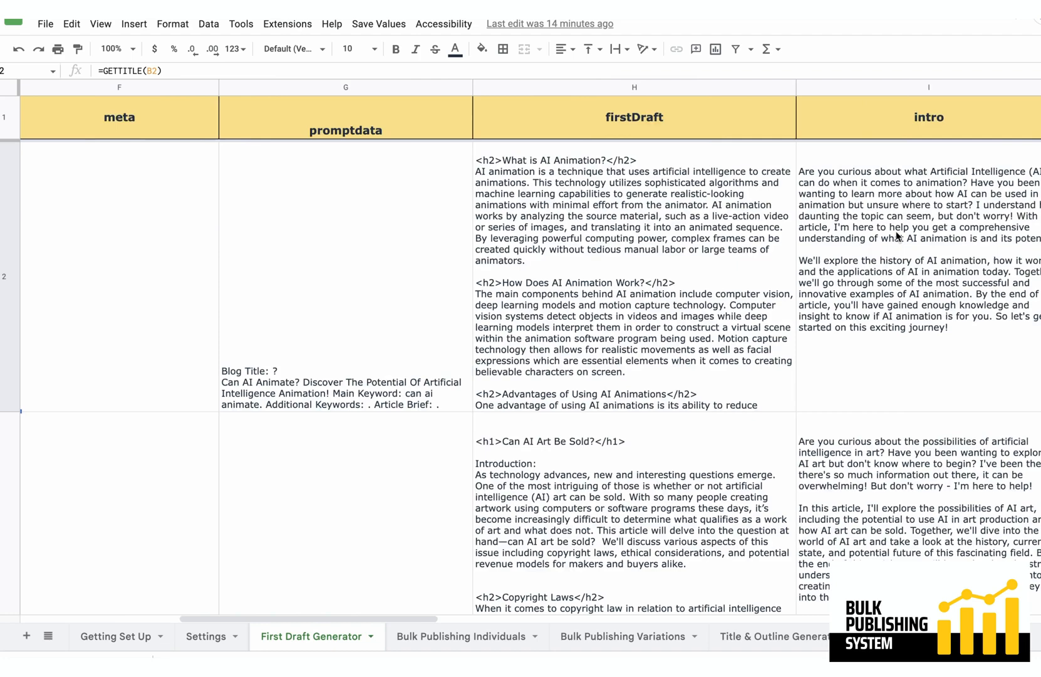
scroll(right, 3)
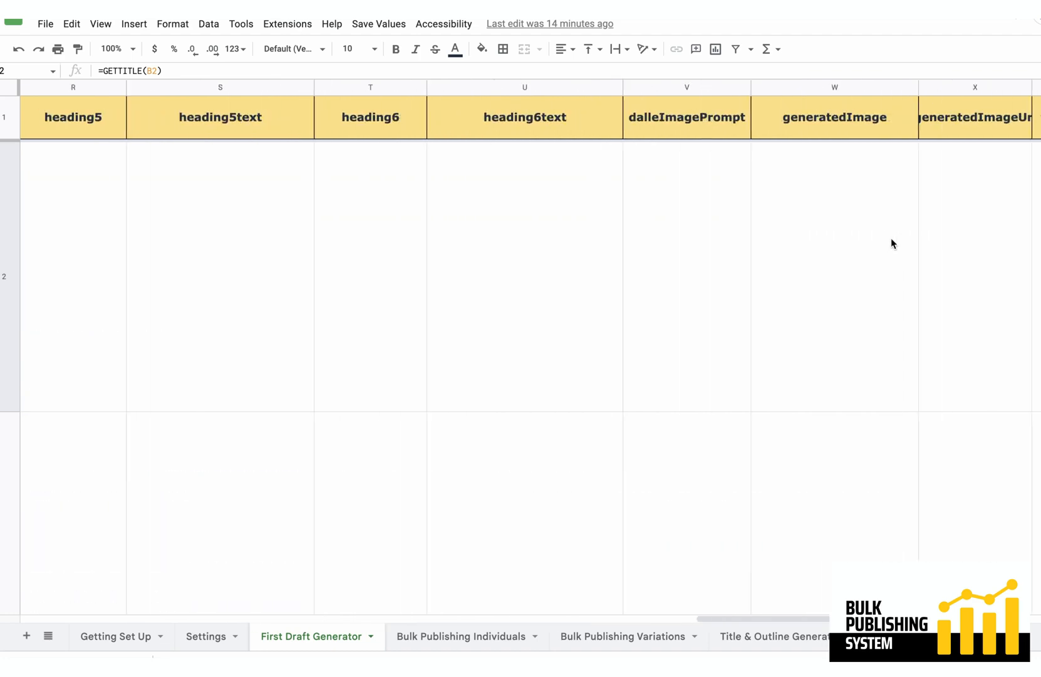
scroll(left, 3)
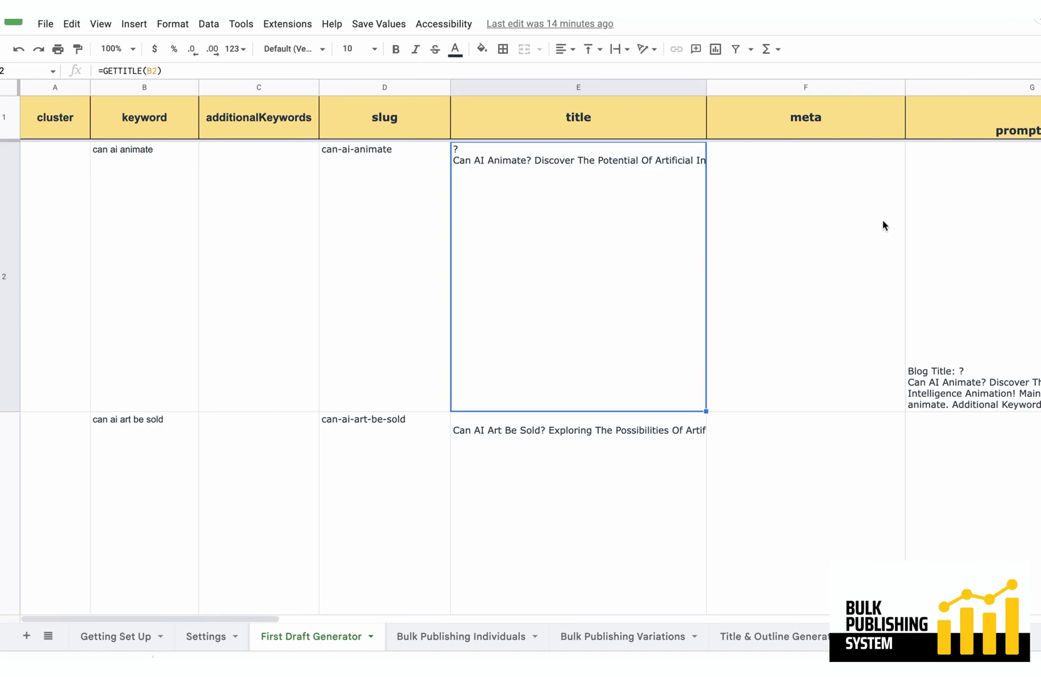
mouse_move(749, 208)
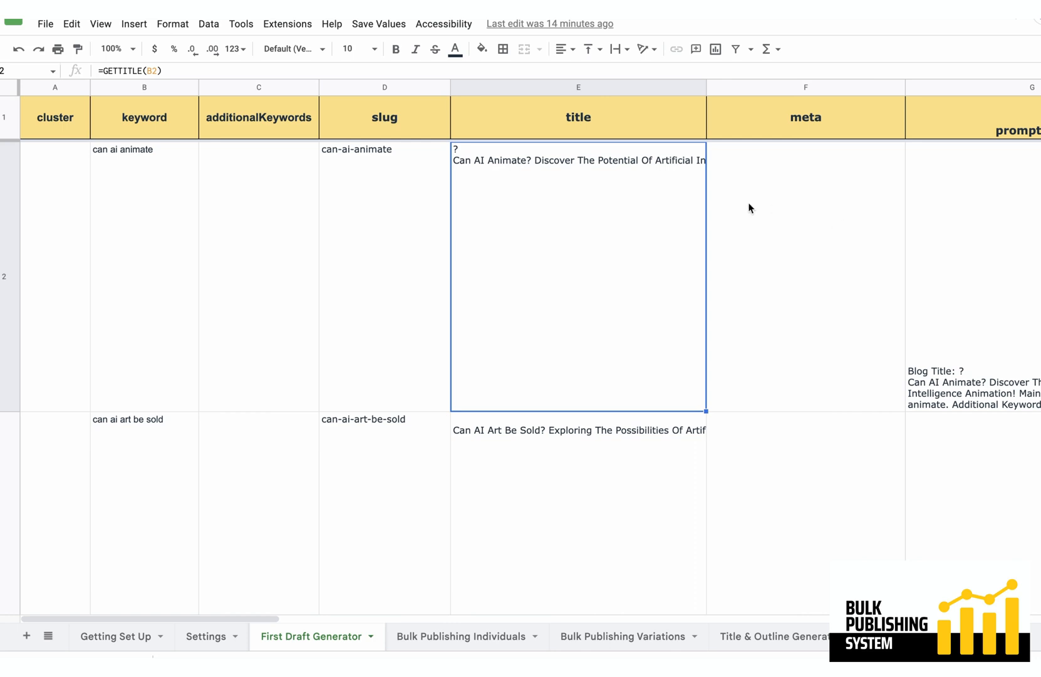
mouse_move(418, 223)
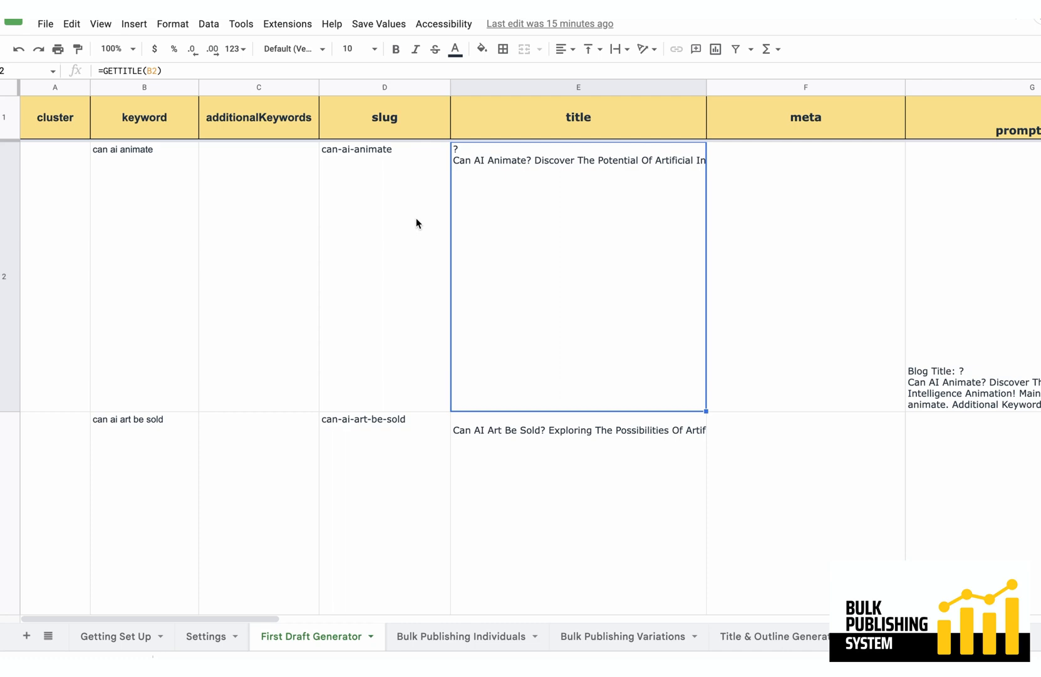
mouse_move(428, 232)
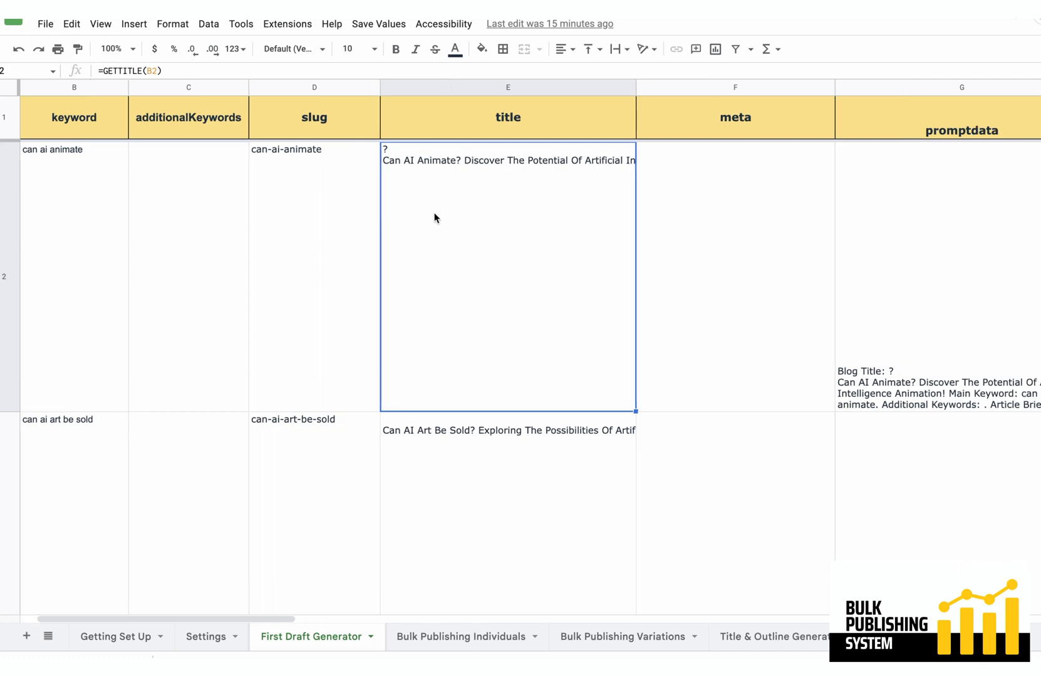
scroll(right, 3)
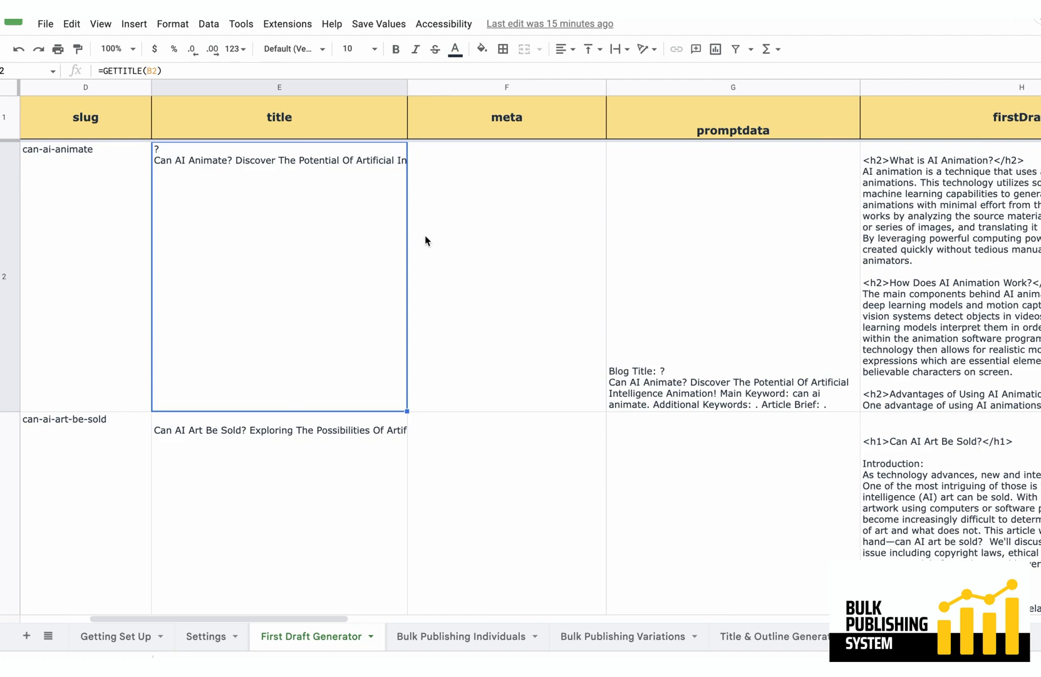
scroll(left, 3)
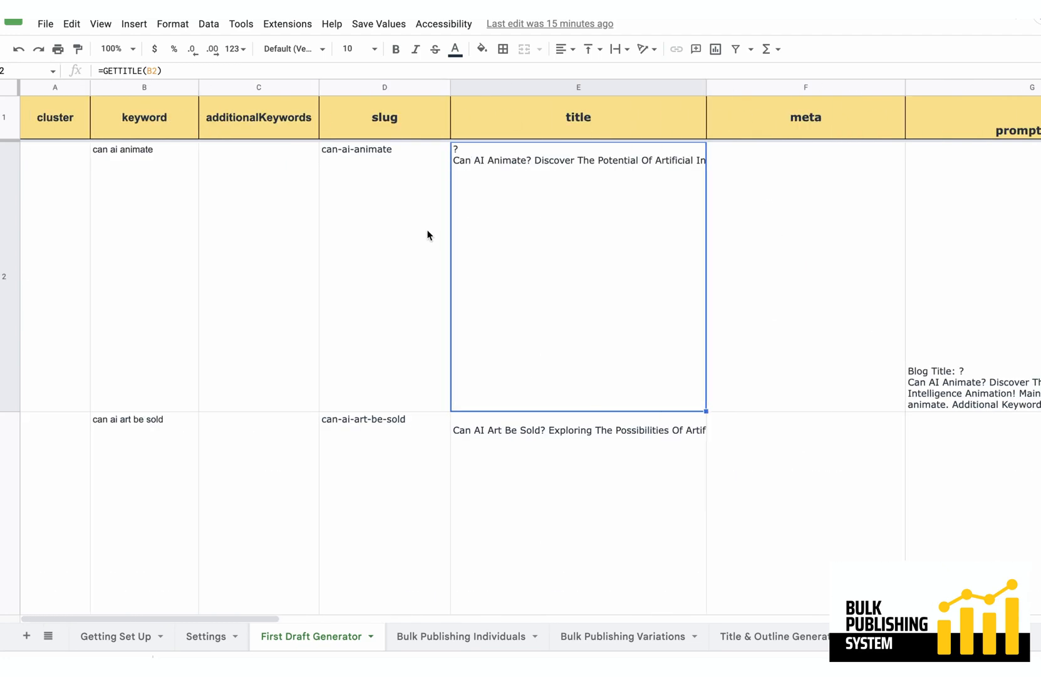
mouse_move(417, 244)
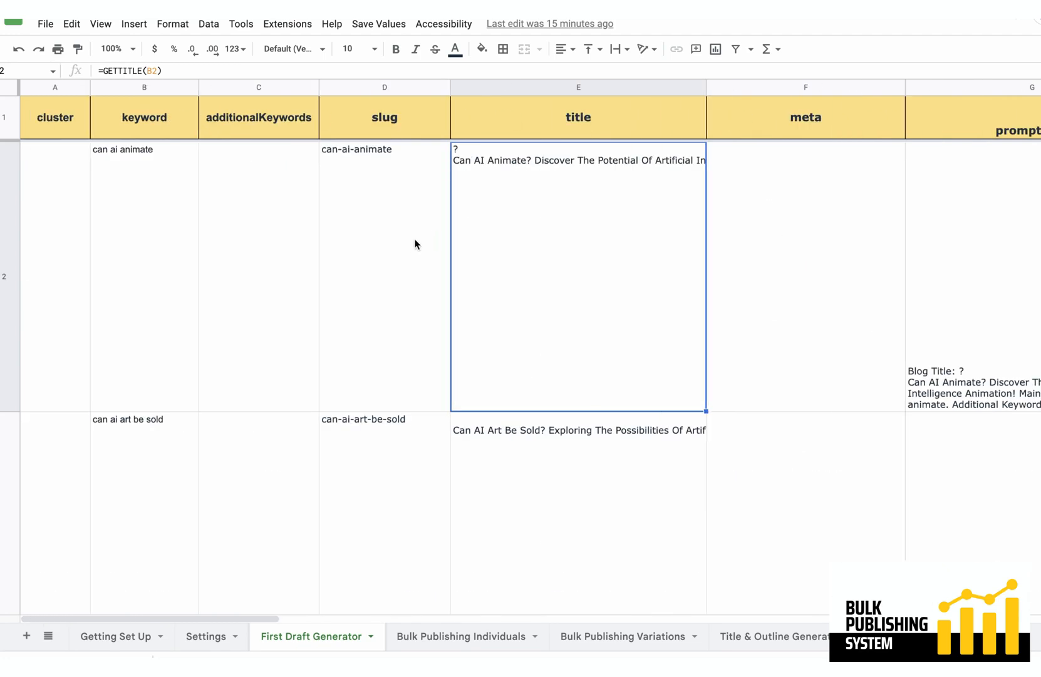
mouse_move(426, 240)
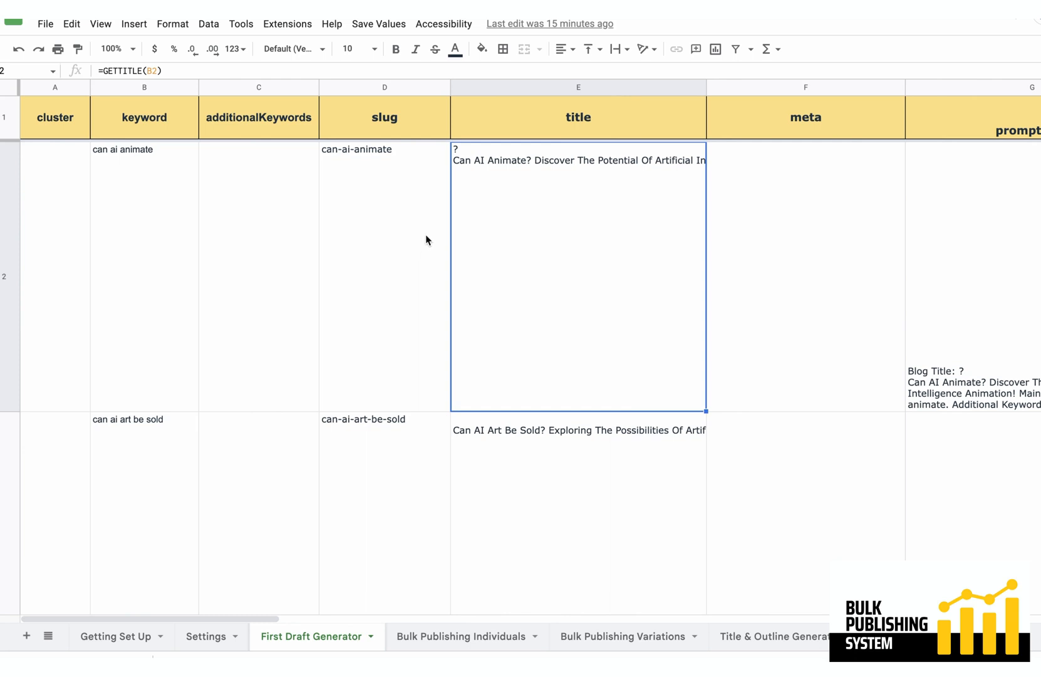
mouse_move(379, 200)
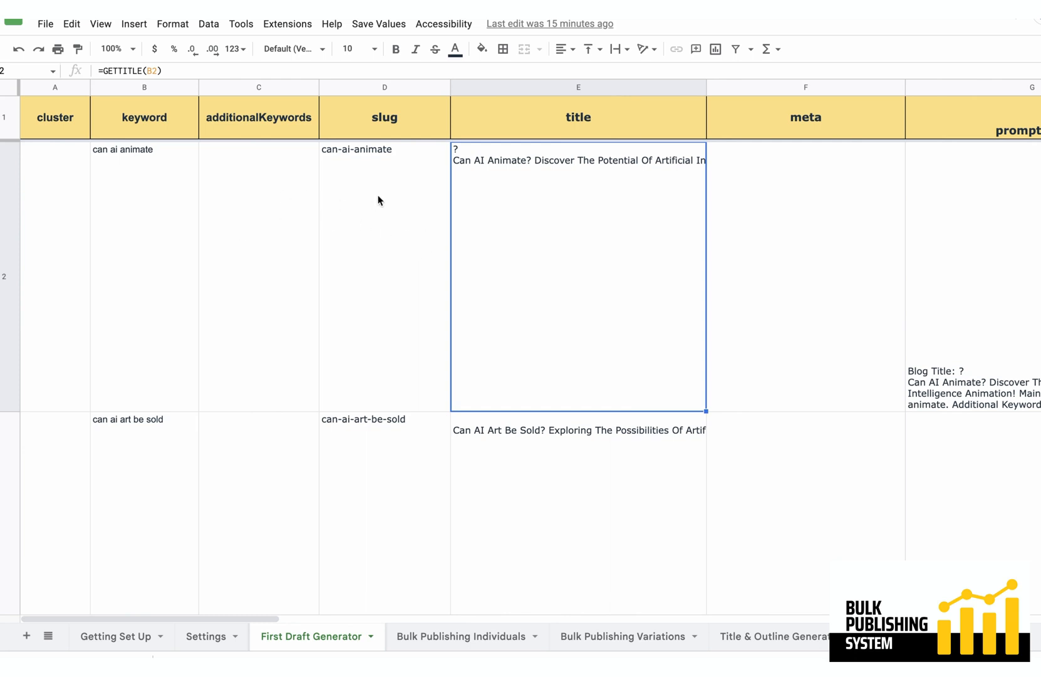
mouse_move(439, 179)
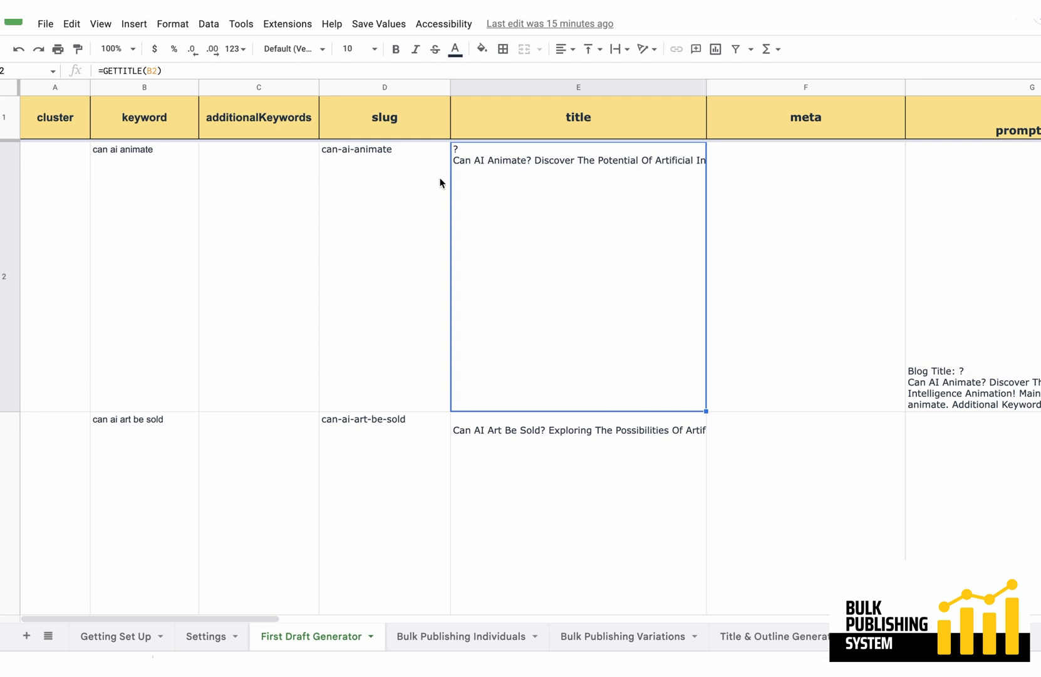
mouse_move(446, 176)
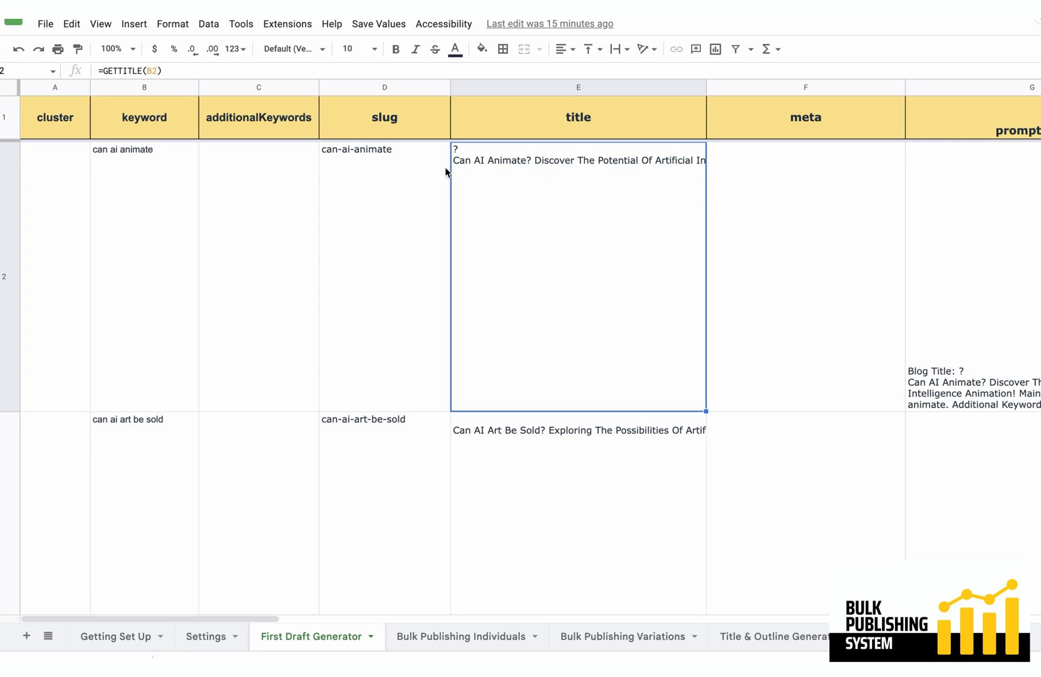
mouse_move(455, 167)
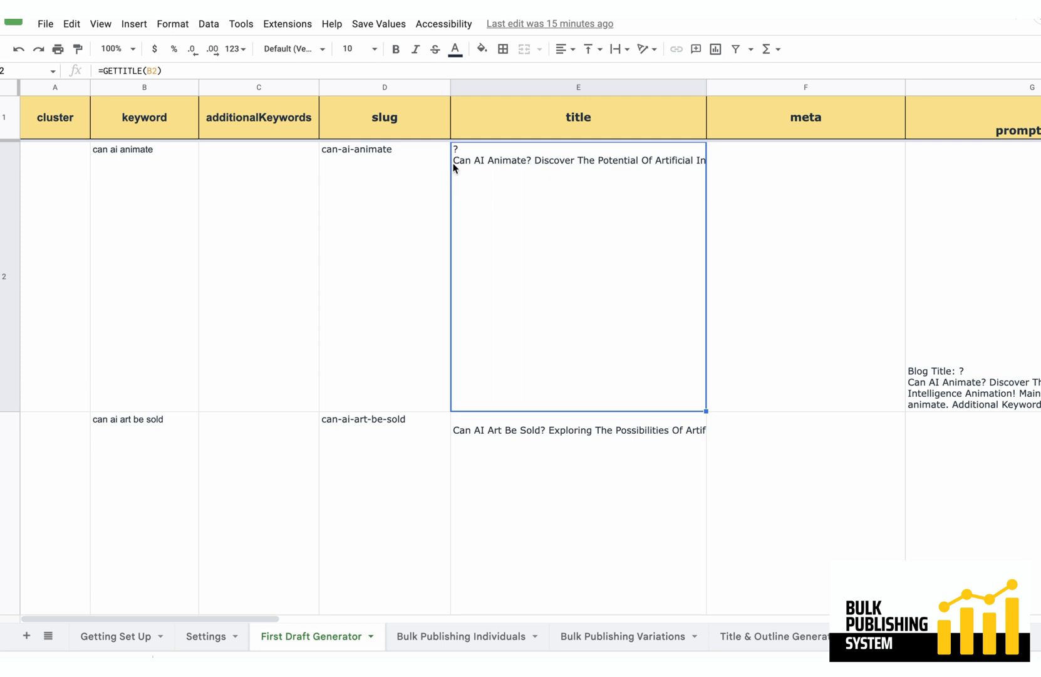
mouse_move(446, 172)
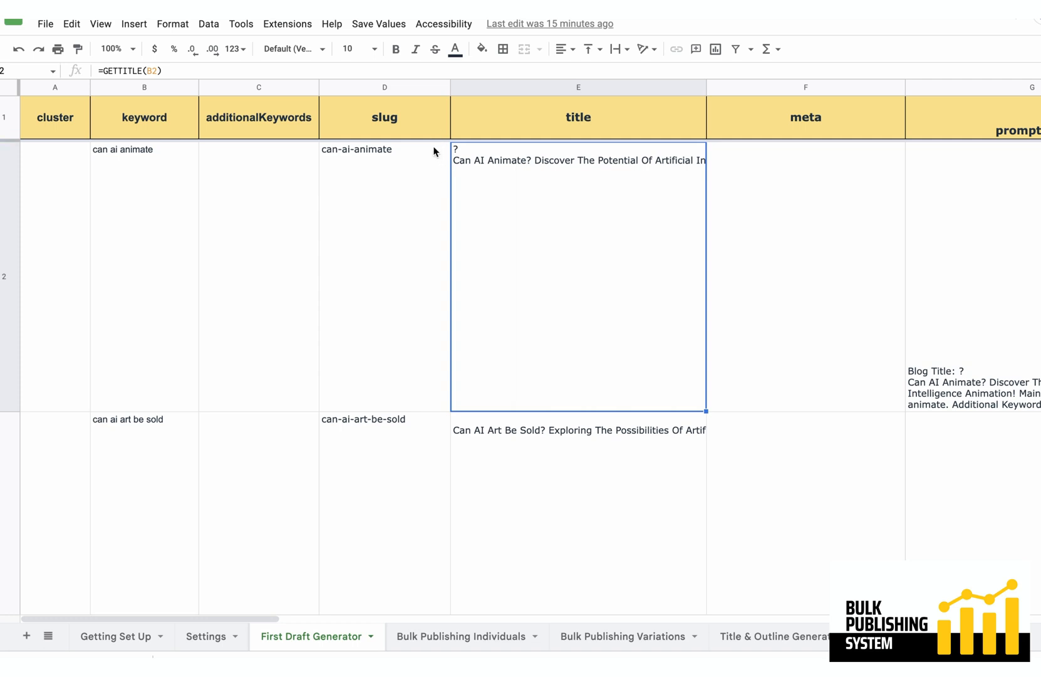
mouse_move(429, 161)
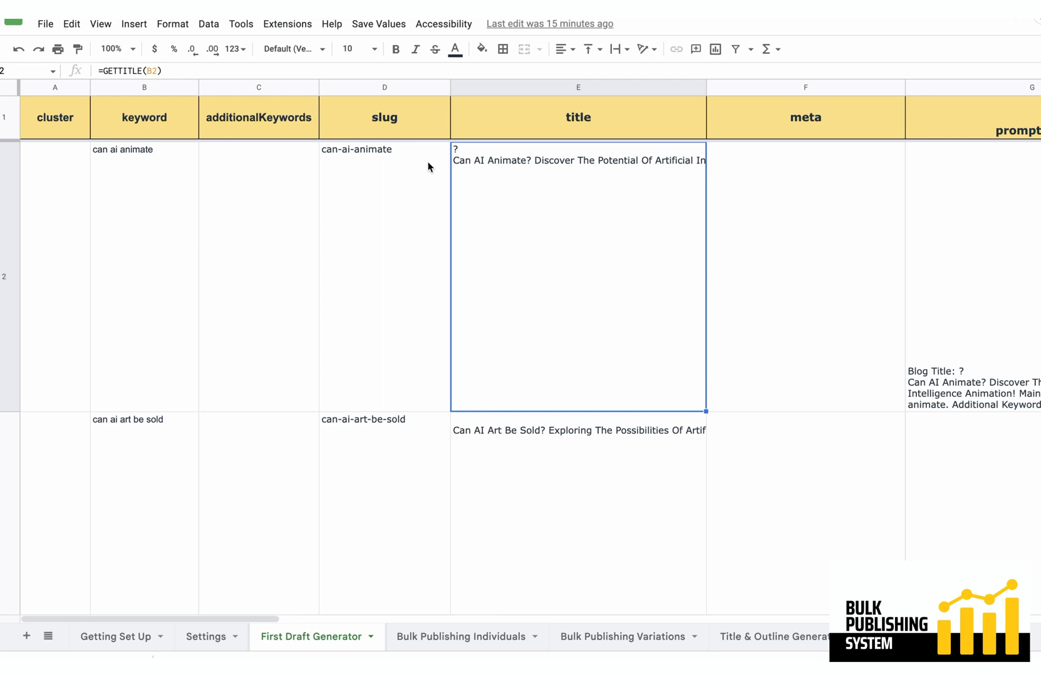
mouse_move(388, 172)
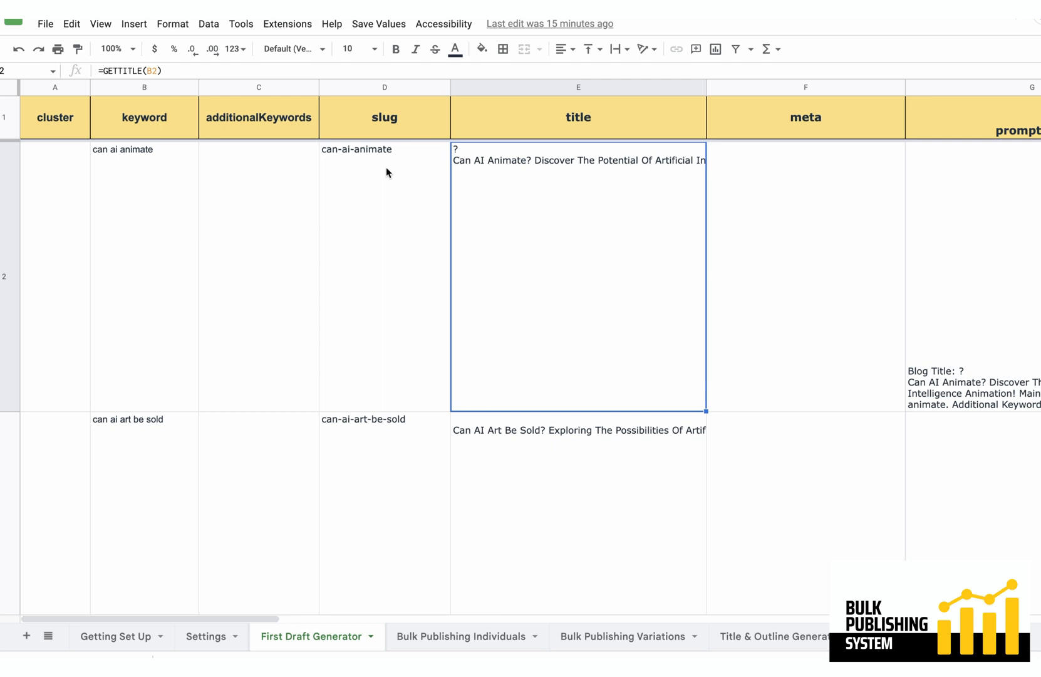
mouse_move(229, 168)
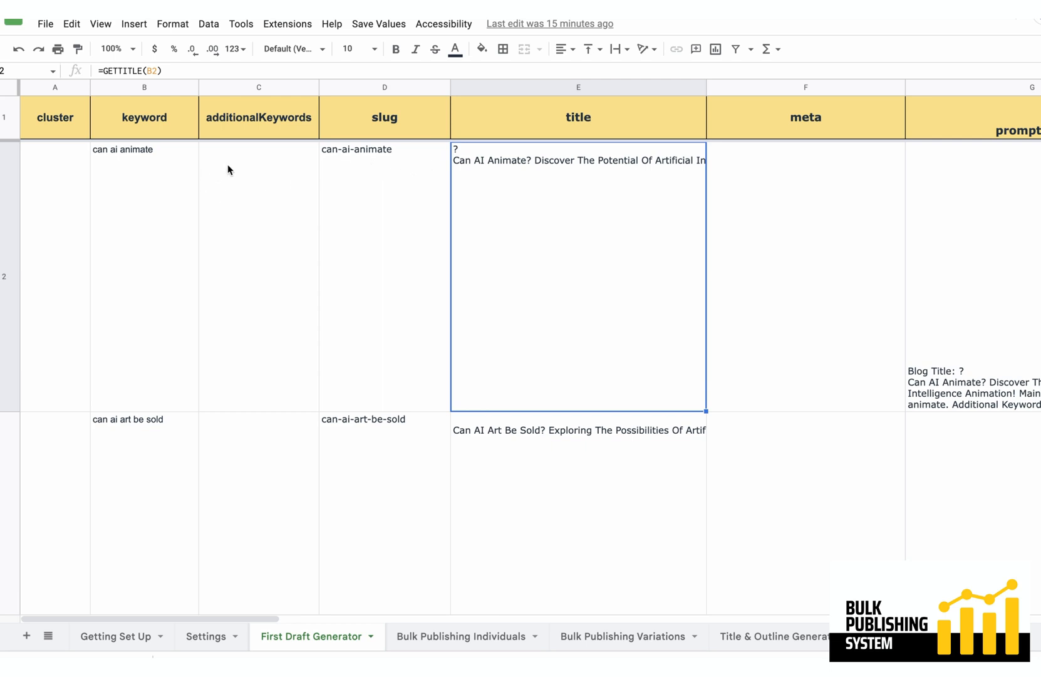
click(145, 150)
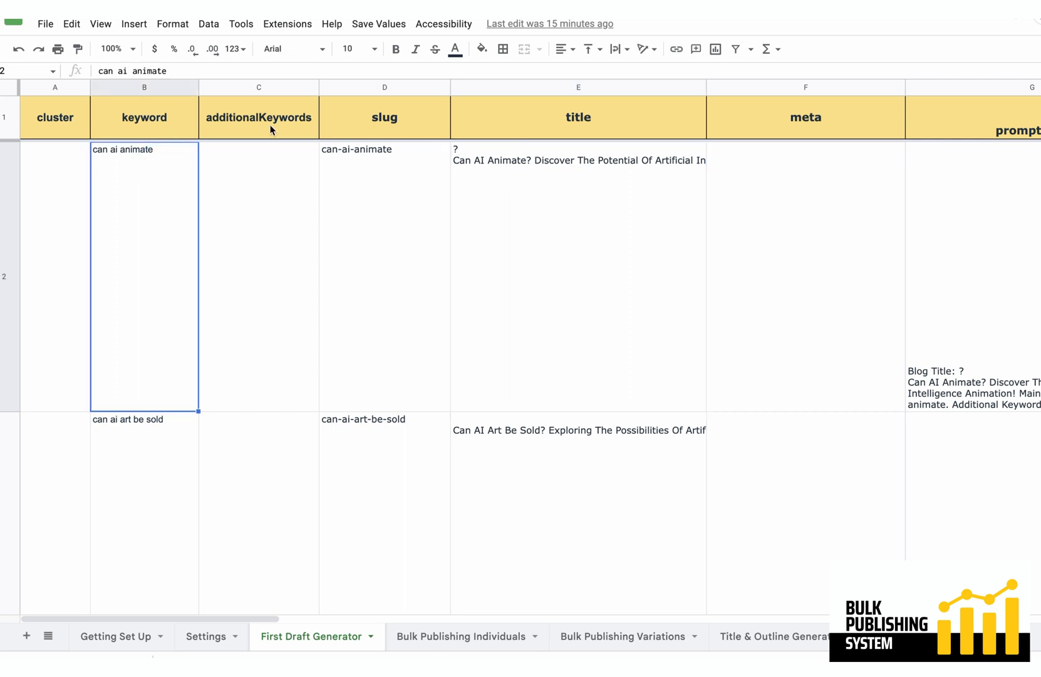
mouse_move(306, 653)
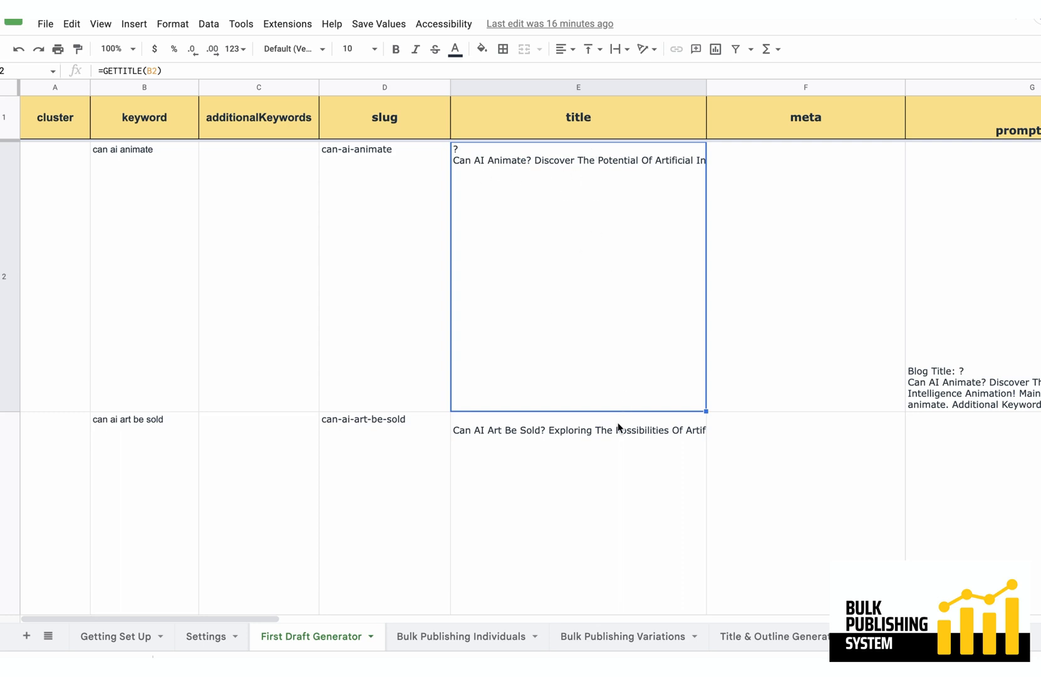
click(577, 430)
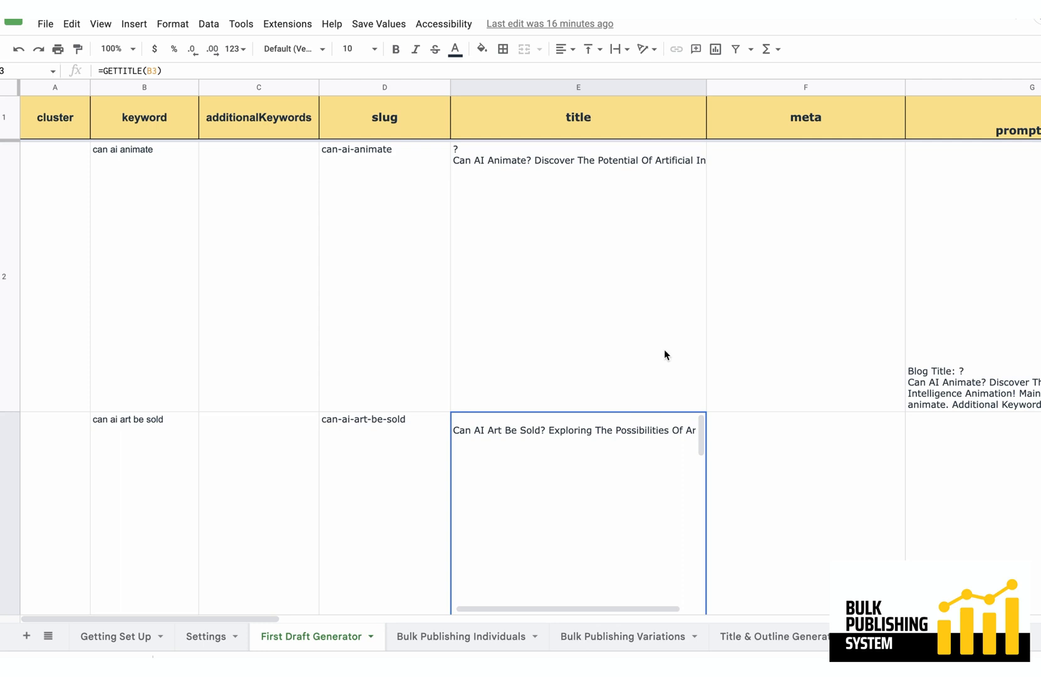
mouse_move(706, 88)
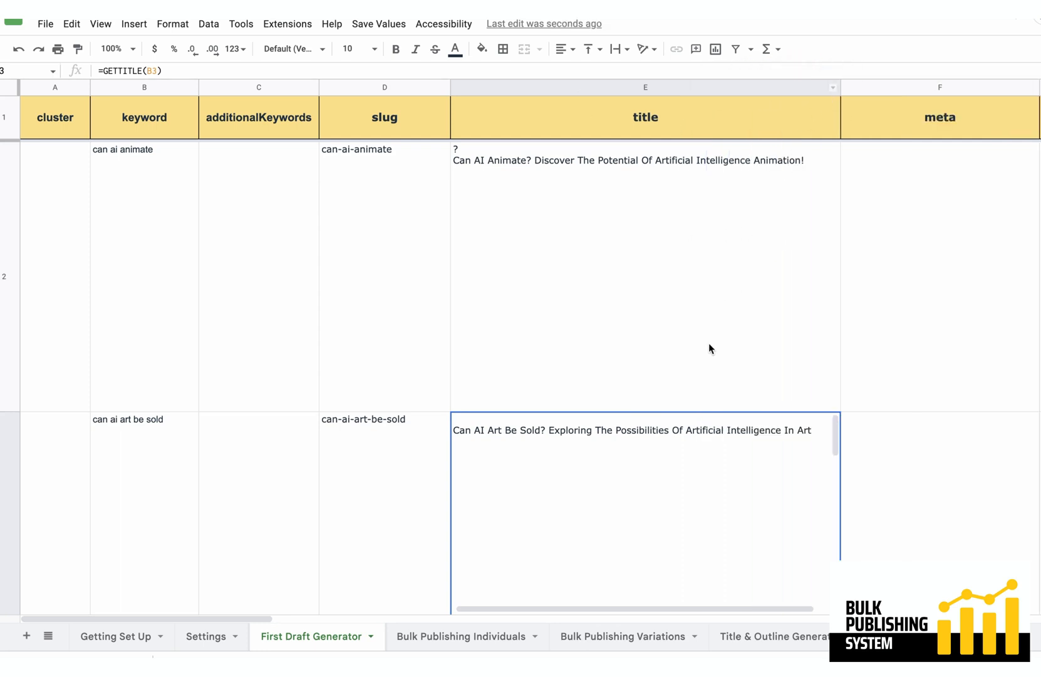
mouse_move(573, 391)
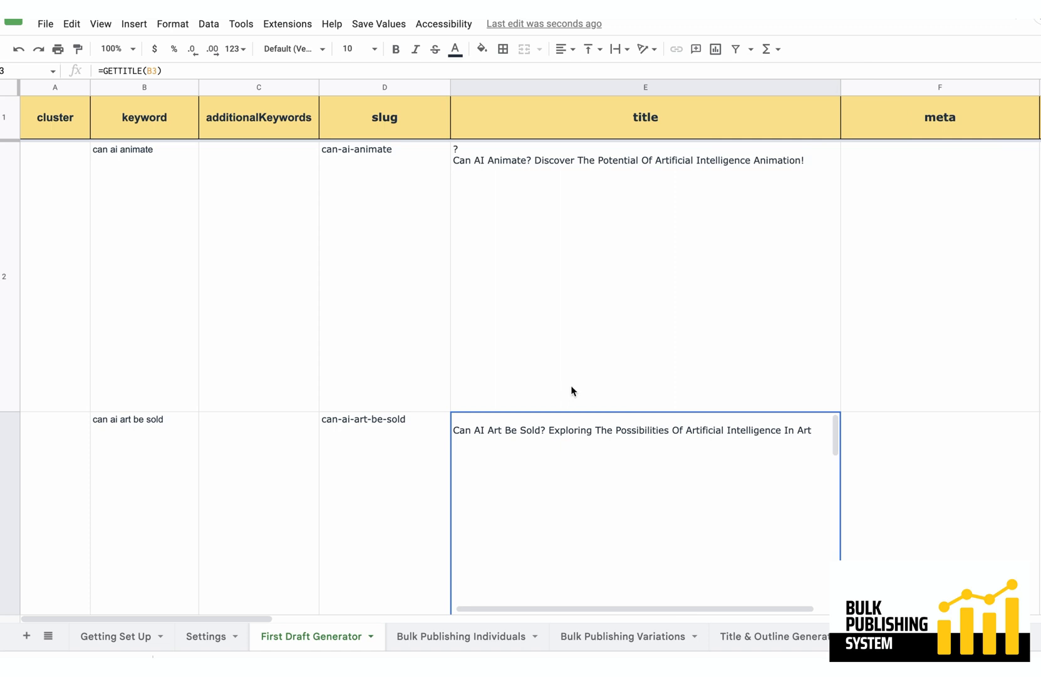
mouse_move(545, 258)
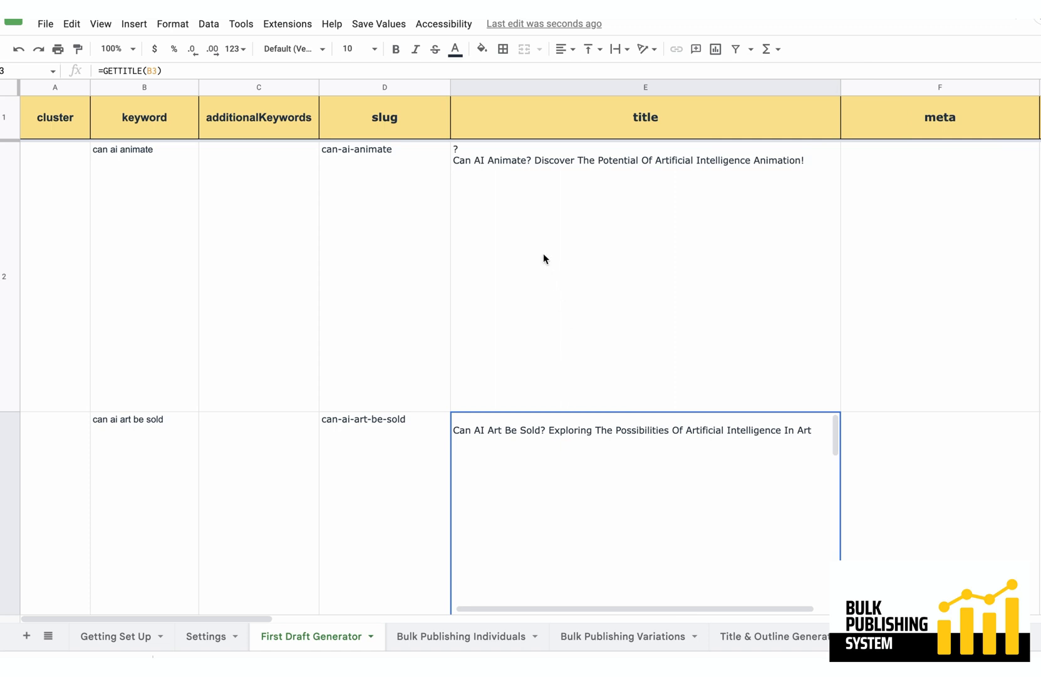
mouse_move(289, 158)
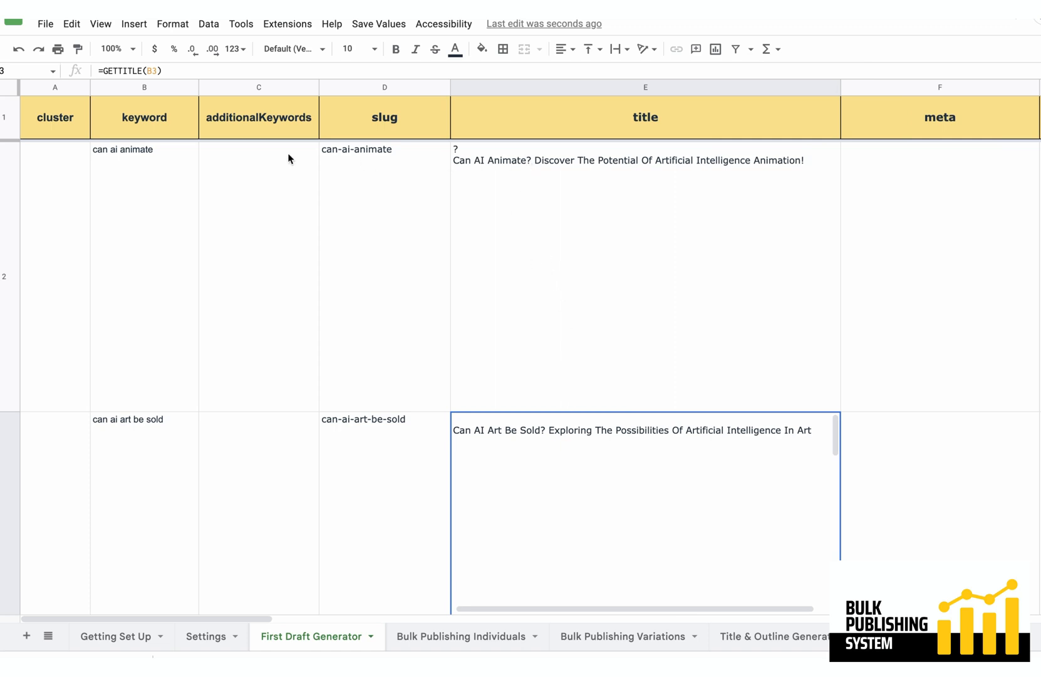
mouse_move(456, 163)
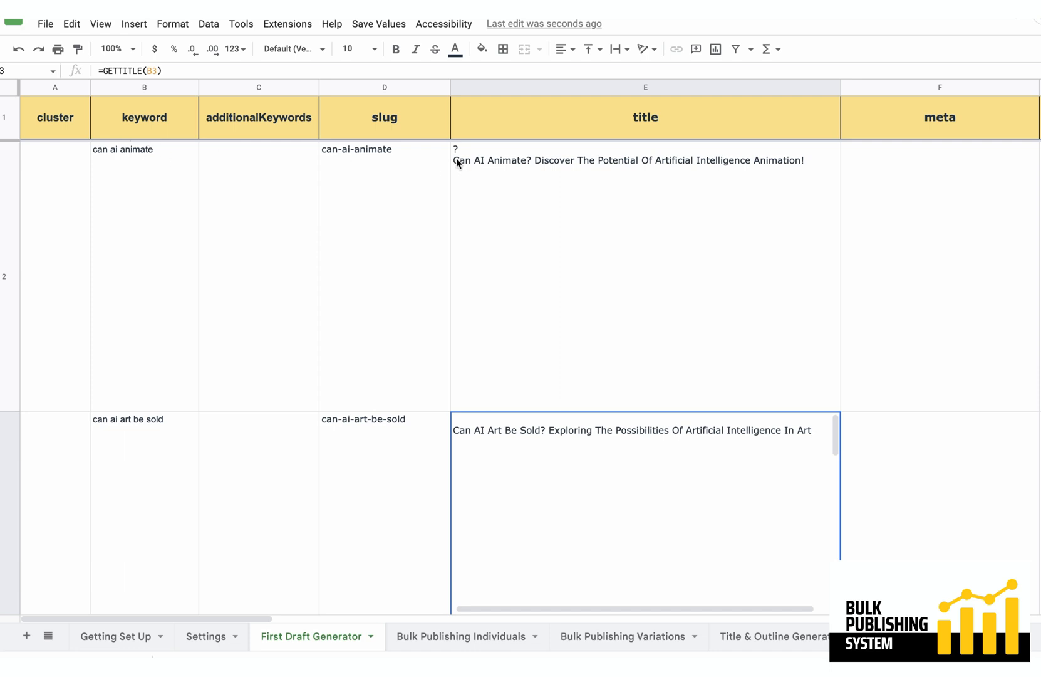
mouse_move(537, 168)
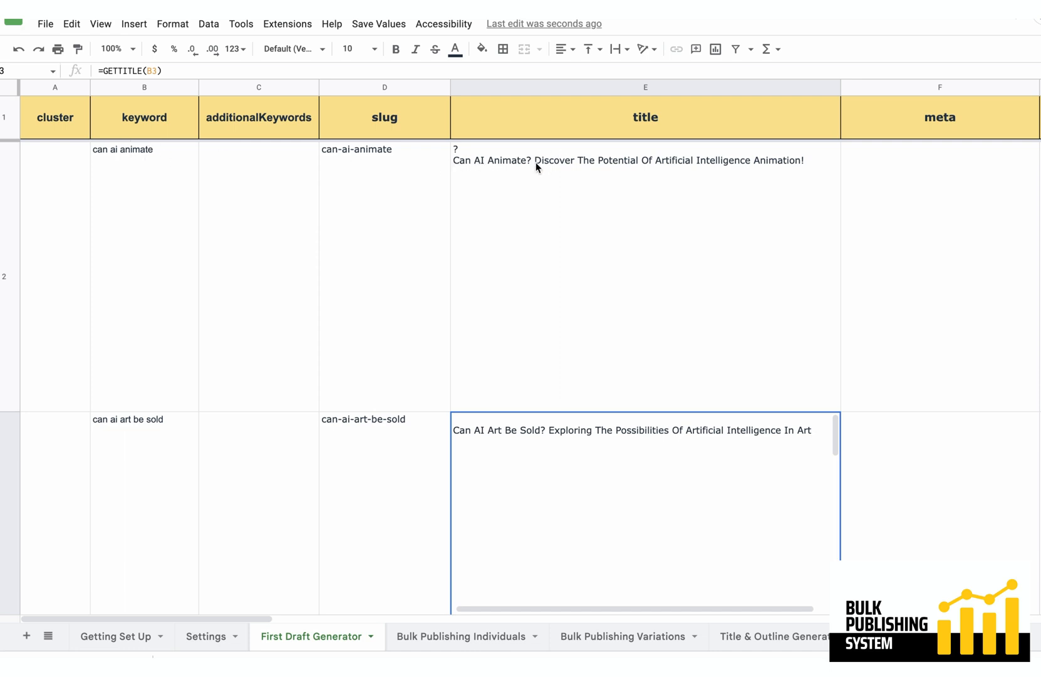
mouse_move(694, 154)
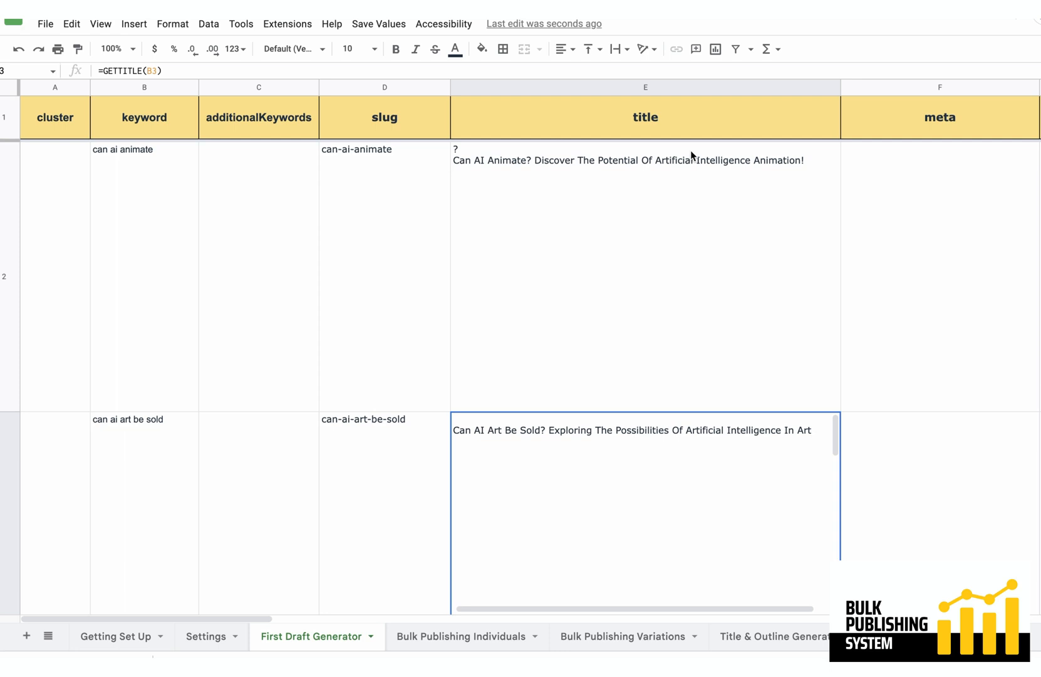
mouse_move(535, 430)
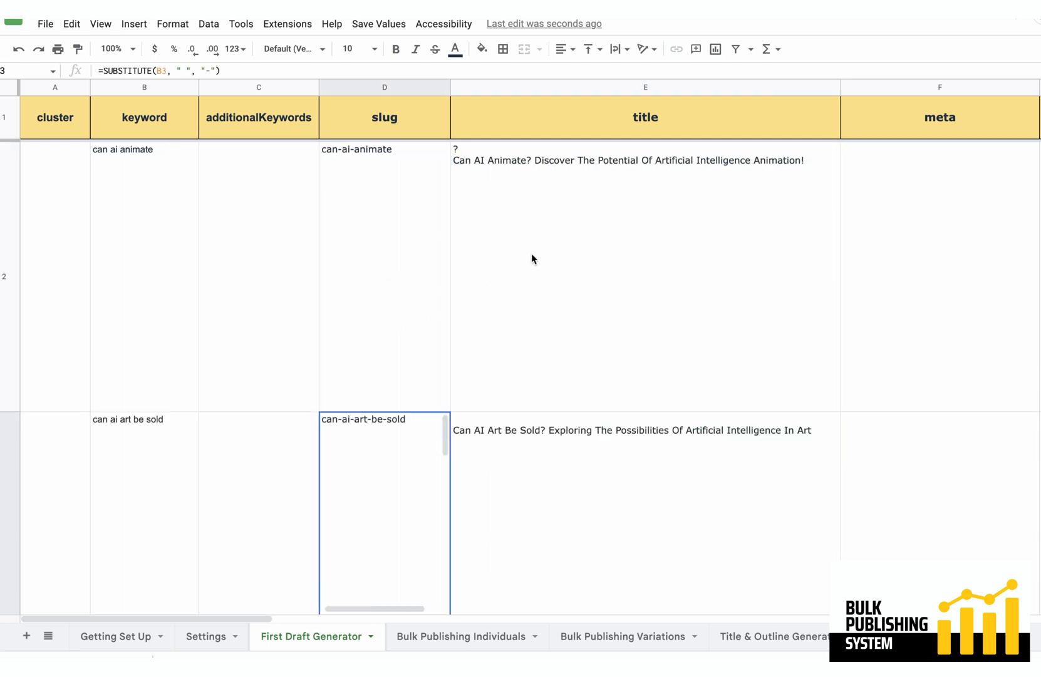
mouse_move(524, 295)
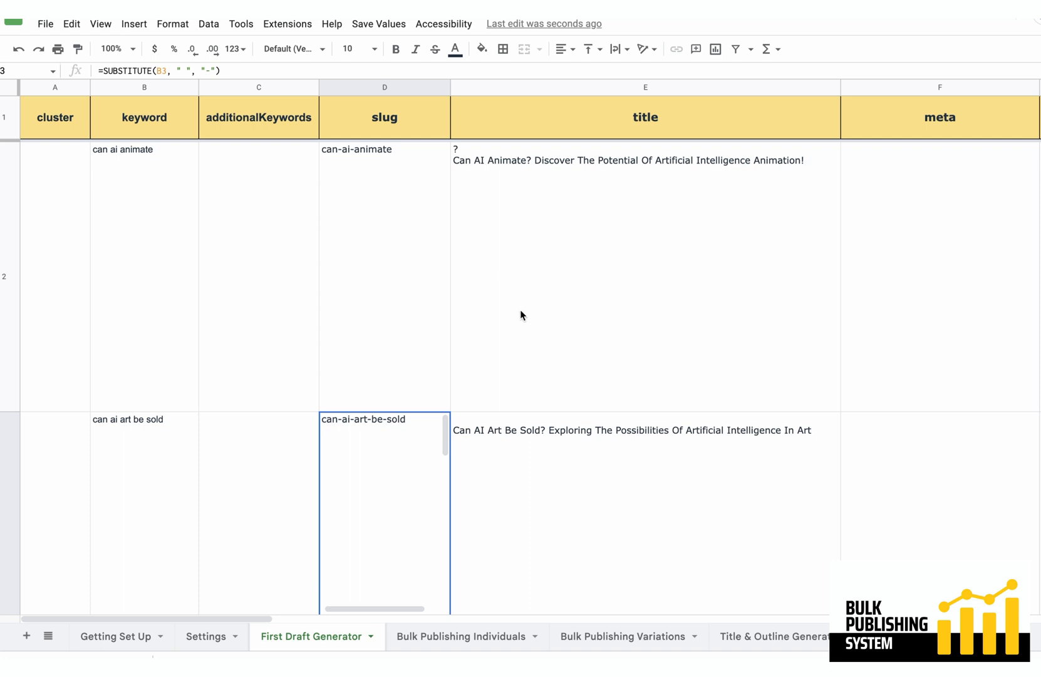
click(644, 275)
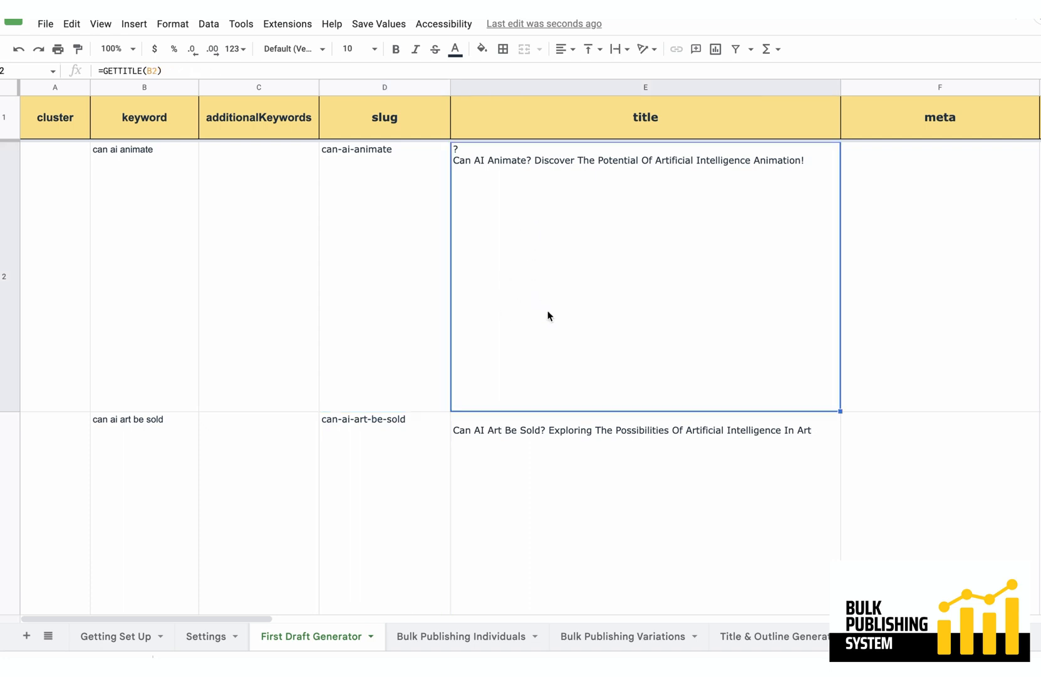
mouse_move(547, 264)
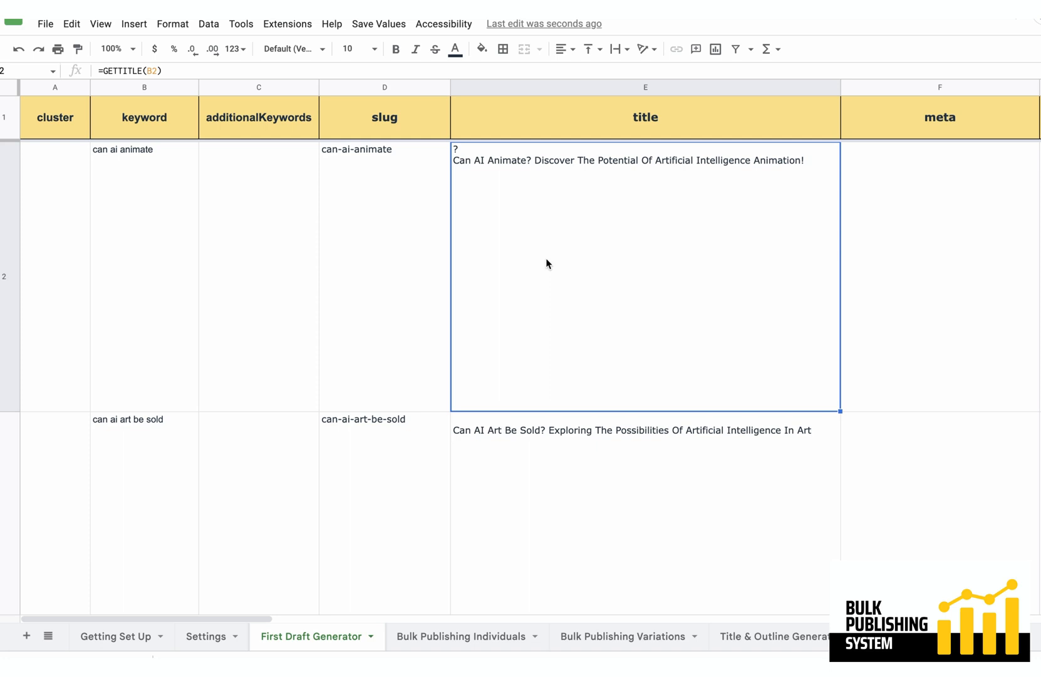
mouse_move(544, 177)
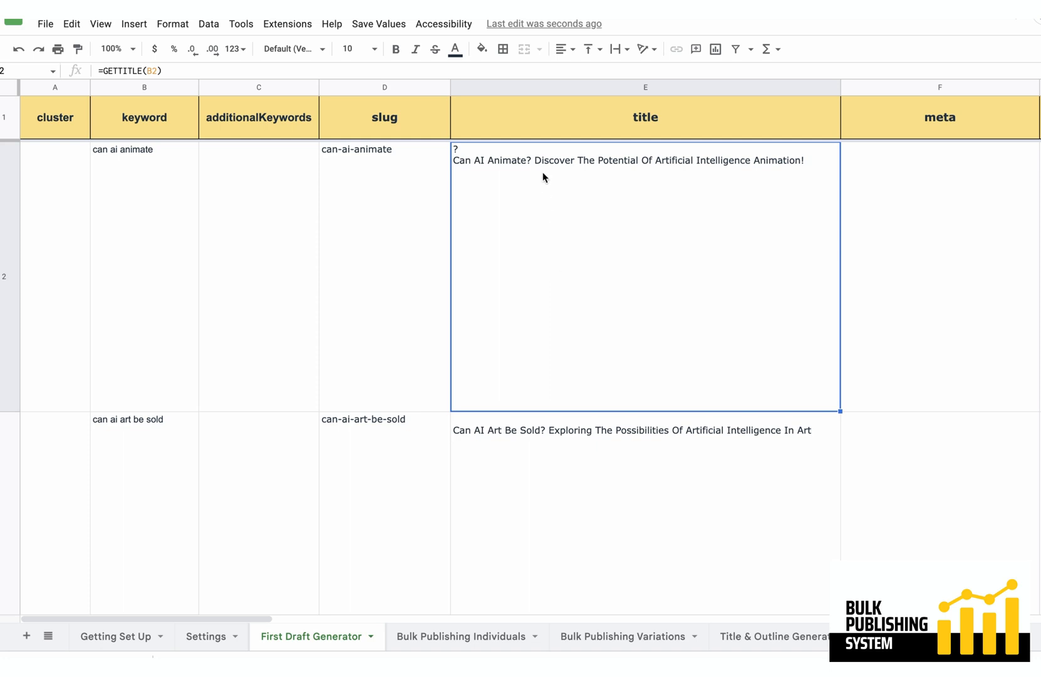
mouse_move(541, 218)
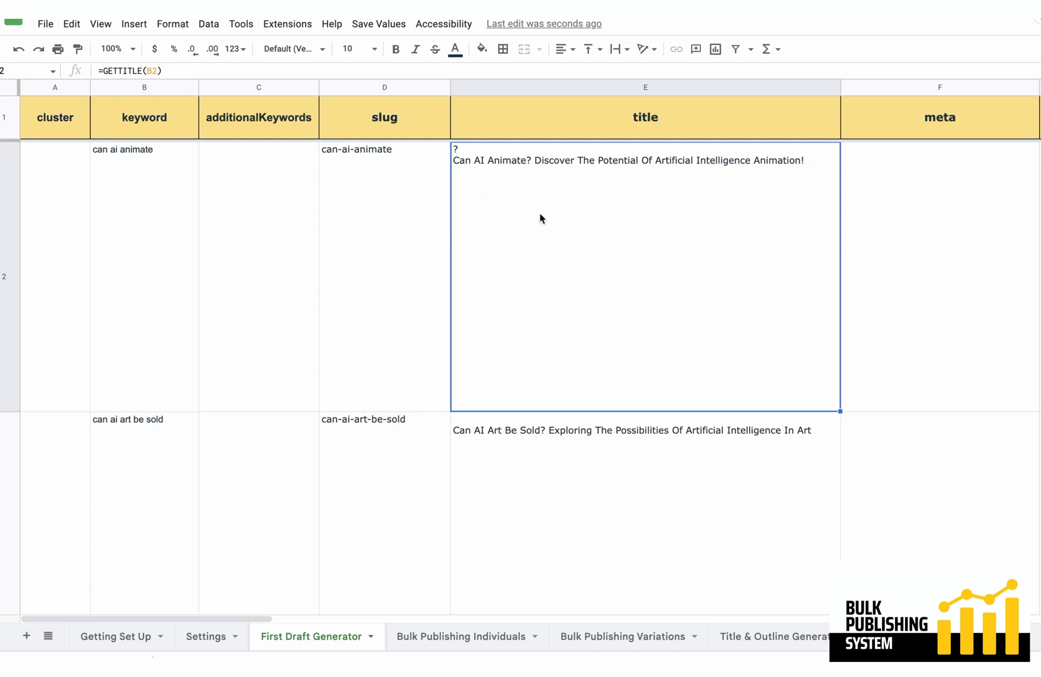
mouse_move(541, 247)
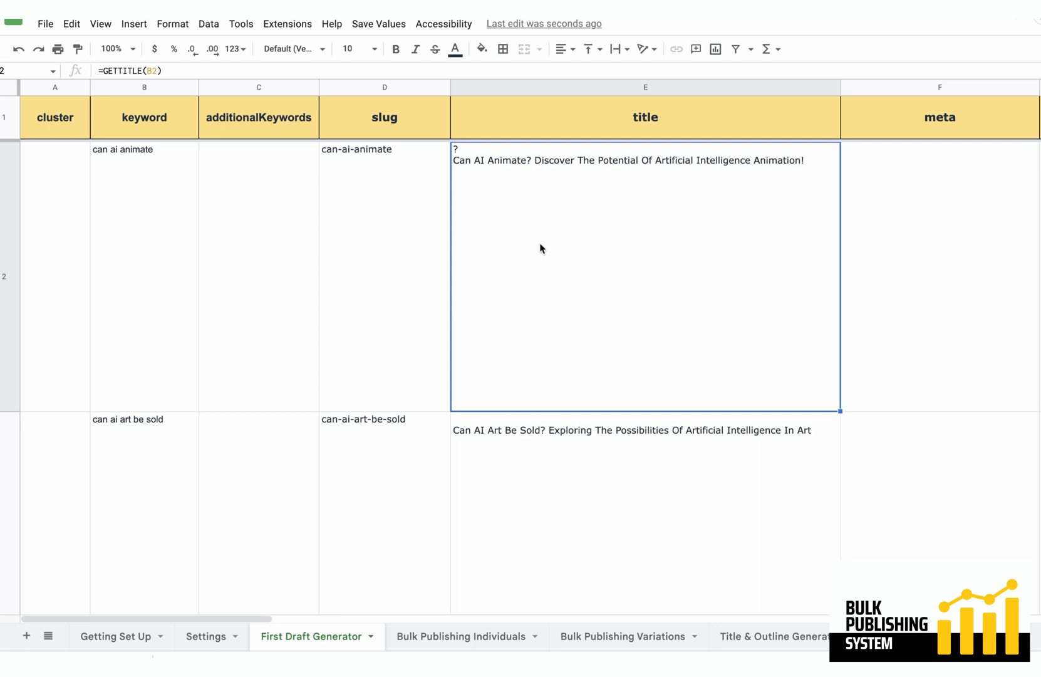
mouse_move(702, 312)
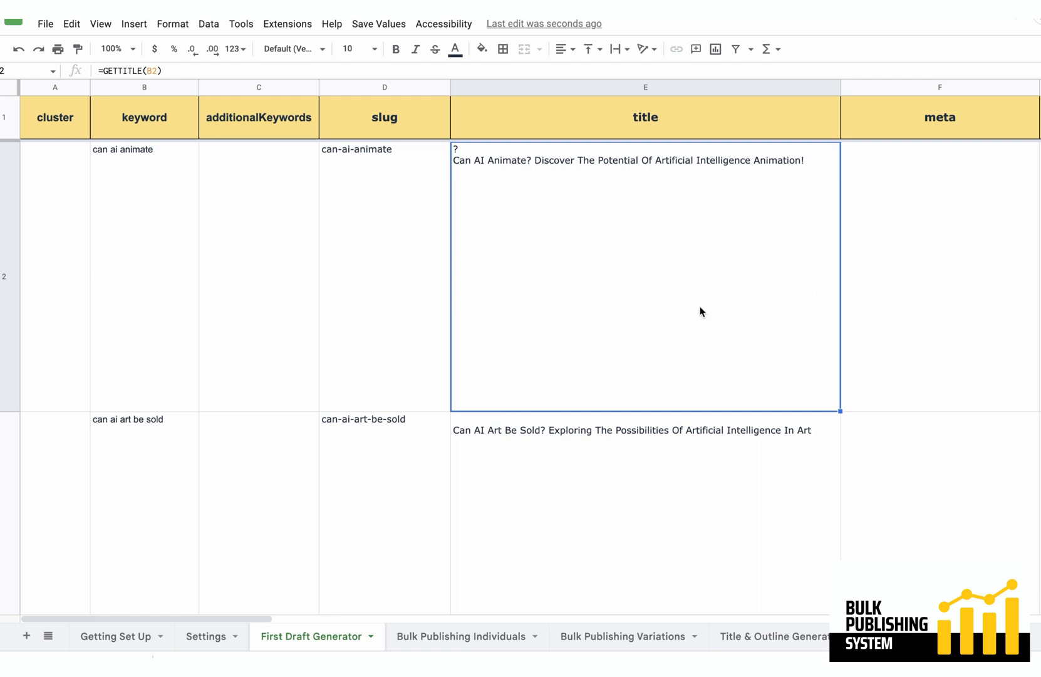
mouse_move(147, 238)
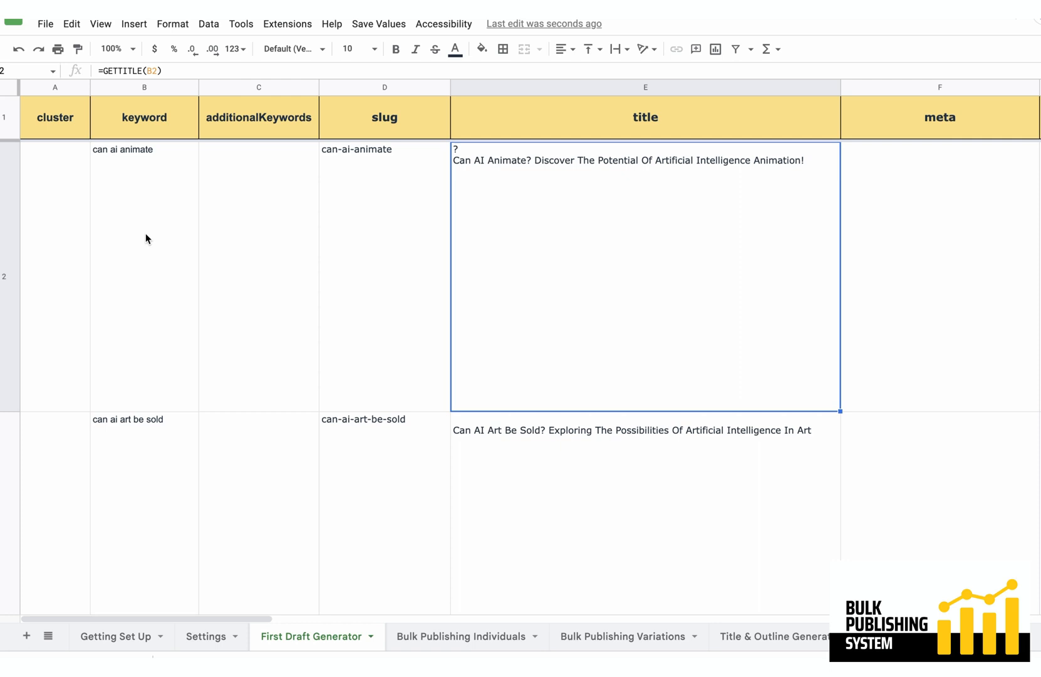
mouse_move(146, 224)
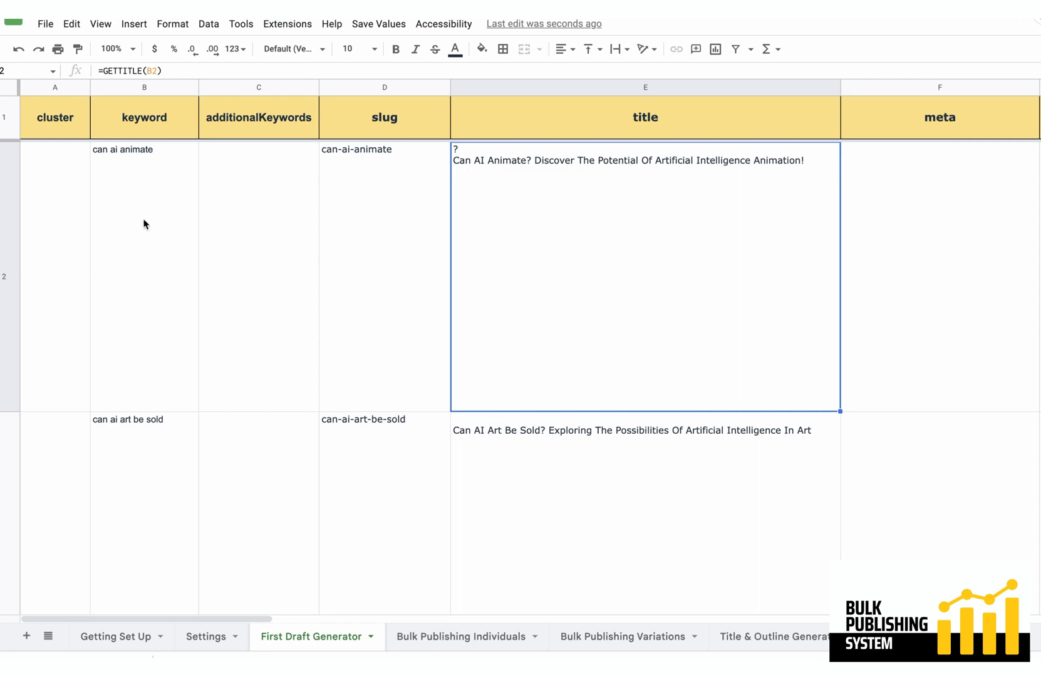
mouse_move(147, 195)
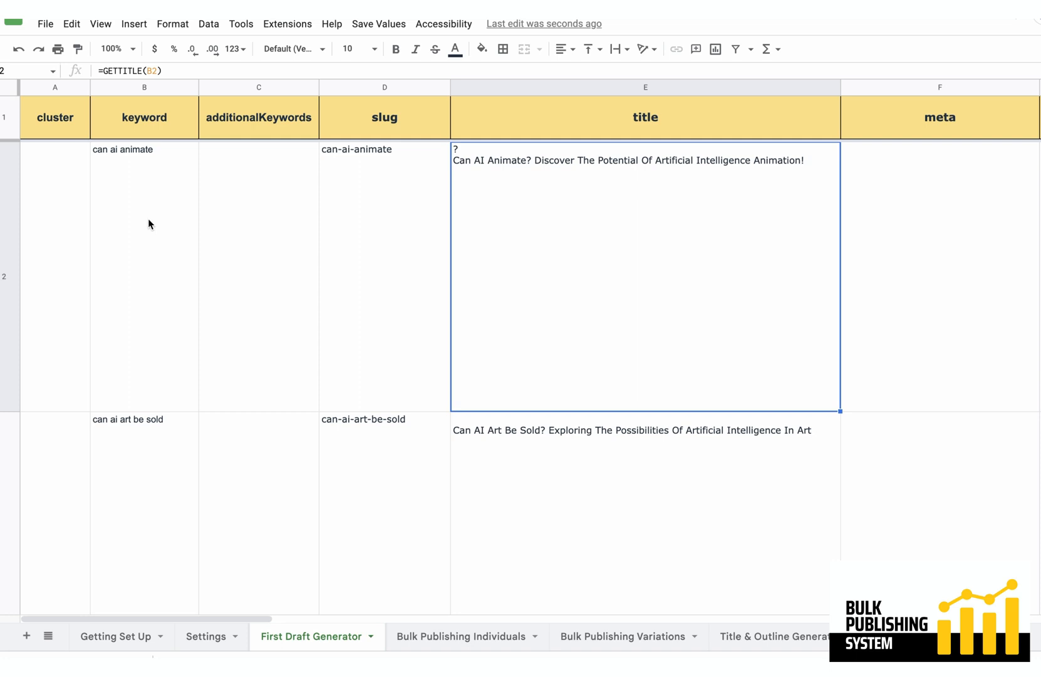
mouse_move(292, 222)
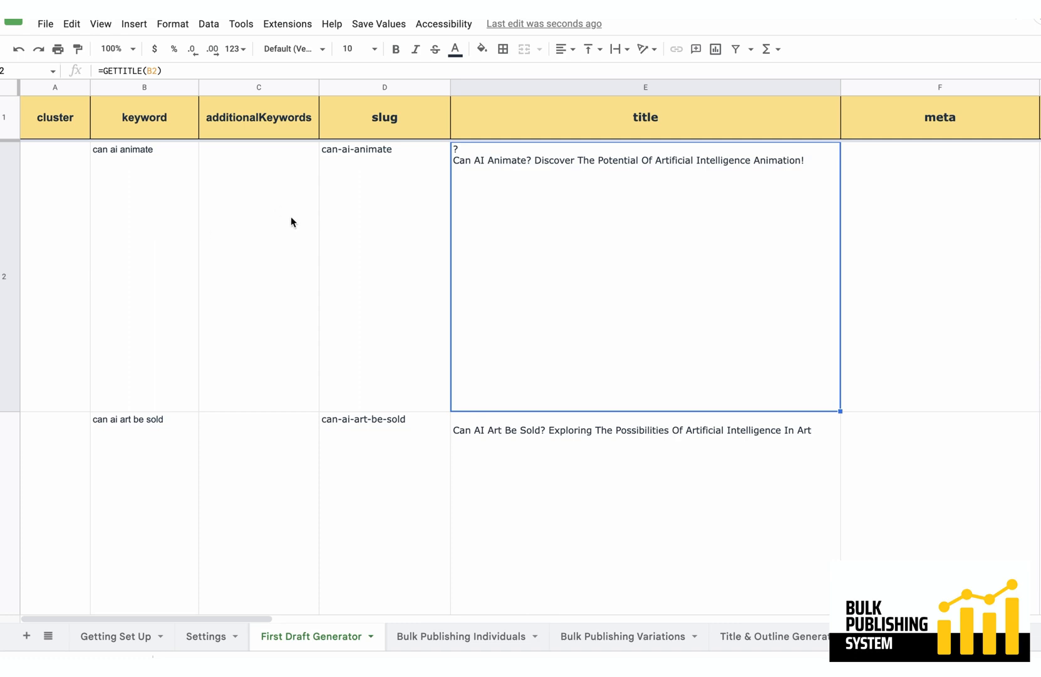
mouse_move(894, 254)
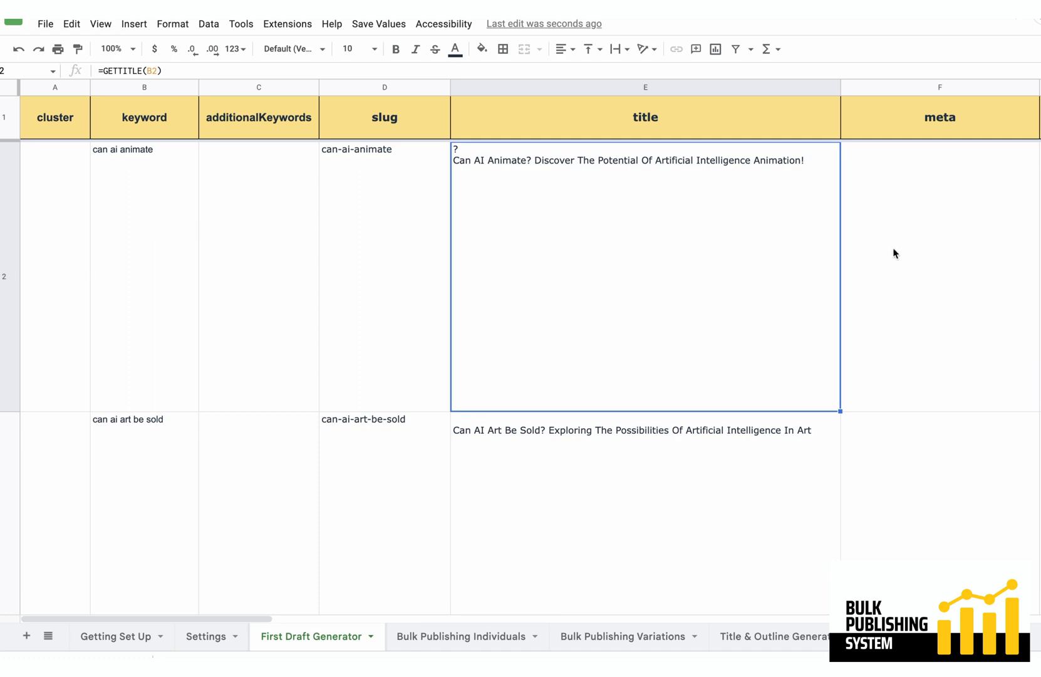
scroll(right, 3)
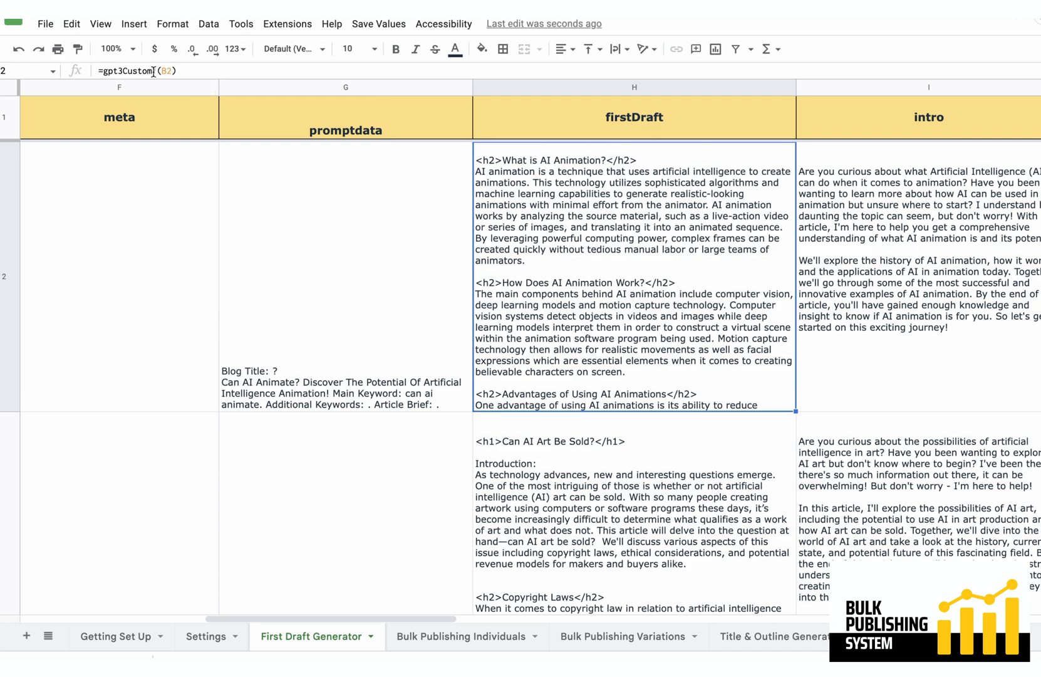
scroll(left, 3)
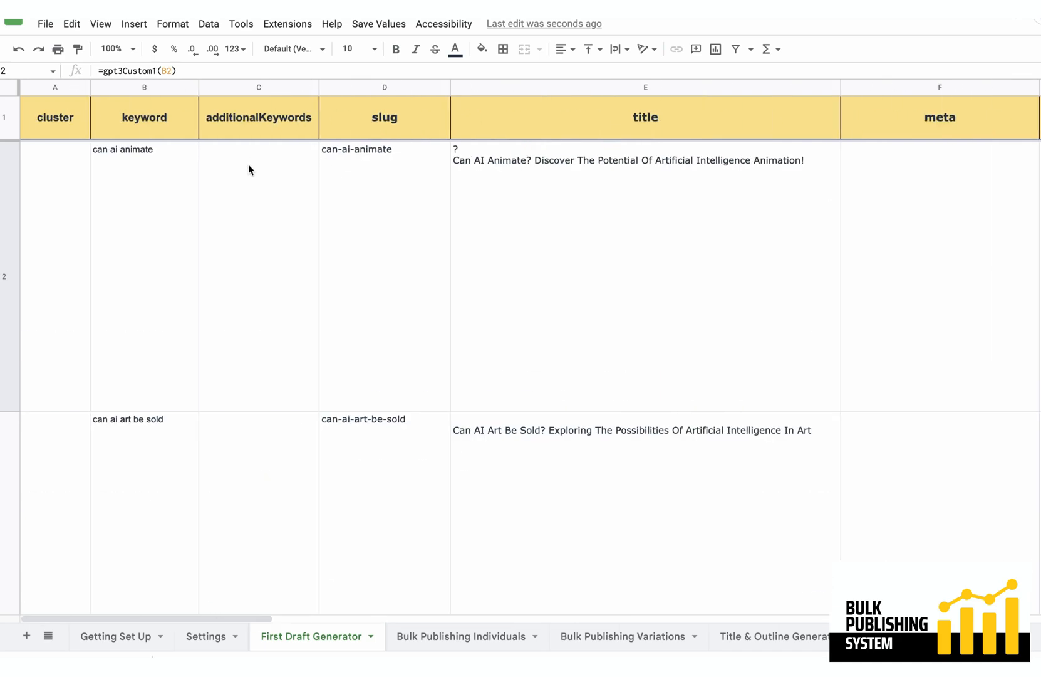
scroll(right, 3)
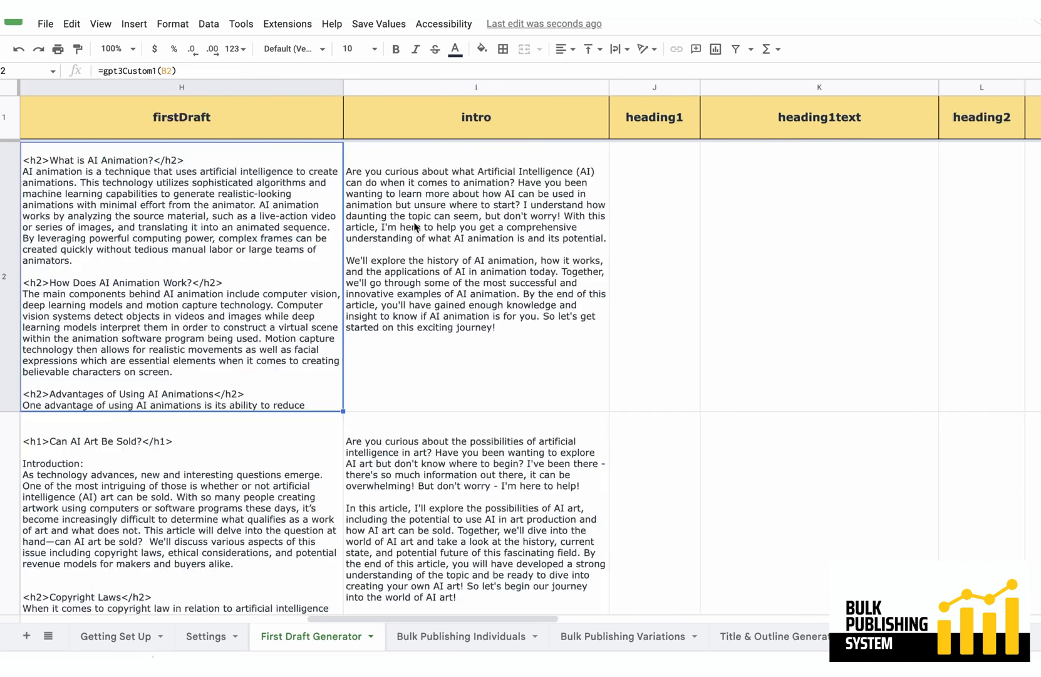
scroll(left, 3)
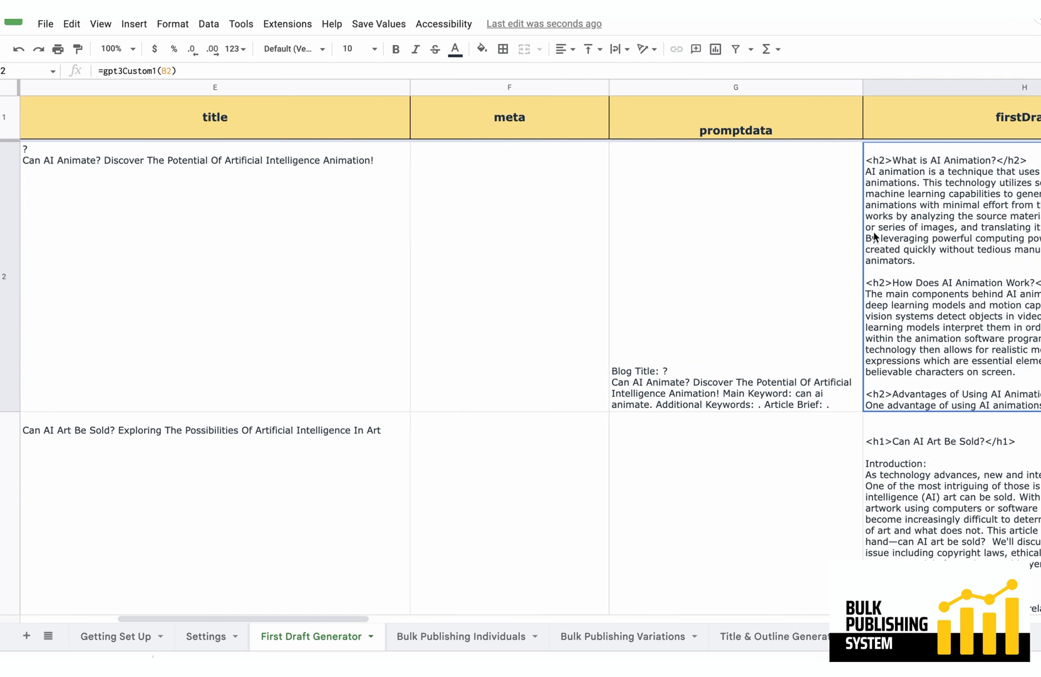
mouse_move(744, 213)
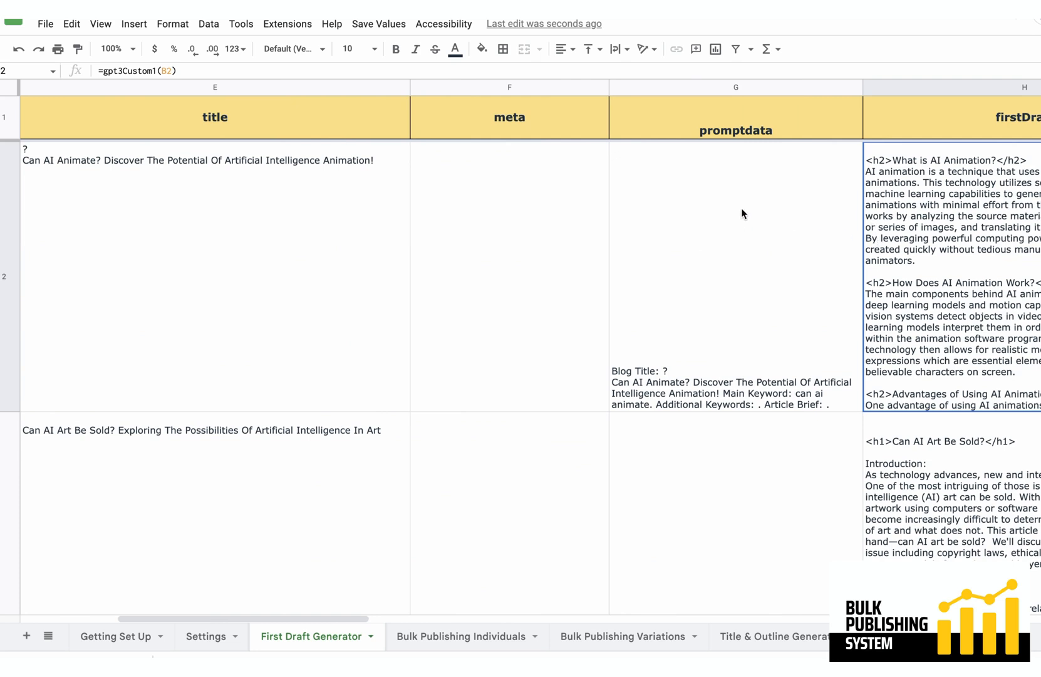
click(736, 245)
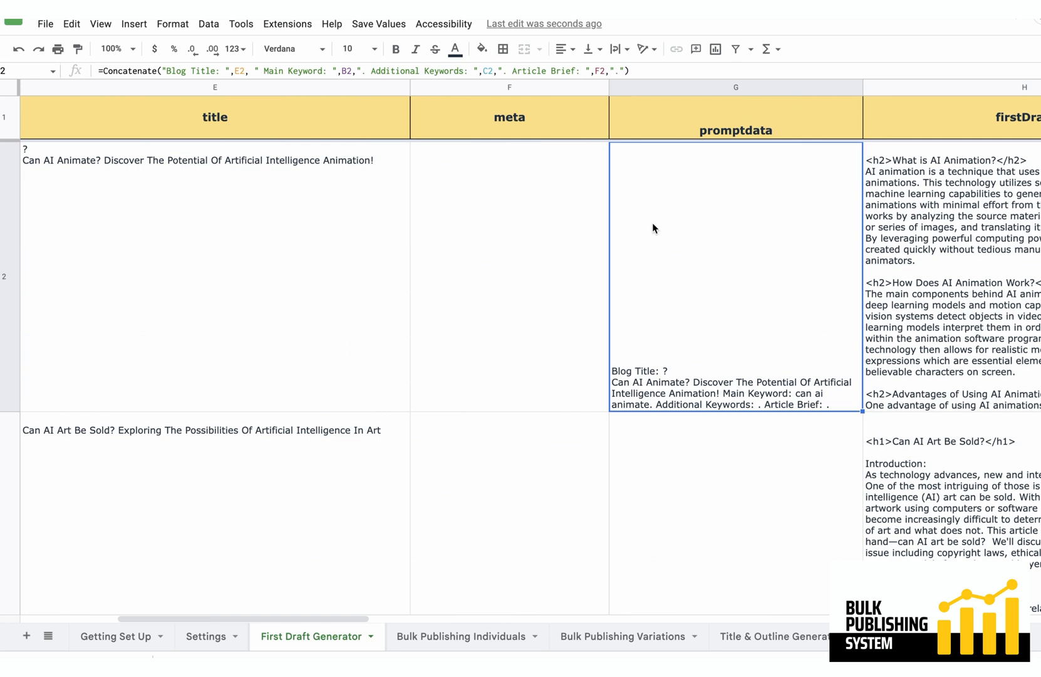
mouse_move(465, 223)
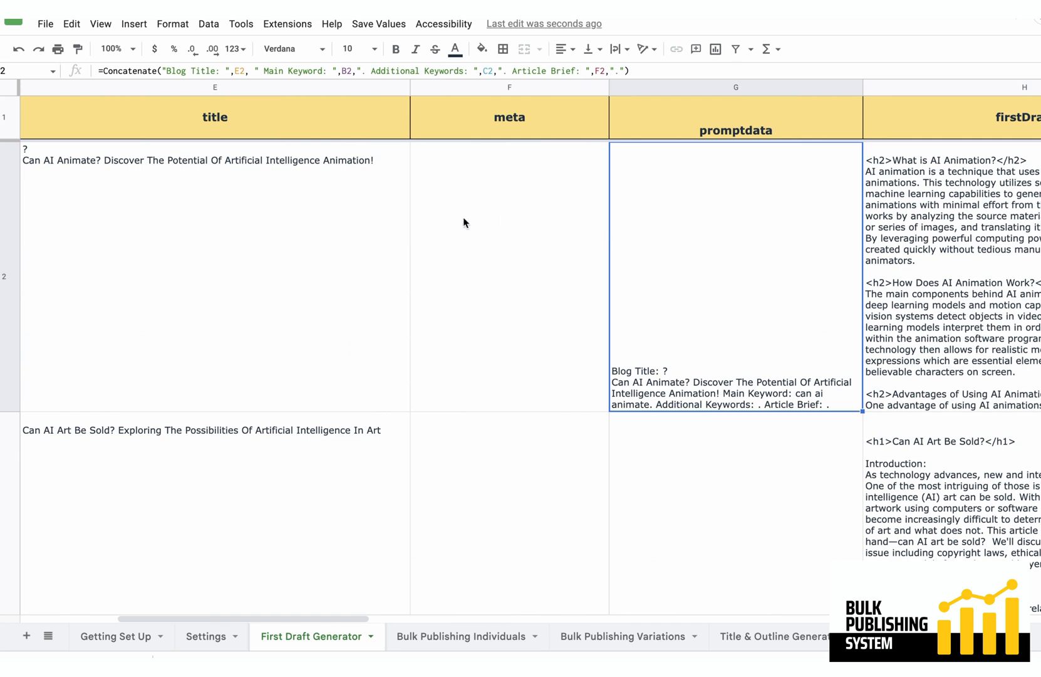
mouse_move(456, 278)
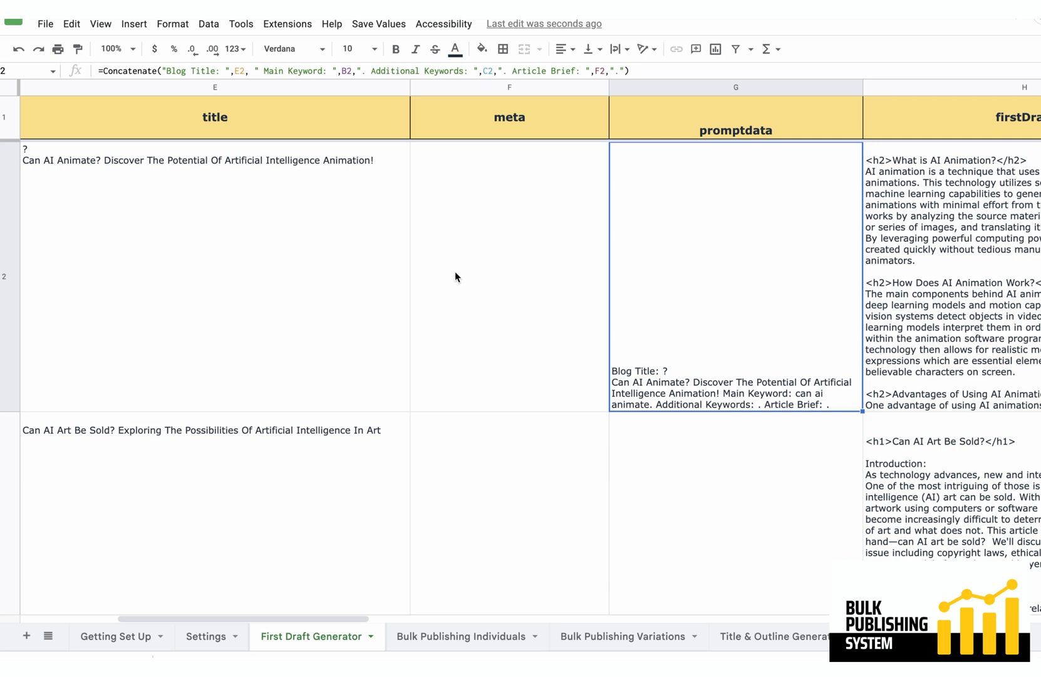
mouse_move(608, 240)
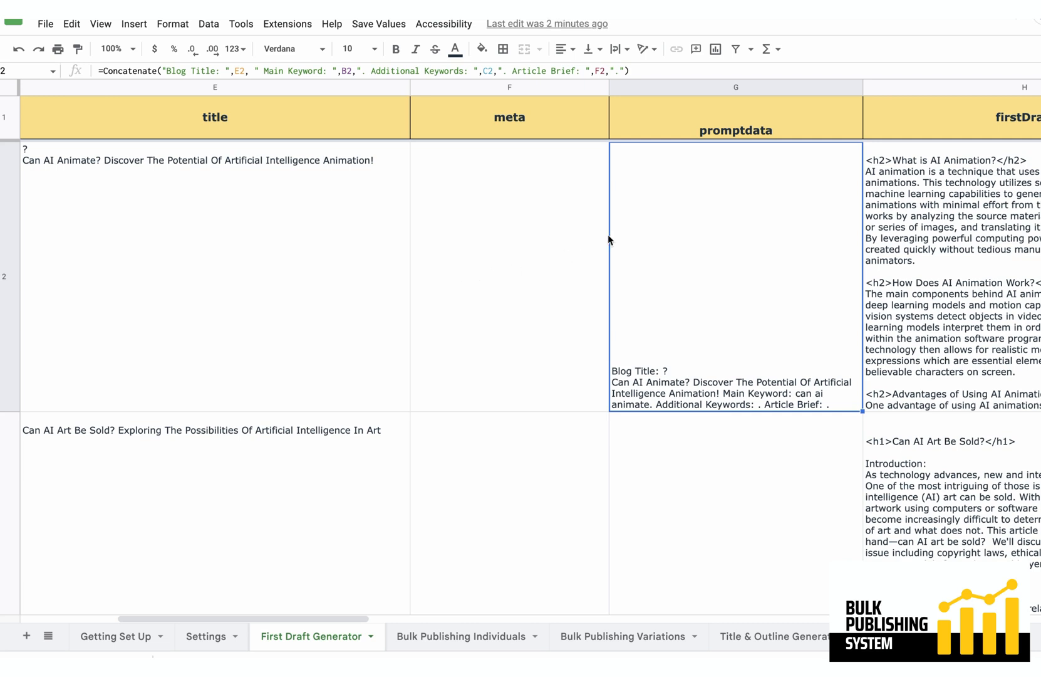
mouse_move(930, 237)
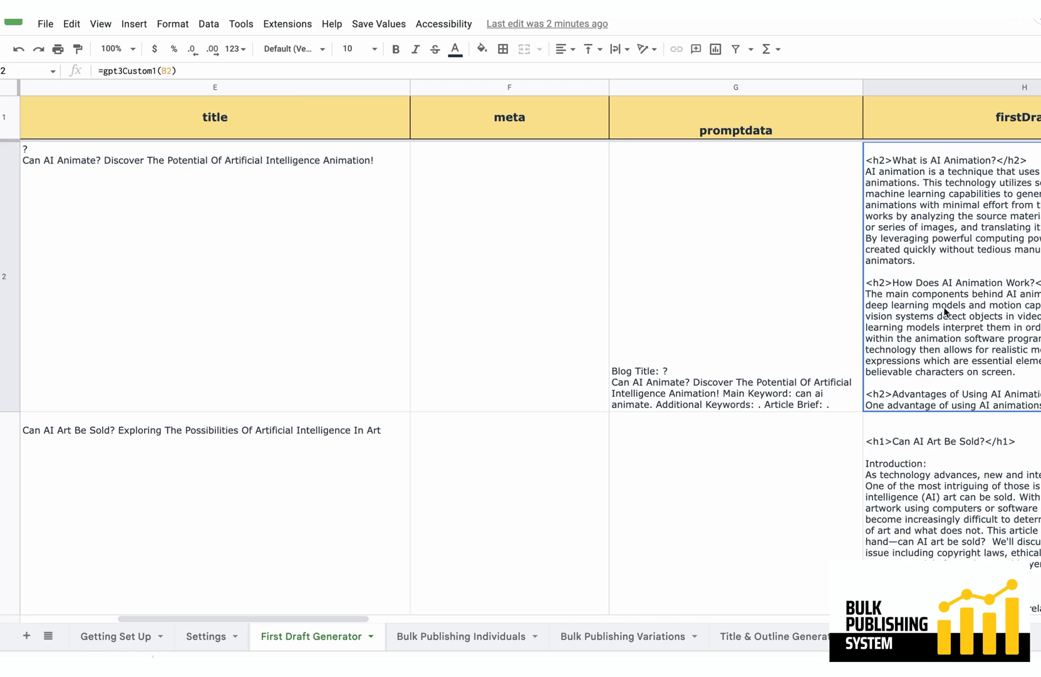
mouse_move(936, 307)
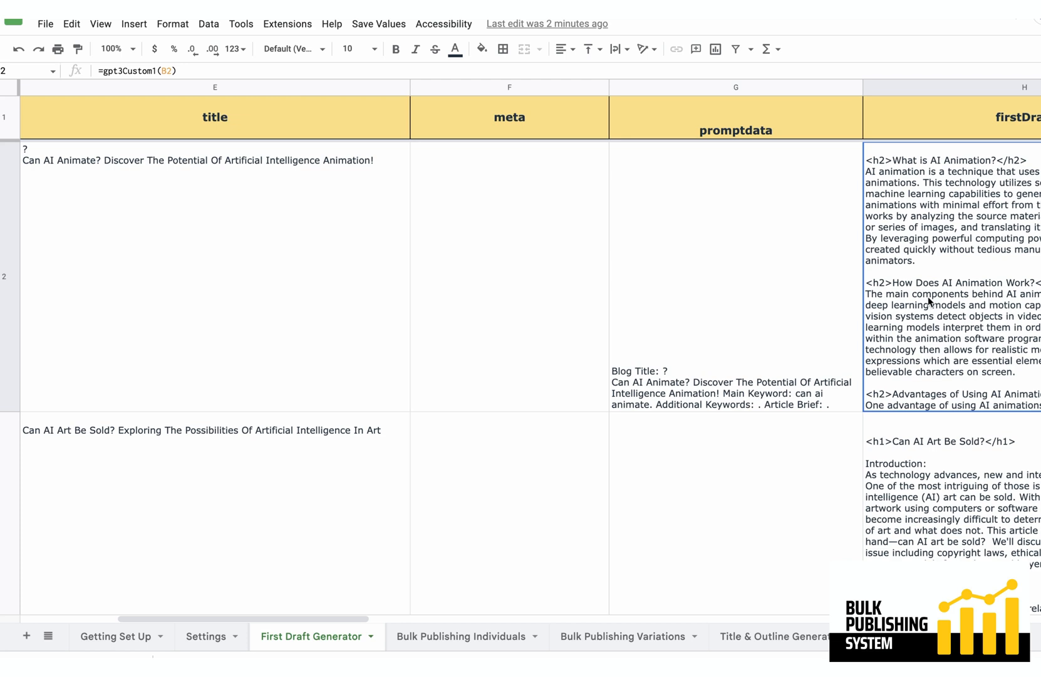
mouse_move(230, 208)
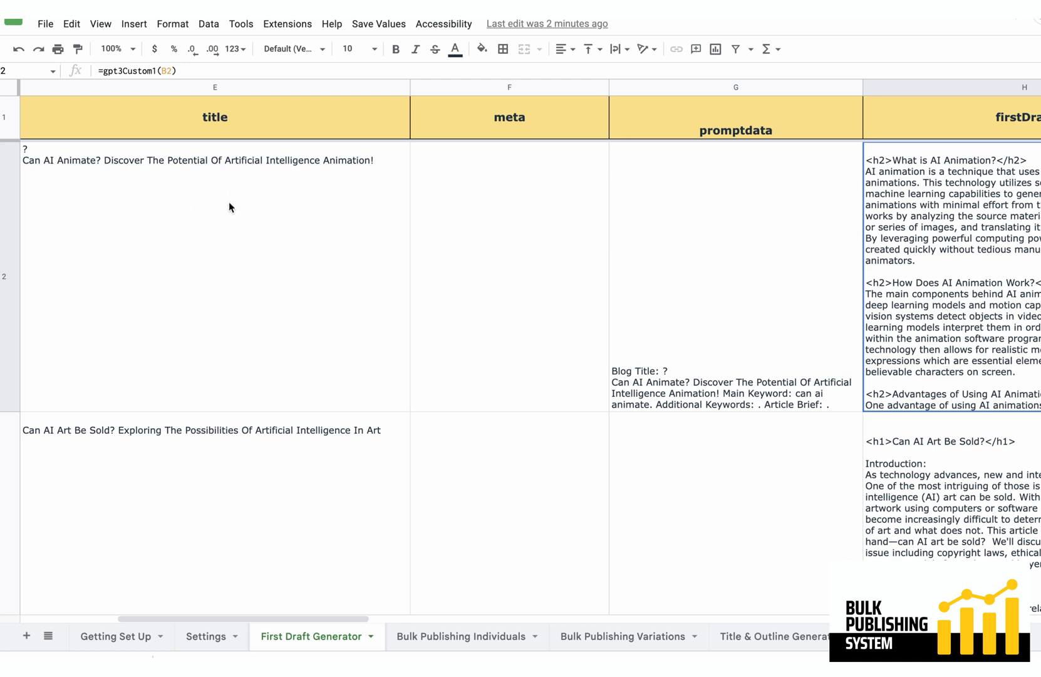
mouse_move(350, 214)
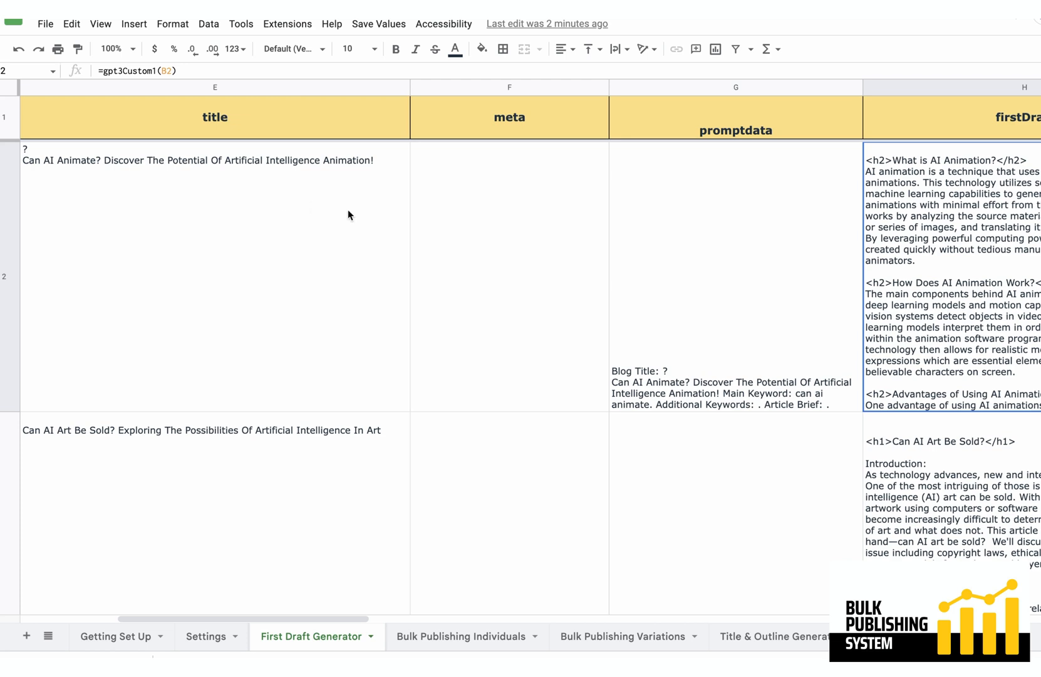
mouse_move(314, 271)
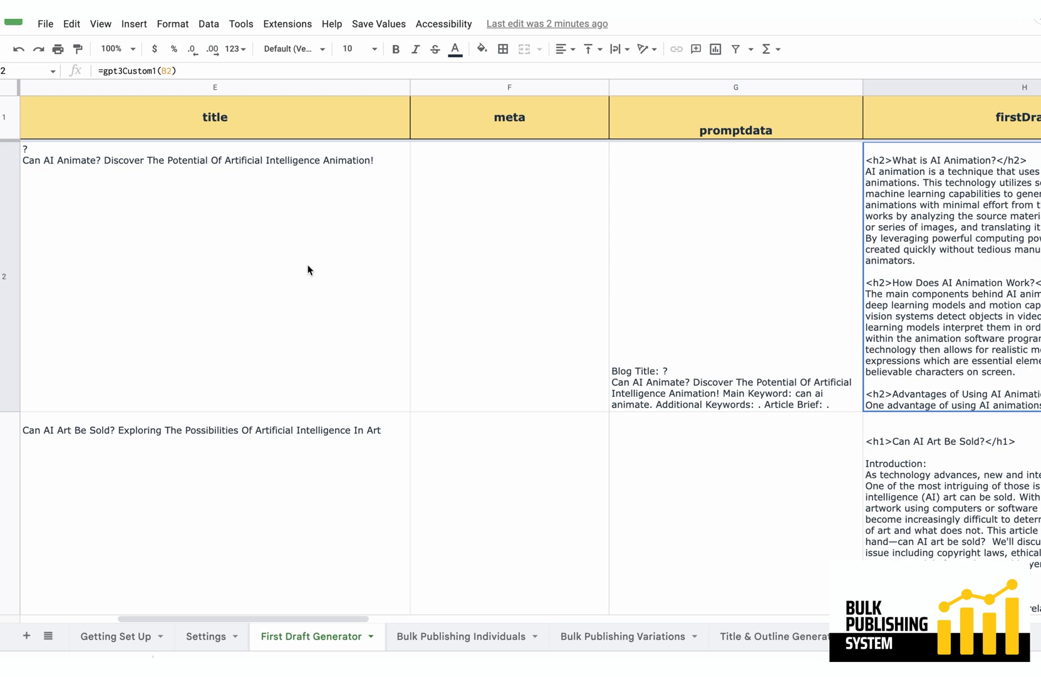
click(214, 276)
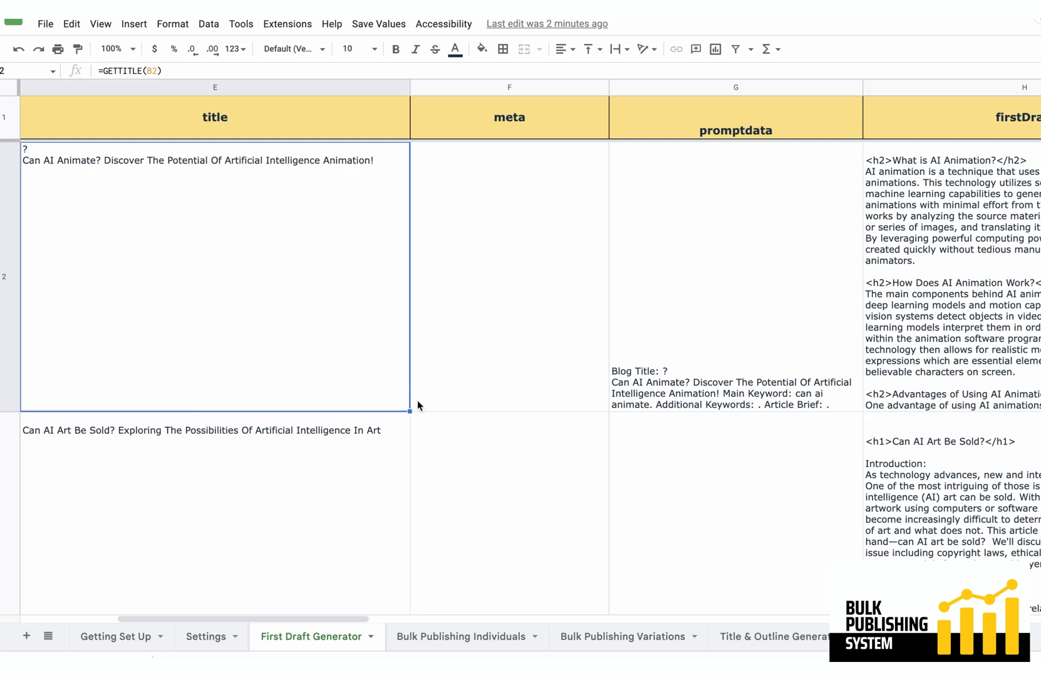
scroll(right, 3)
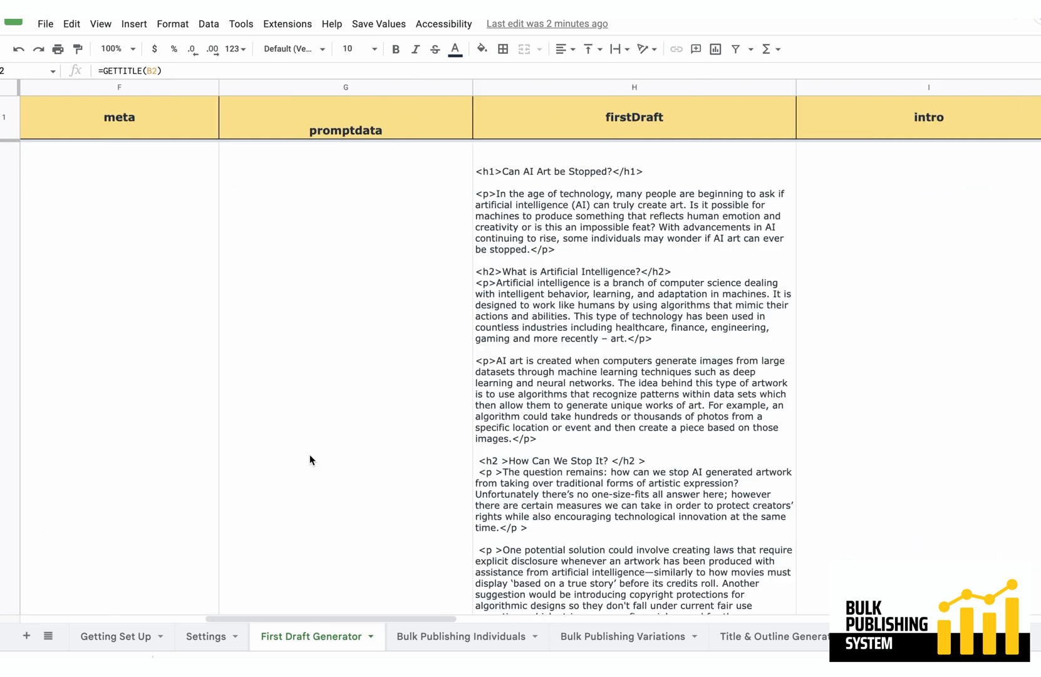
scroll(left, 3)
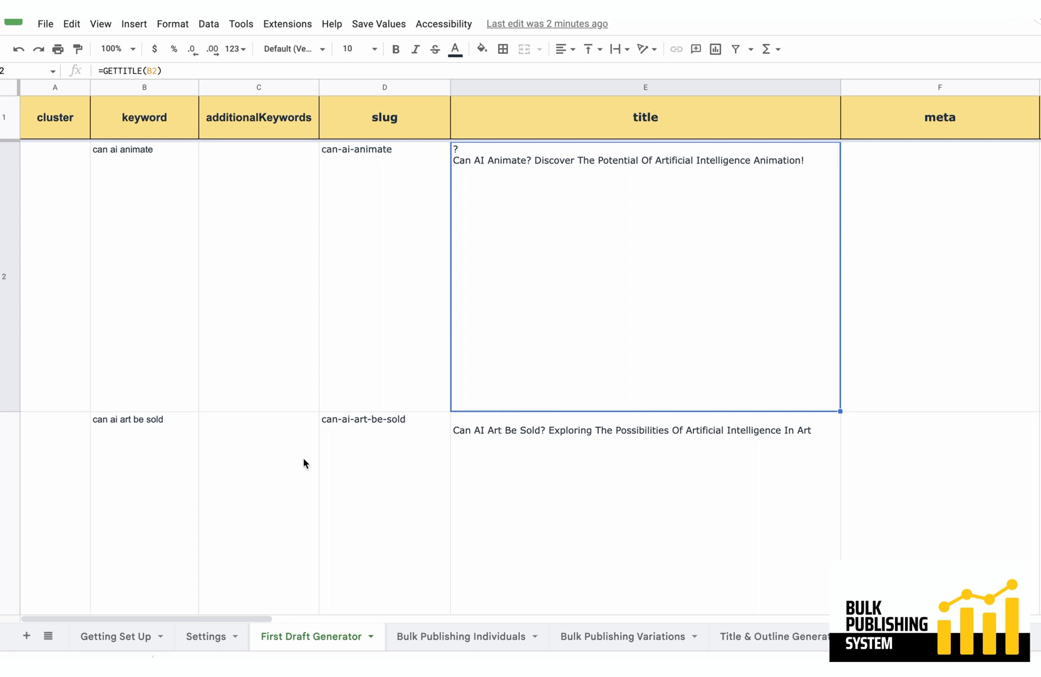
mouse_move(339, 372)
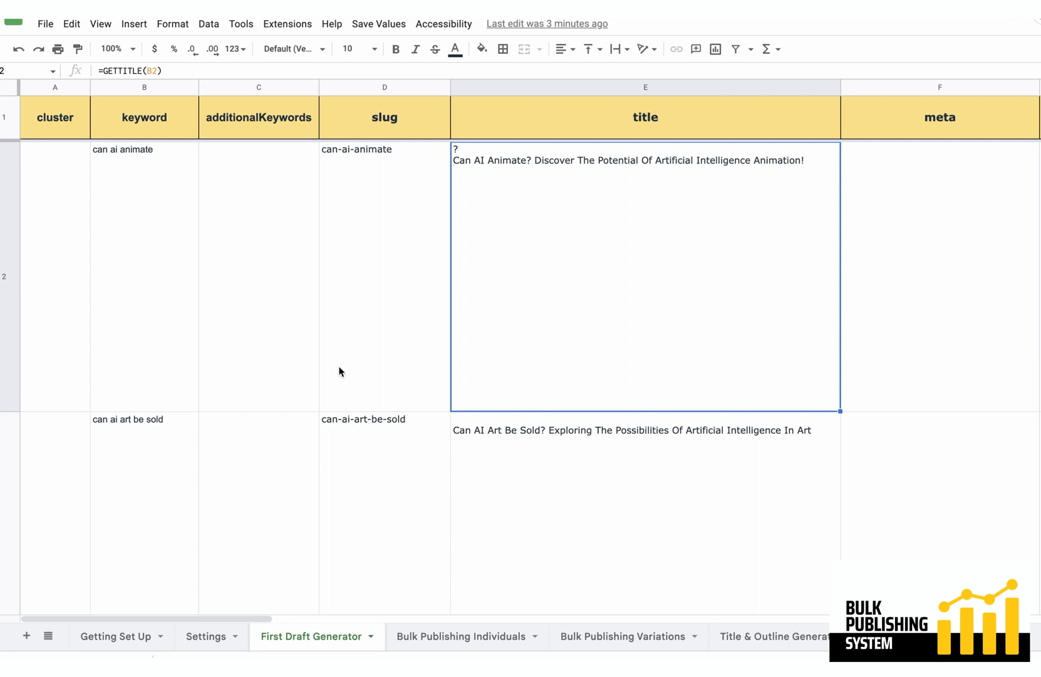
mouse_move(344, 375)
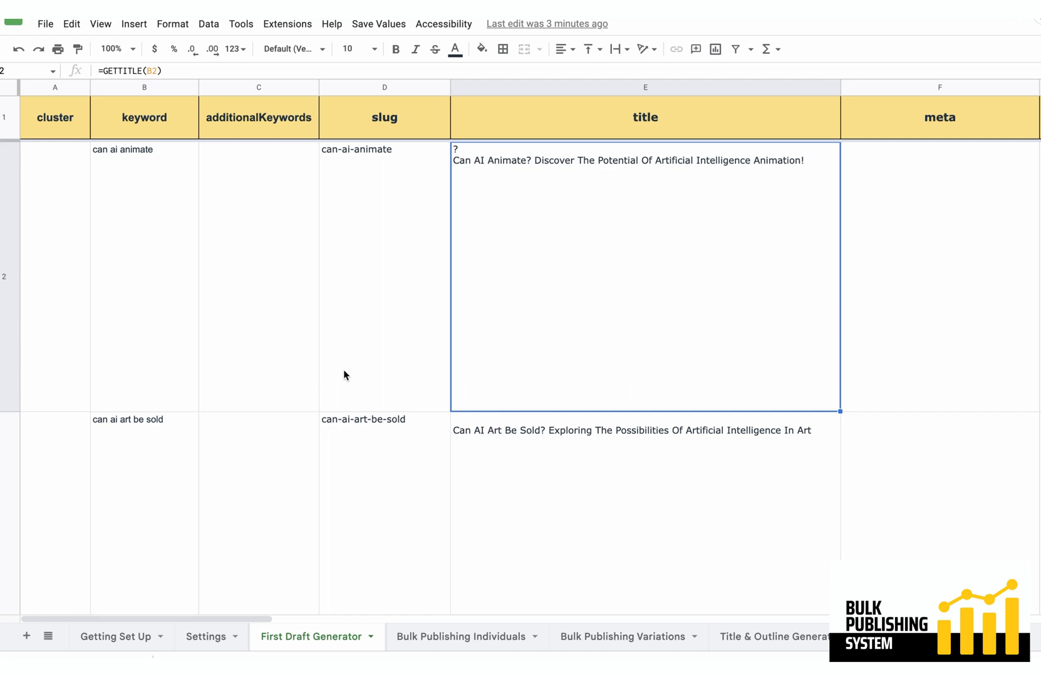
scroll(right, 3)
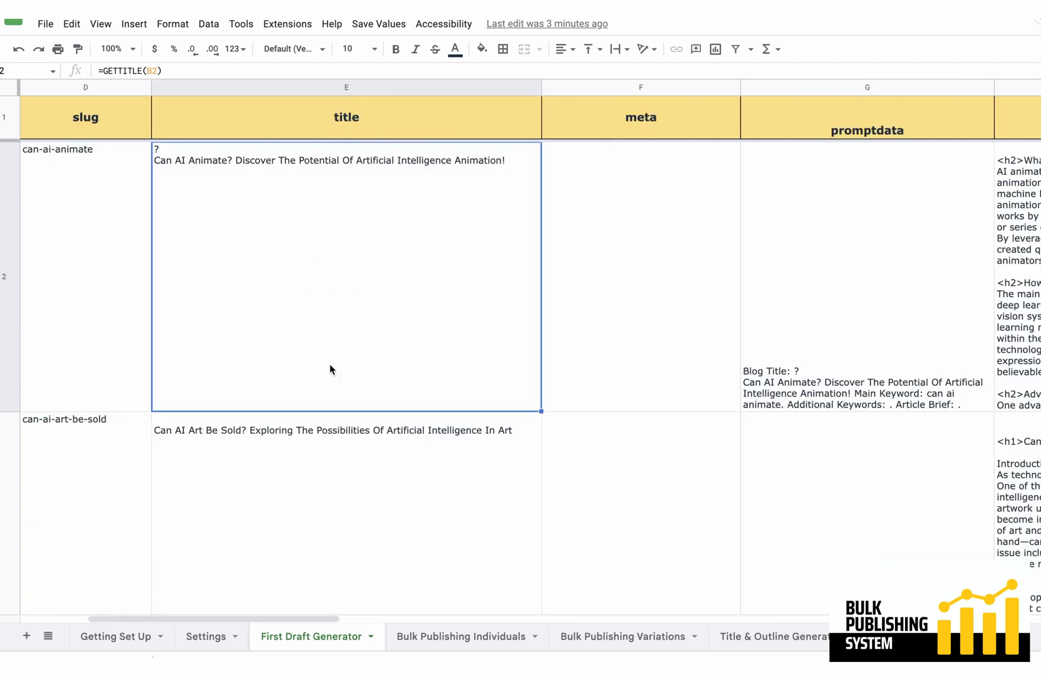
mouse_move(228, 329)
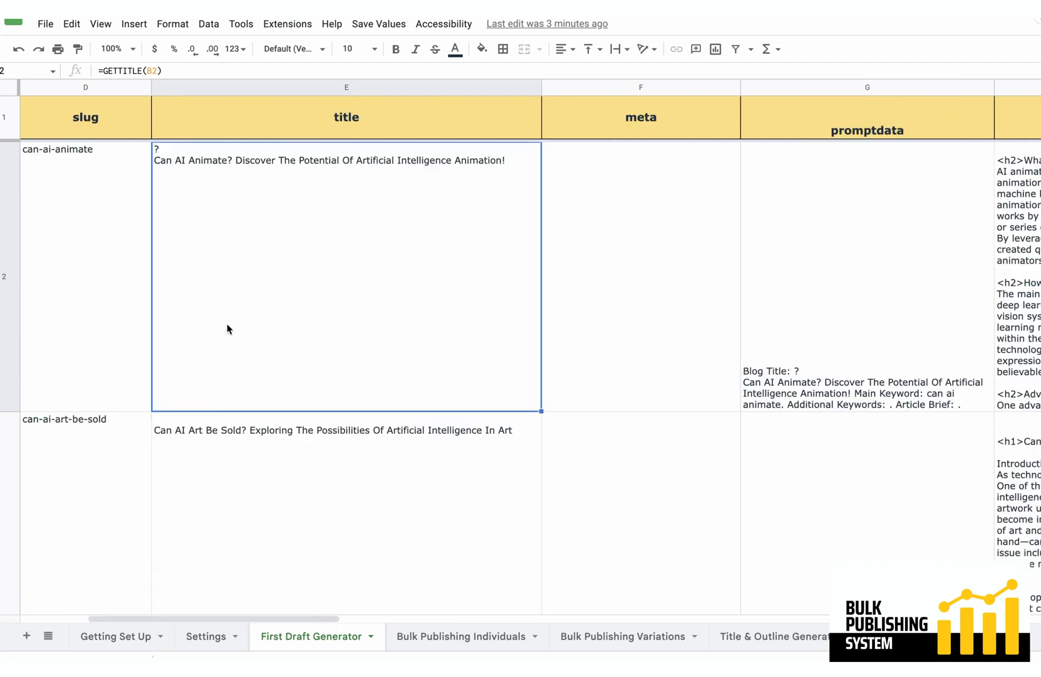
mouse_move(246, 287)
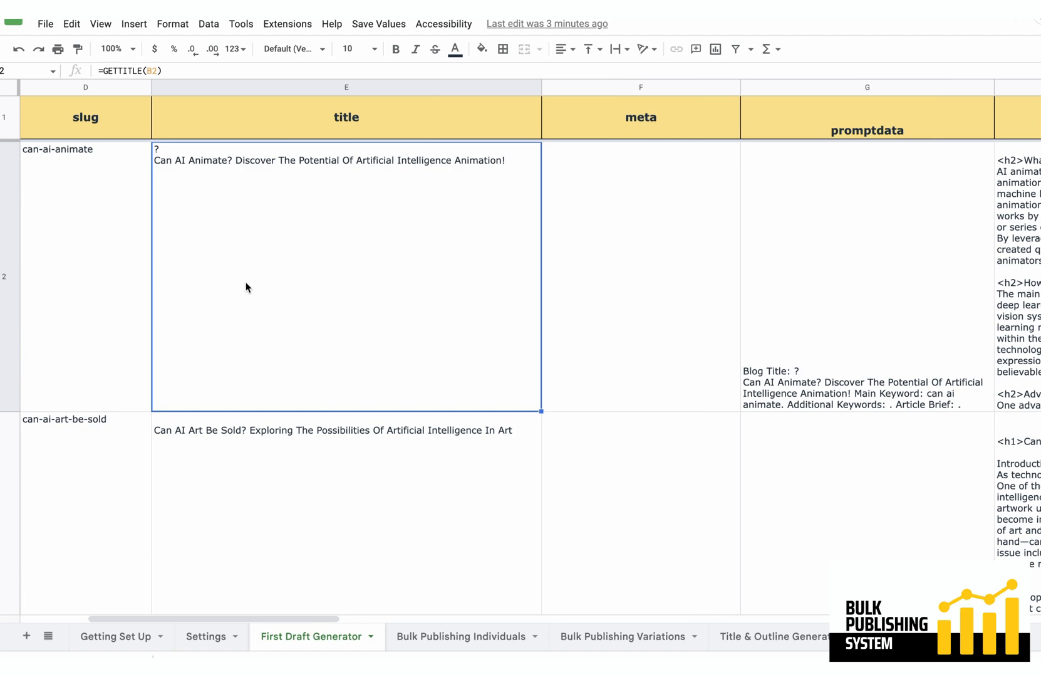
mouse_move(276, 180)
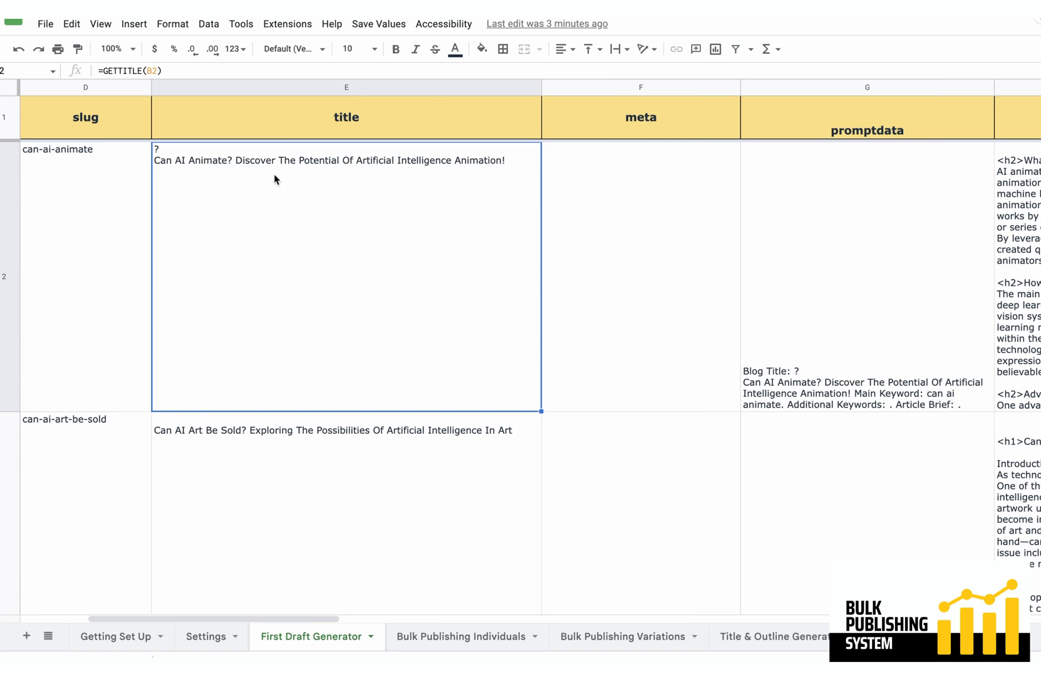
mouse_move(215, 210)
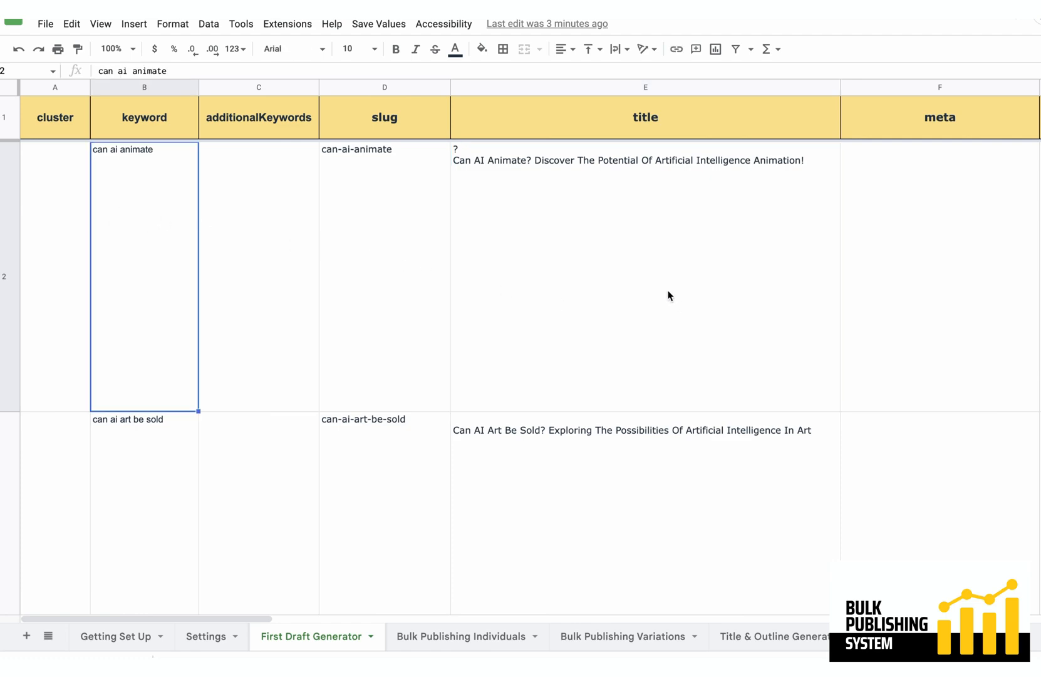
scroll(right, 3)
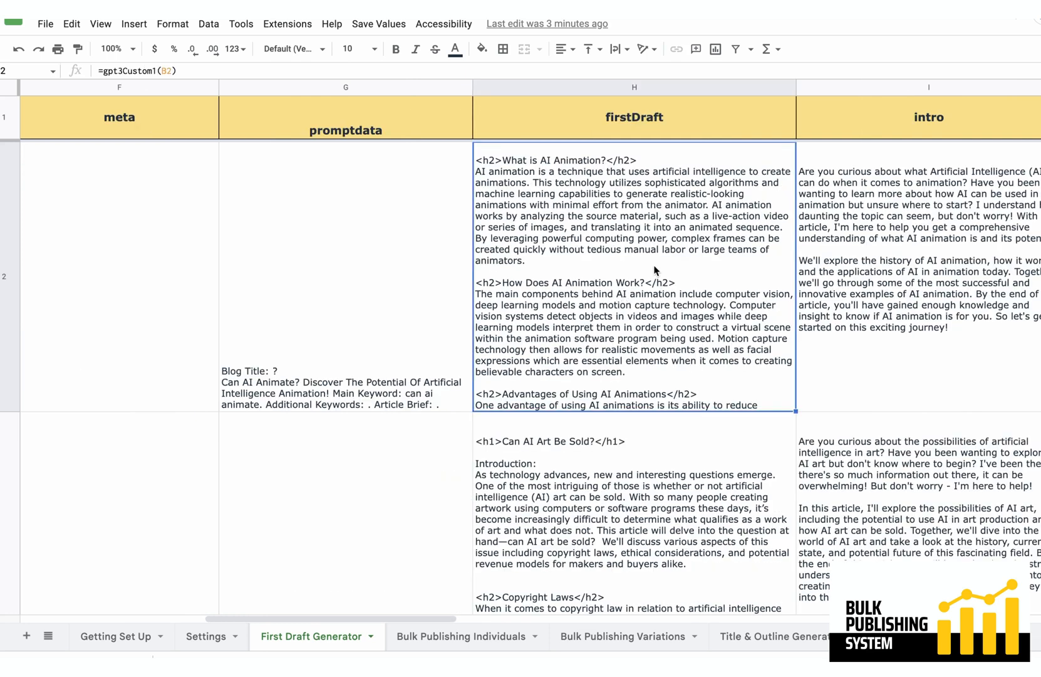
mouse_move(600, 201)
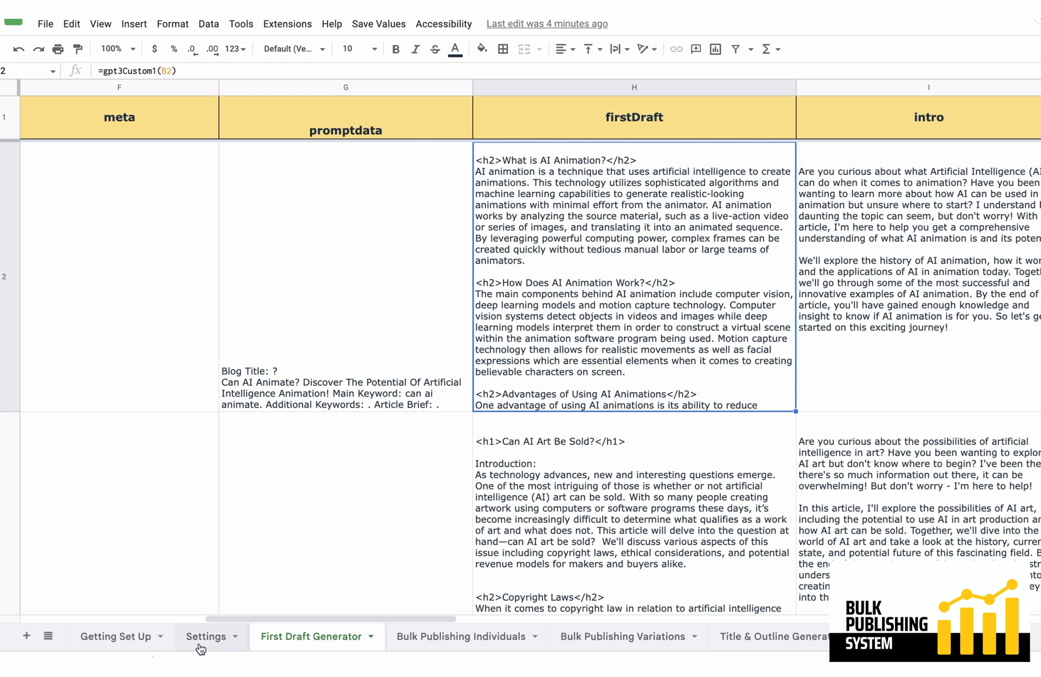
click(207, 636)
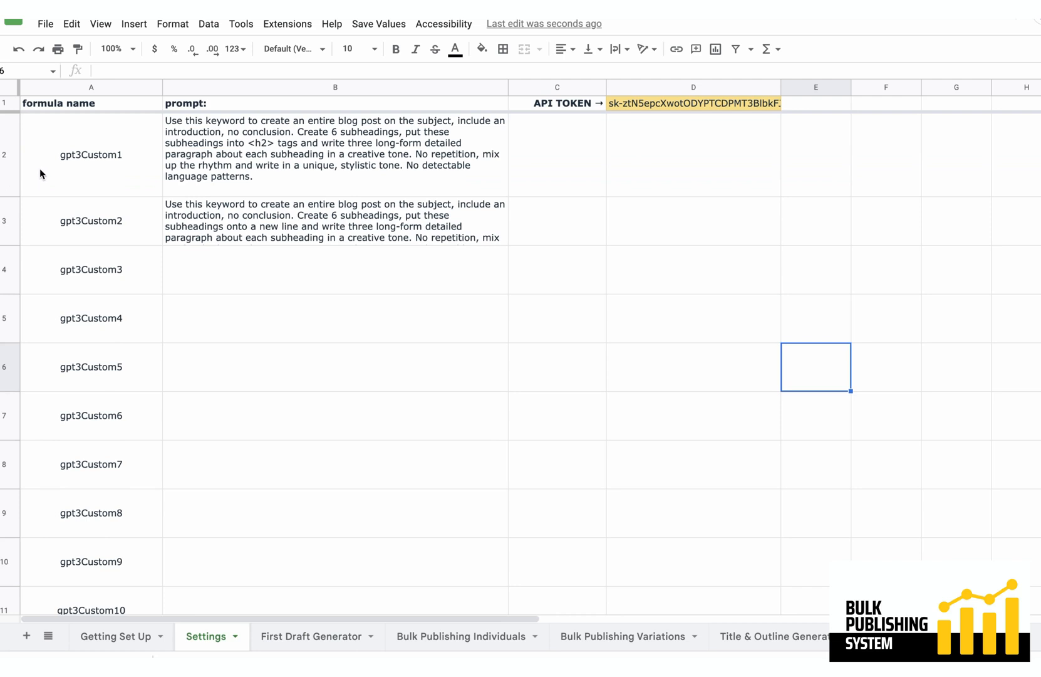
mouse_move(216, 251)
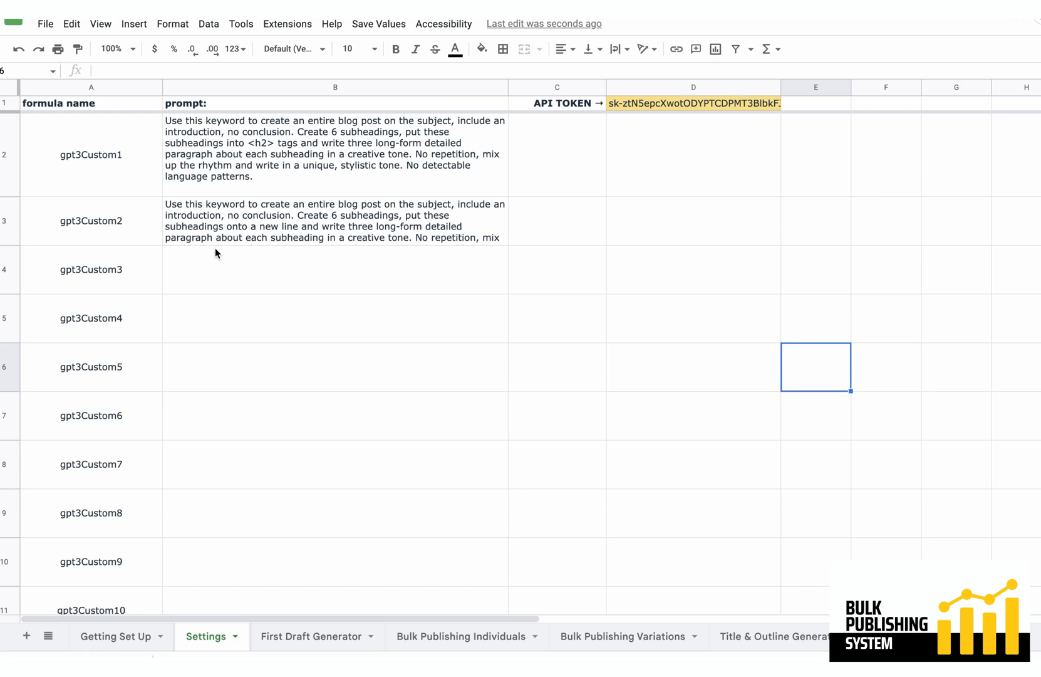
mouse_move(275, 497)
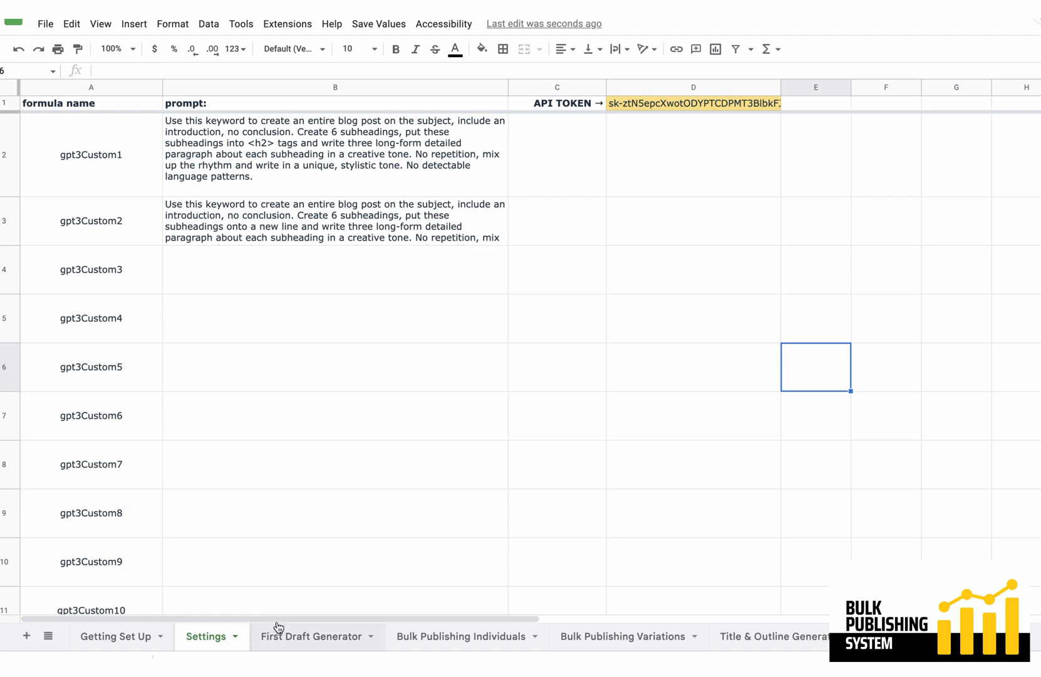
click(311, 636)
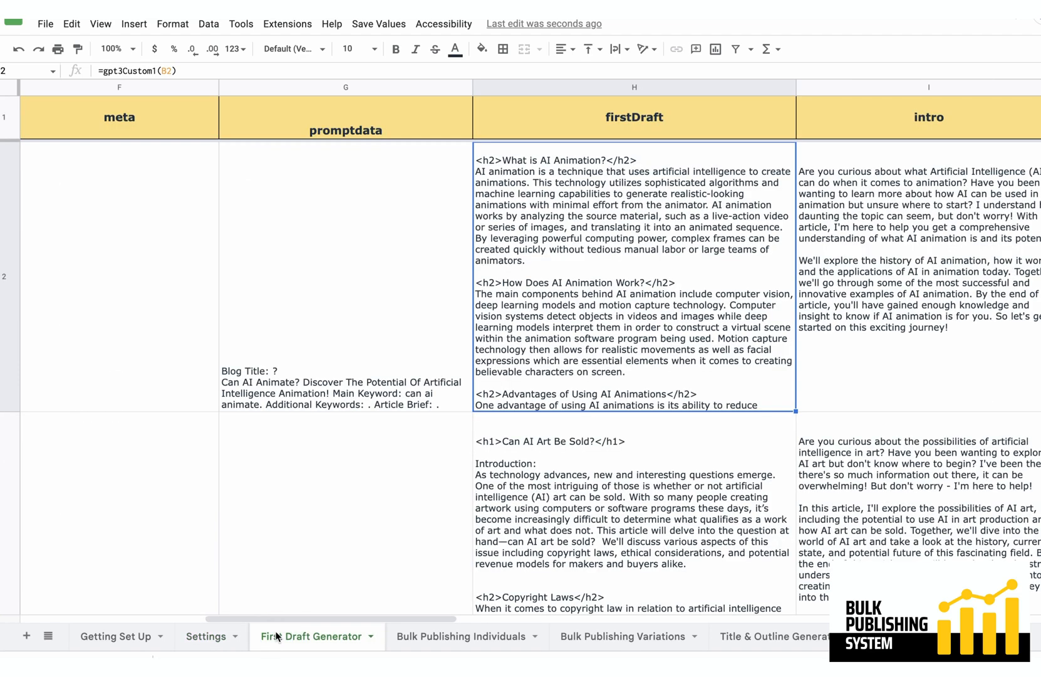
click(883, 278)
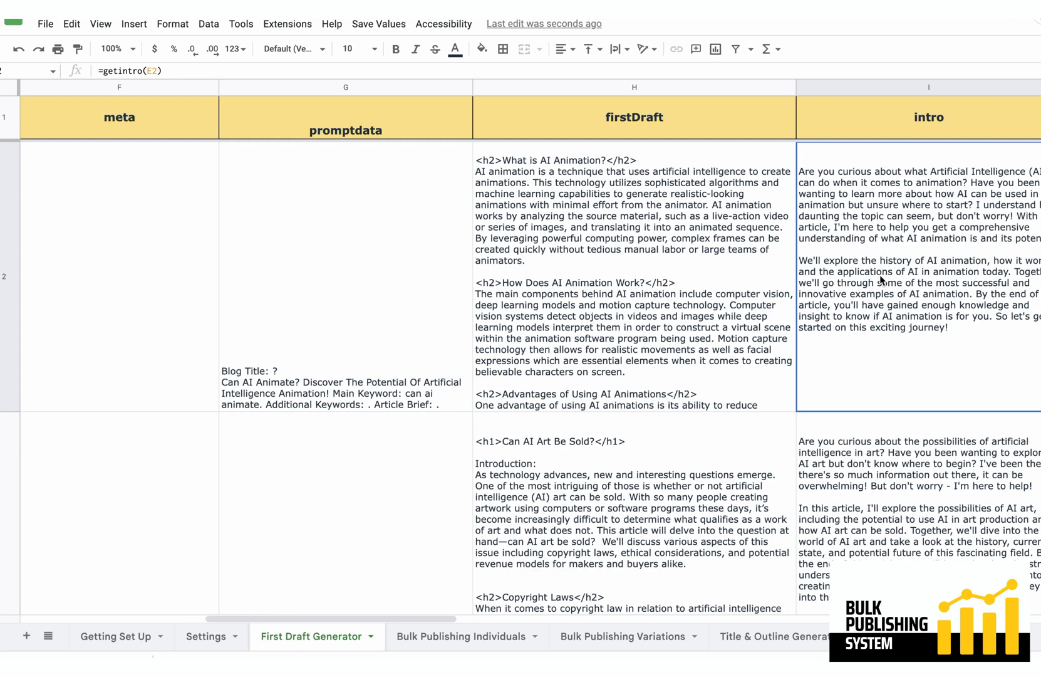
mouse_move(763, 298)
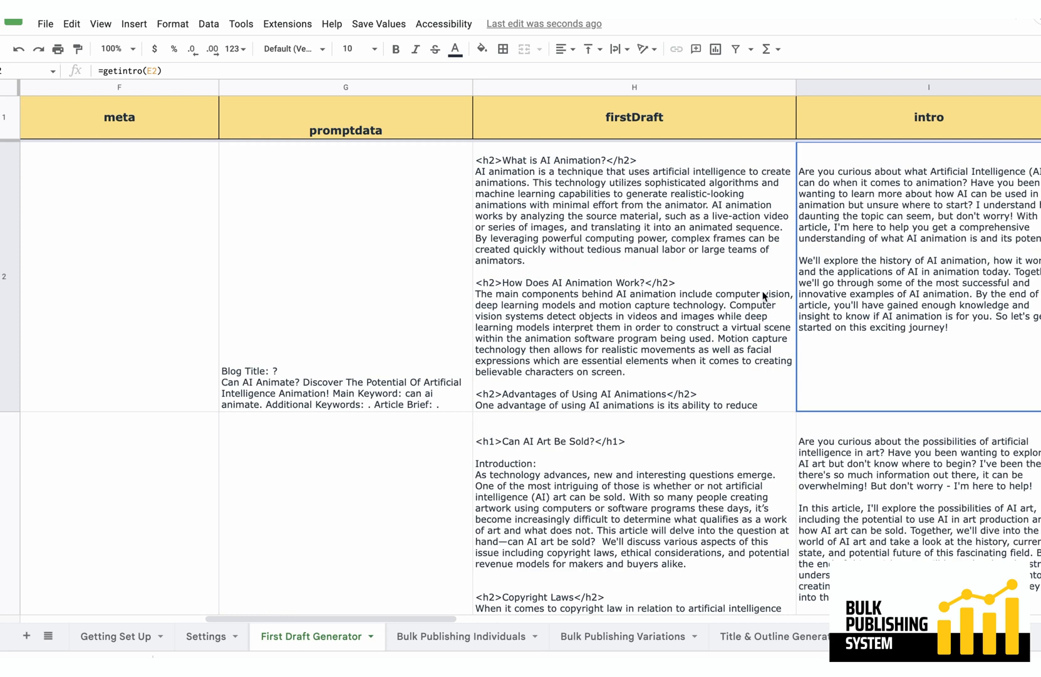
mouse_move(794, 269)
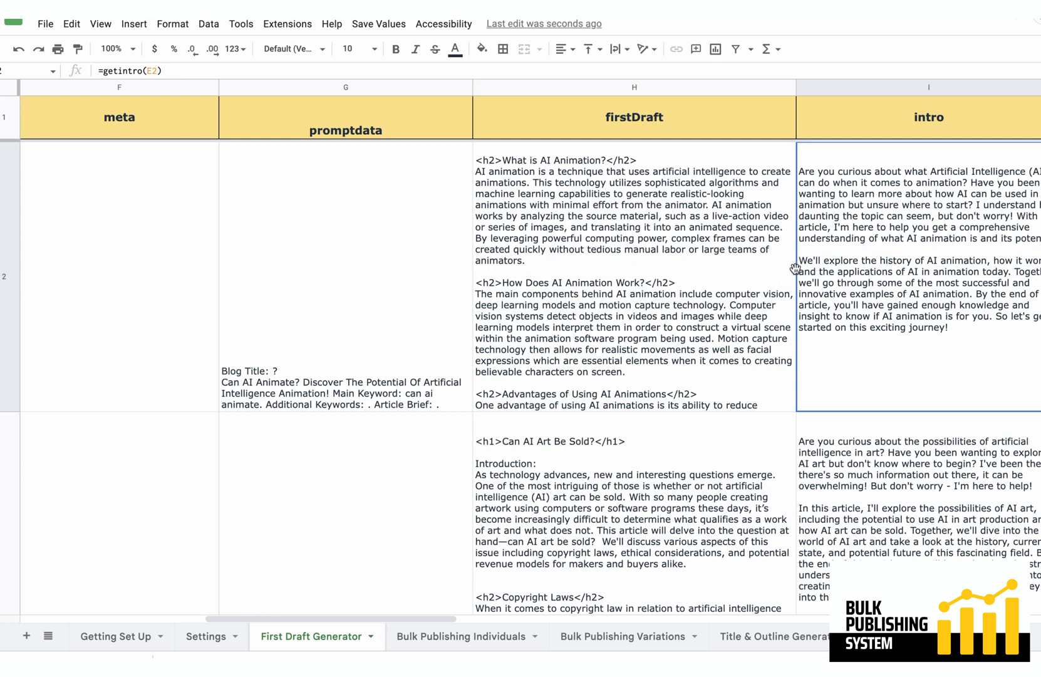
mouse_move(634, 178)
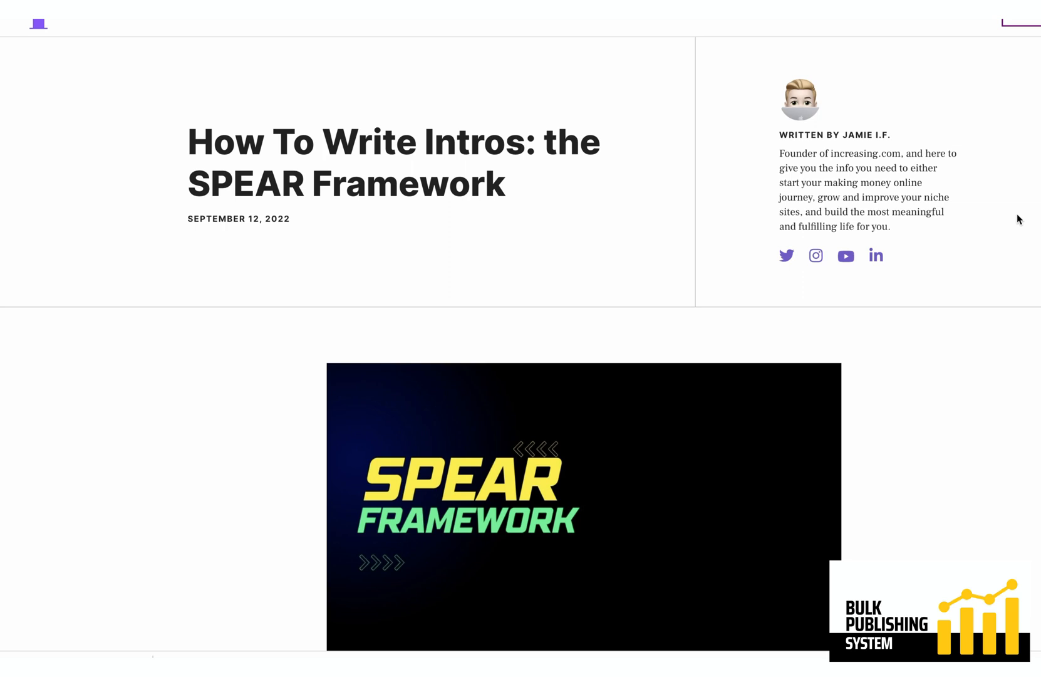
mouse_move(1012, 207)
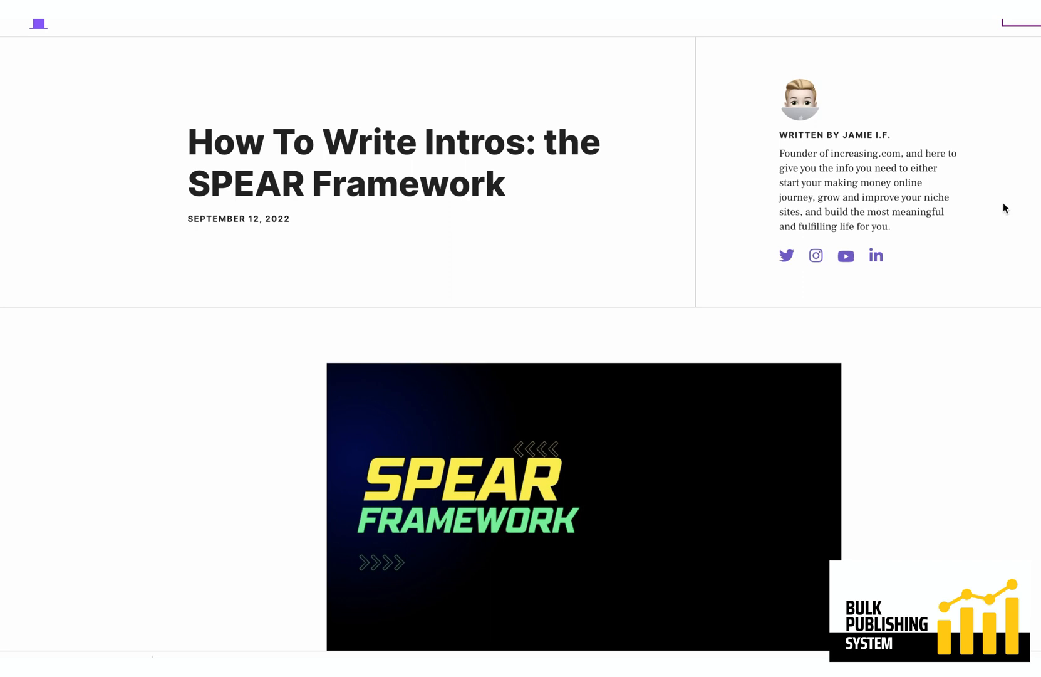
mouse_move(1006, 198)
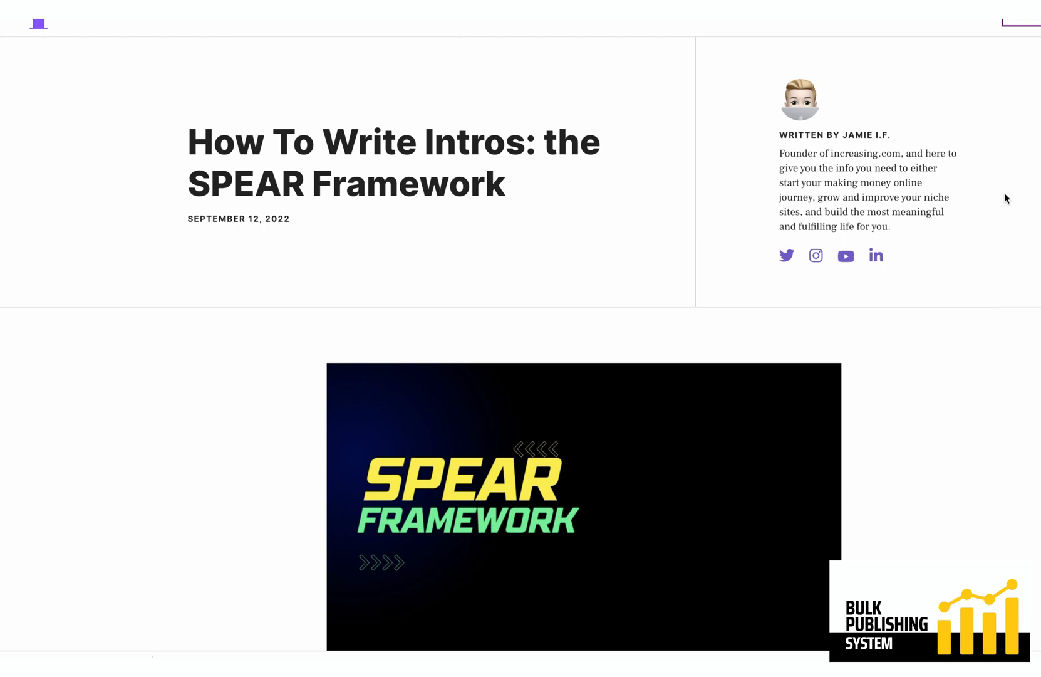
mouse_move(1003, 197)
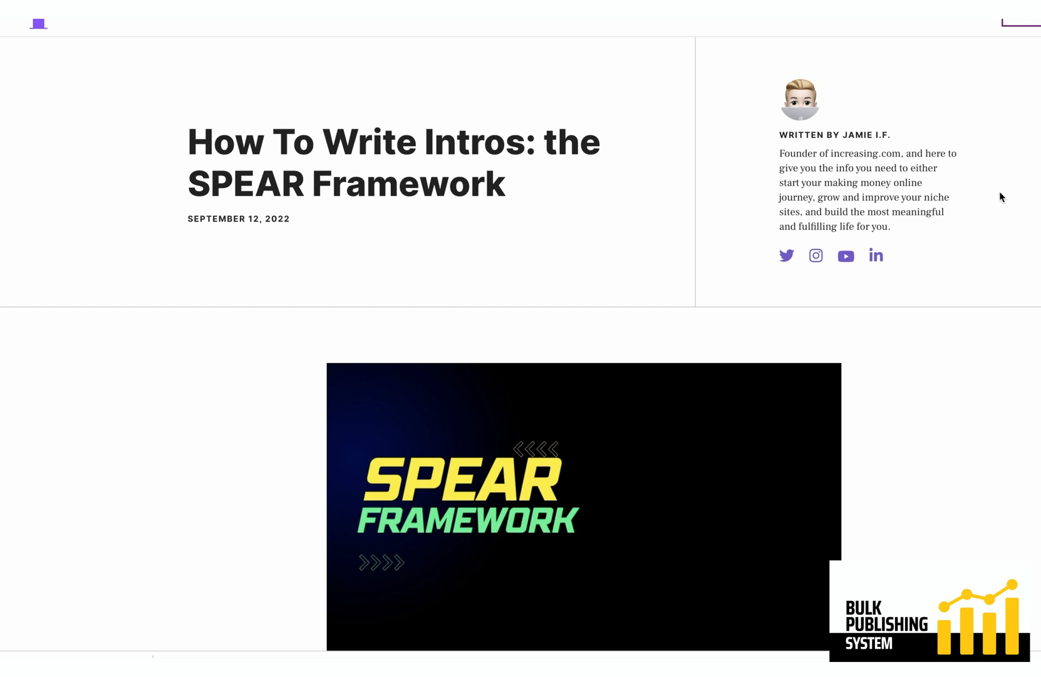
mouse_move(1007, 201)
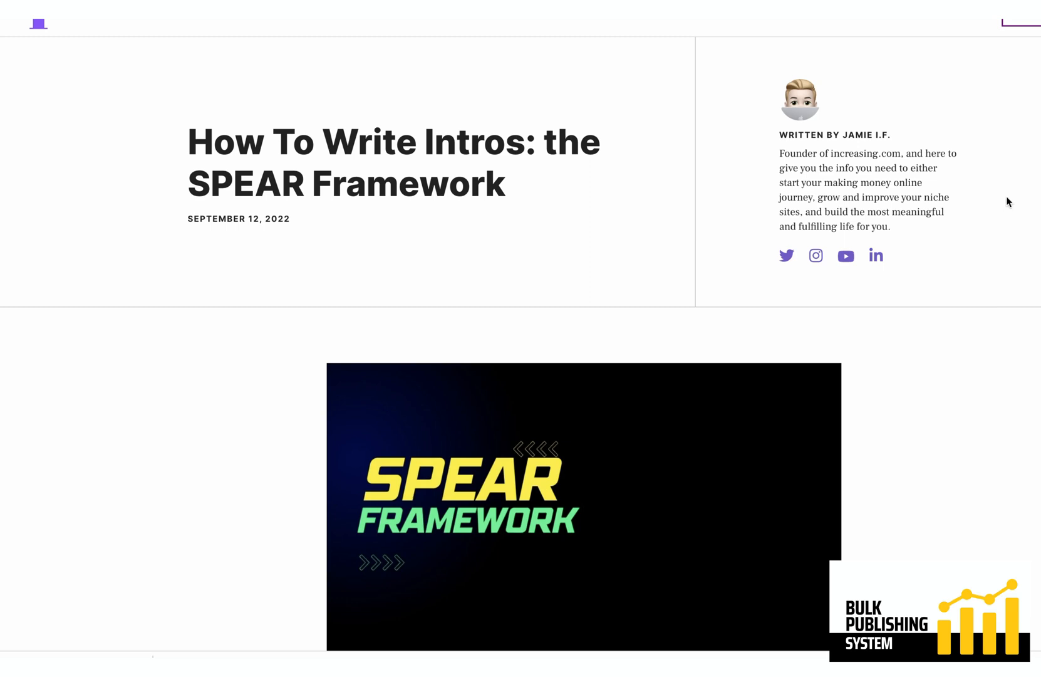
mouse_move(994, 212)
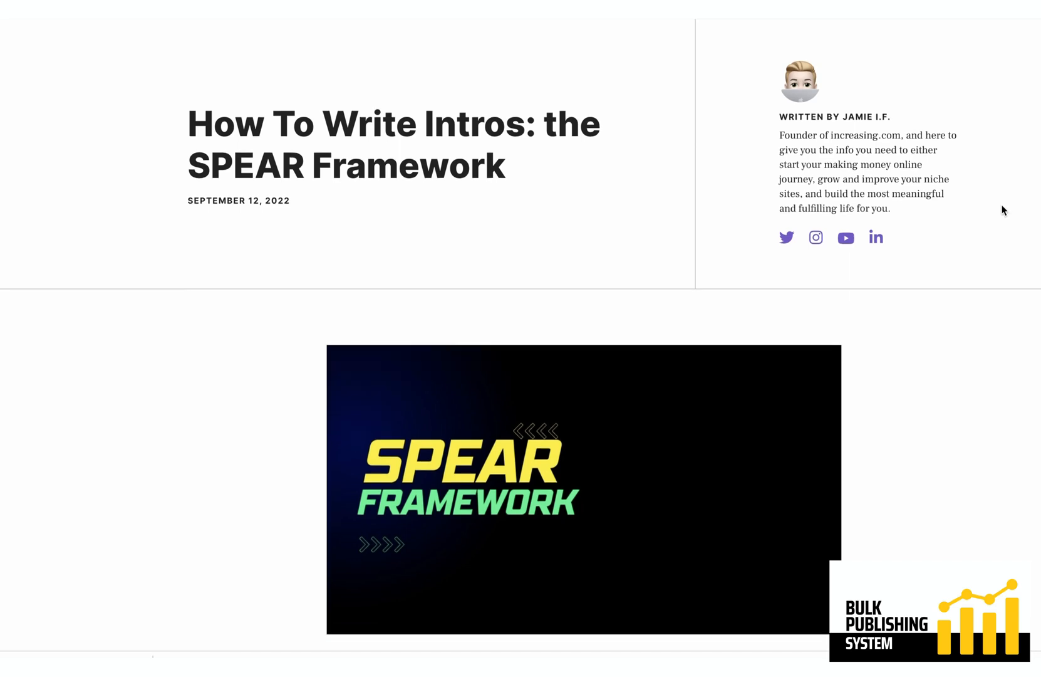
Scroll down the SPEAR Framework article to its list of five framework elements.
scroll(up, 3)
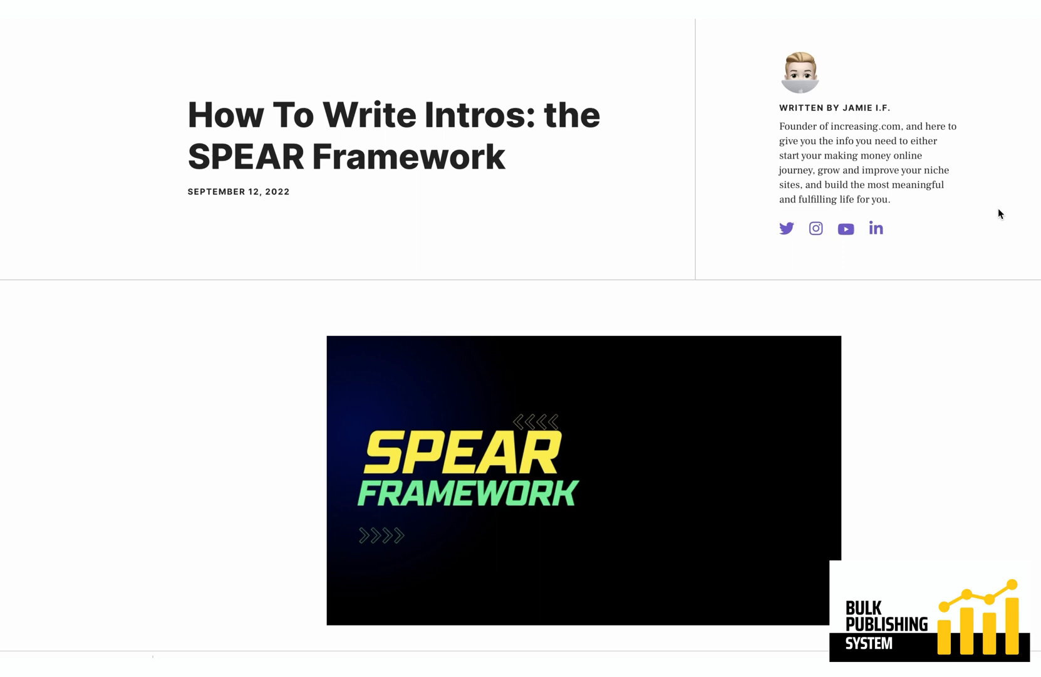
scroll(down, 3)
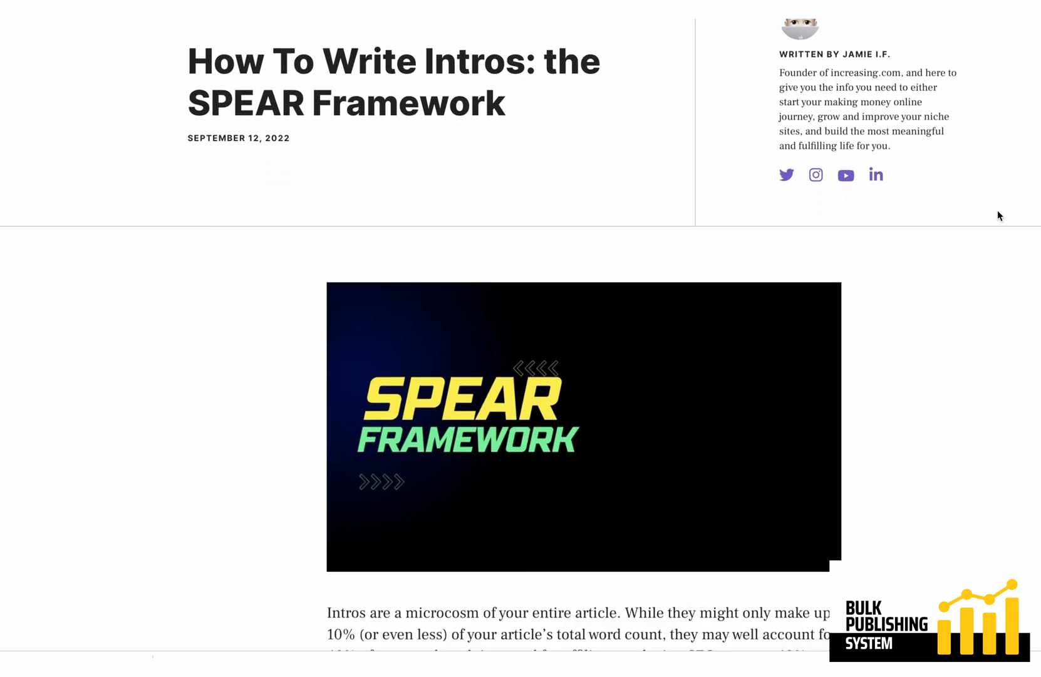
scroll(down, 3)
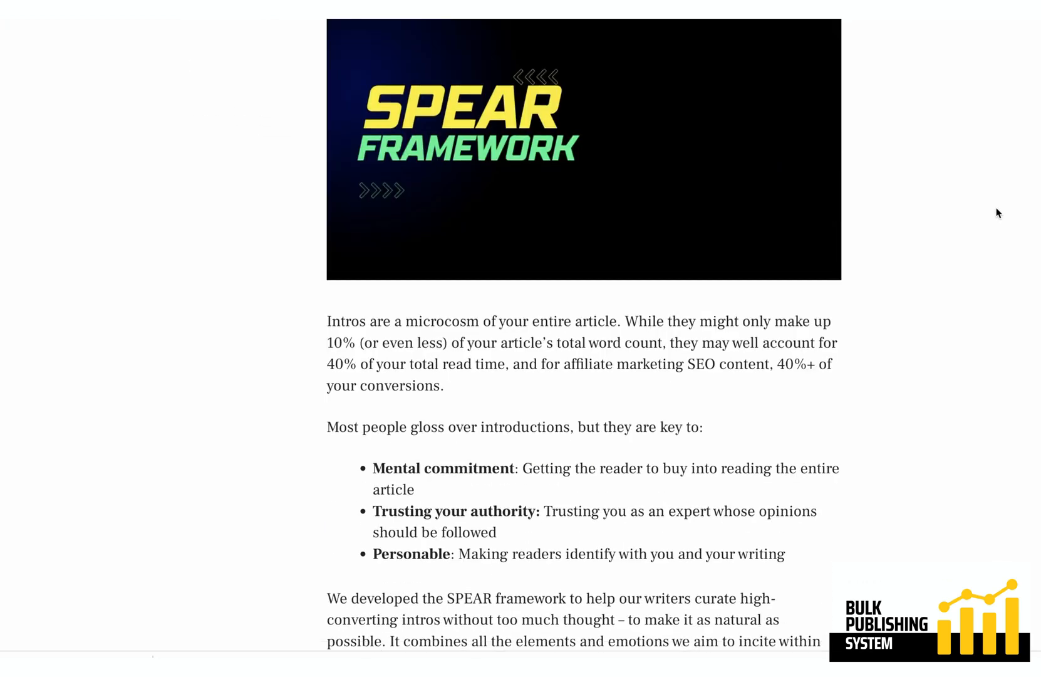
scroll(down, 3)
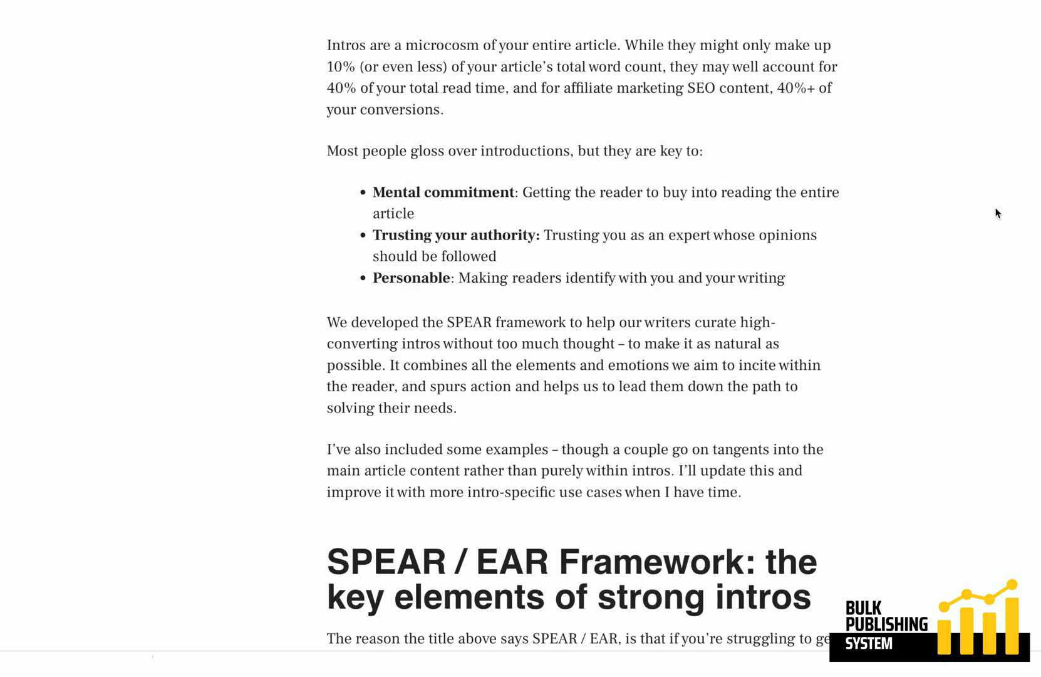
scroll(down, 3)
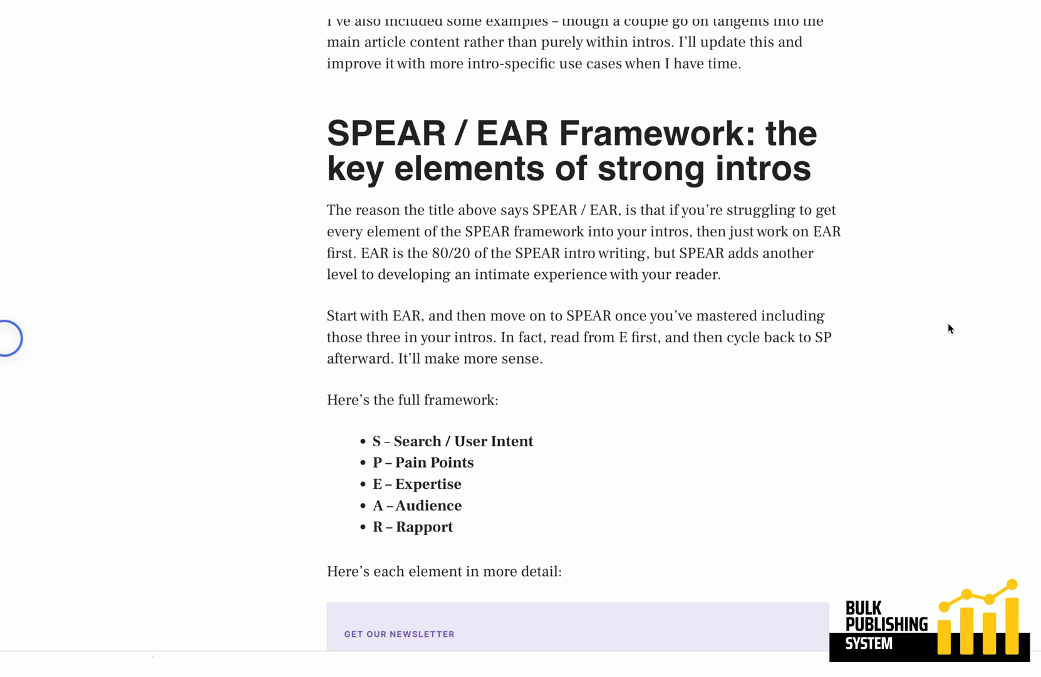
scroll(down, 3)
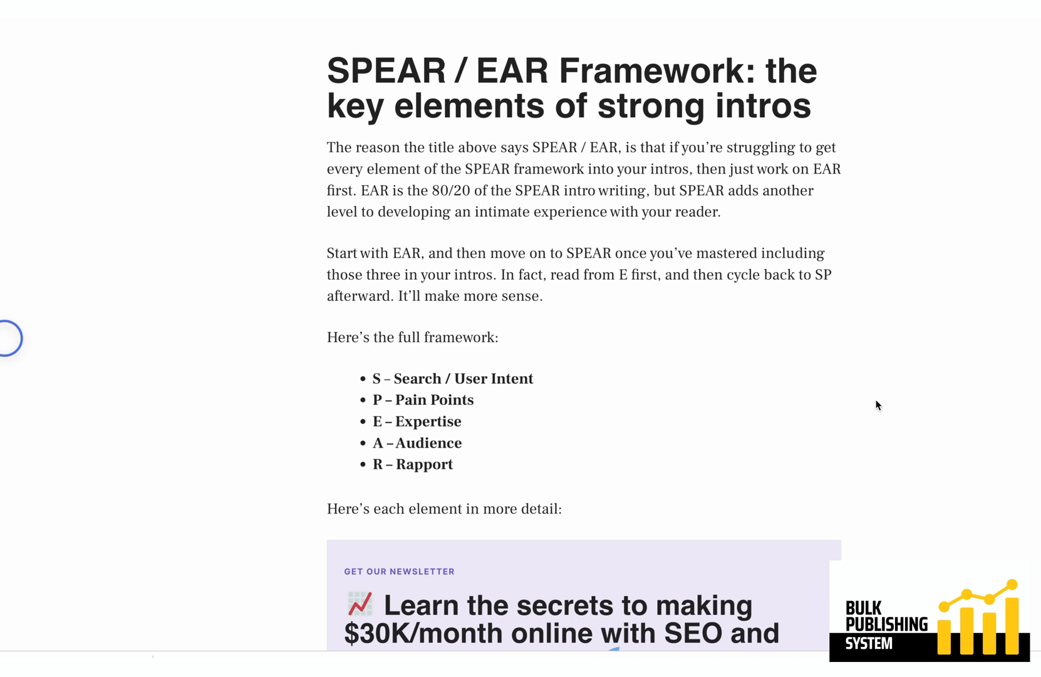
scroll(down, 3)
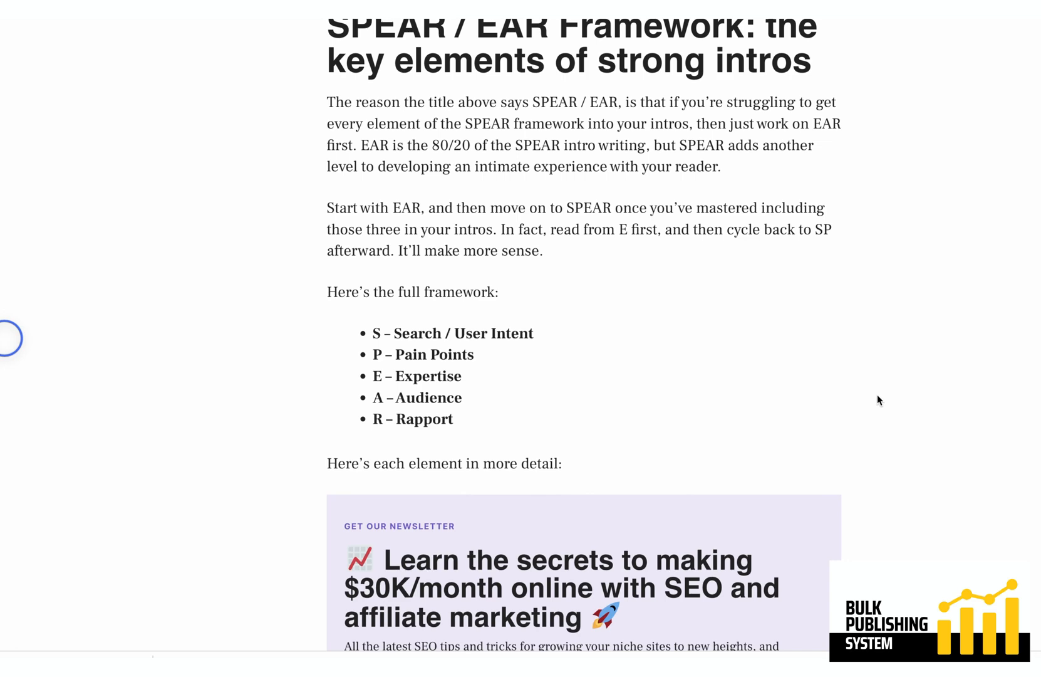
scroll(down, 3)
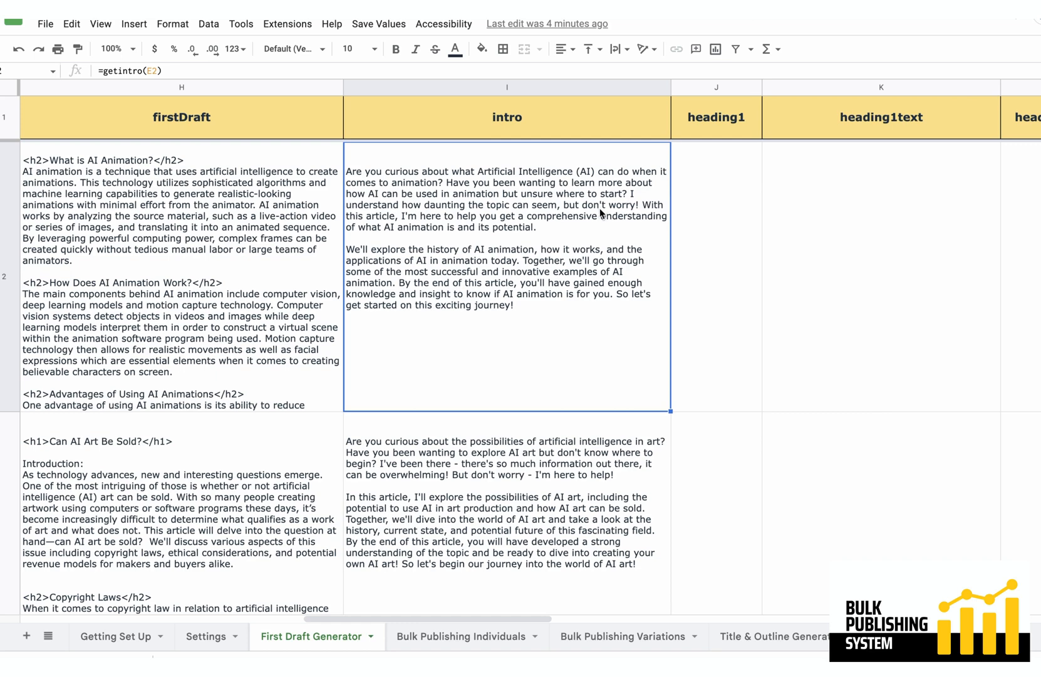
mouse_move(551, 230)
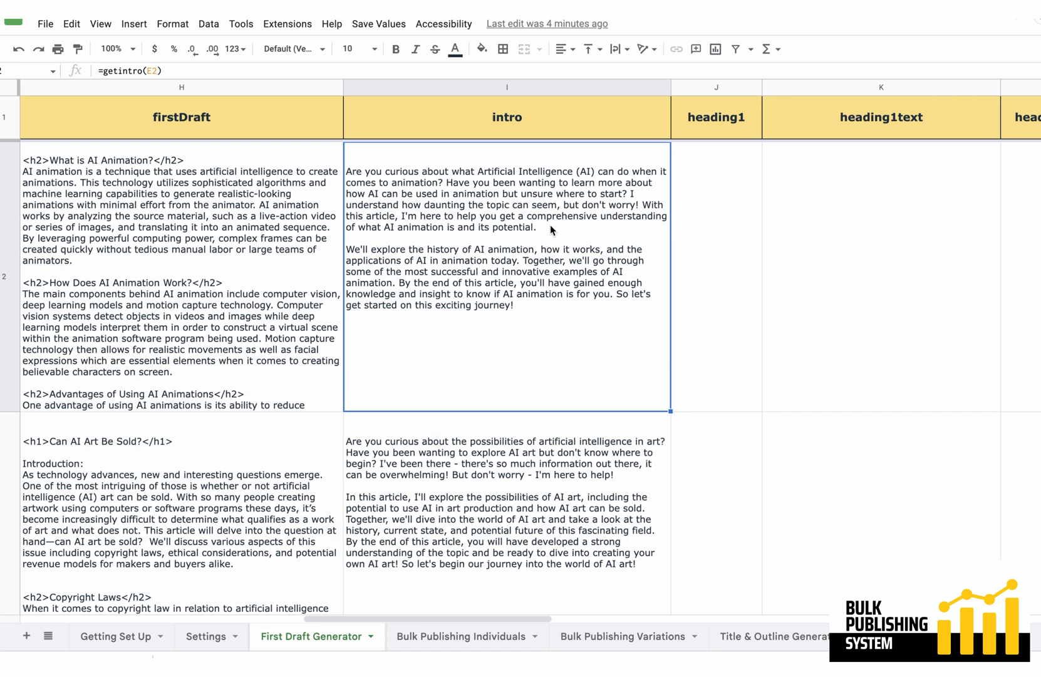
mouse_move(554, 263)
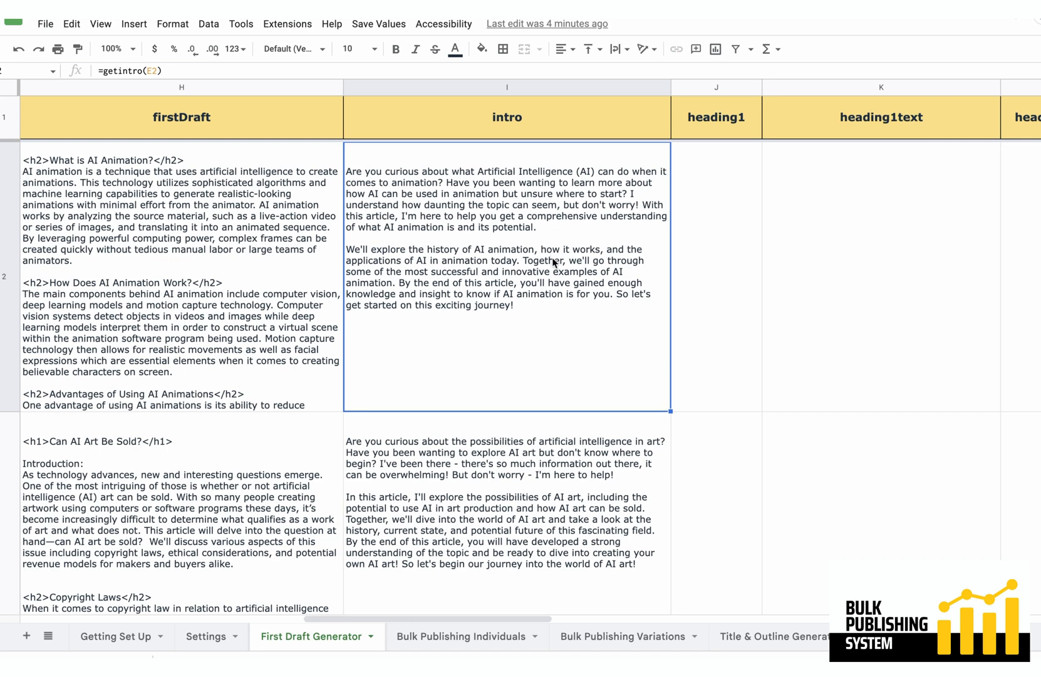
mouse_move(400, 251)
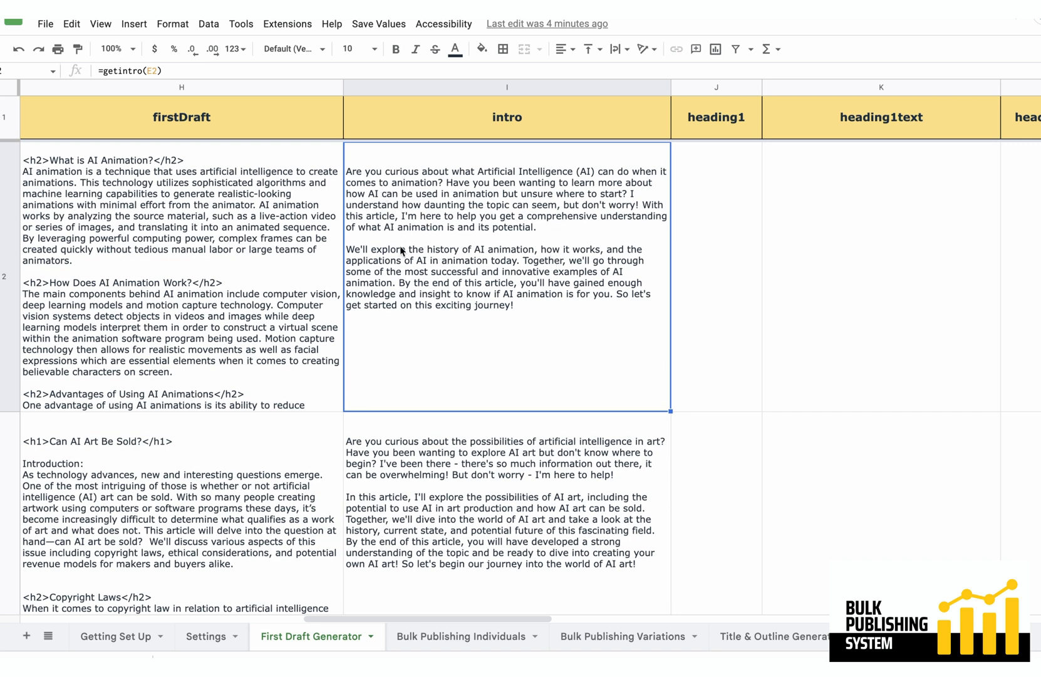
click(389, 178)
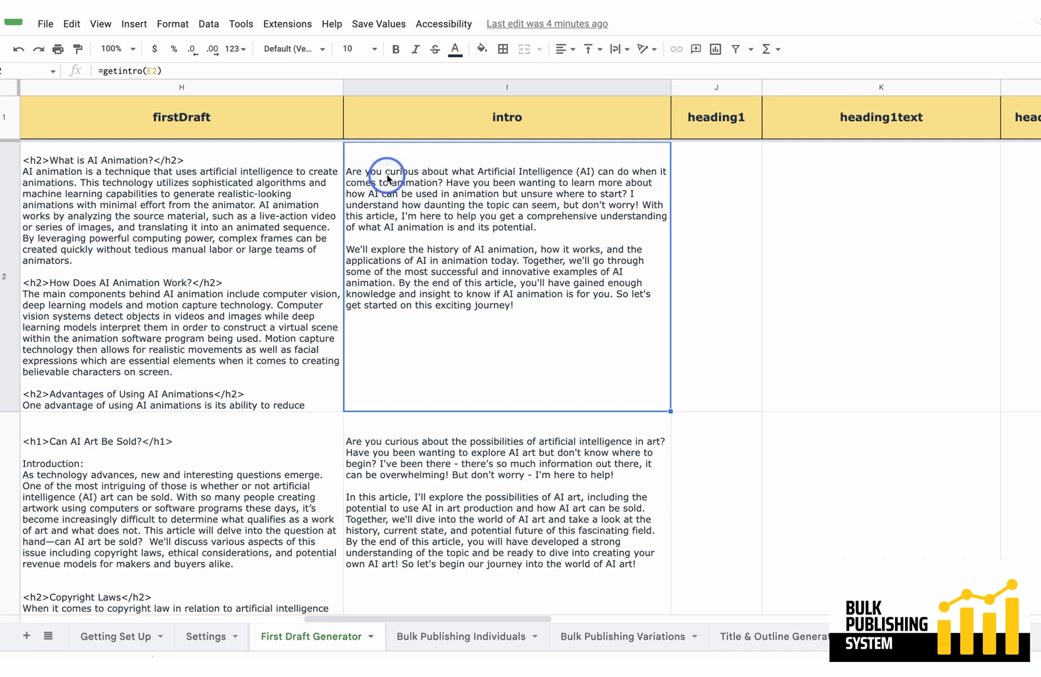
mouse_move(661, 412)
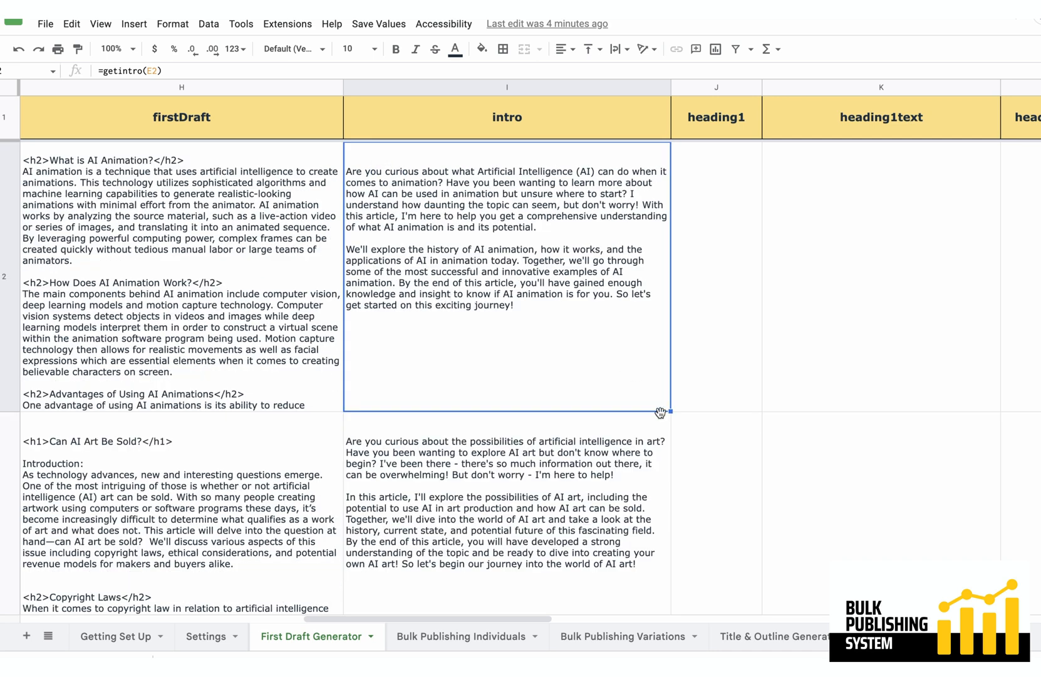
mouse_move(612, 313)
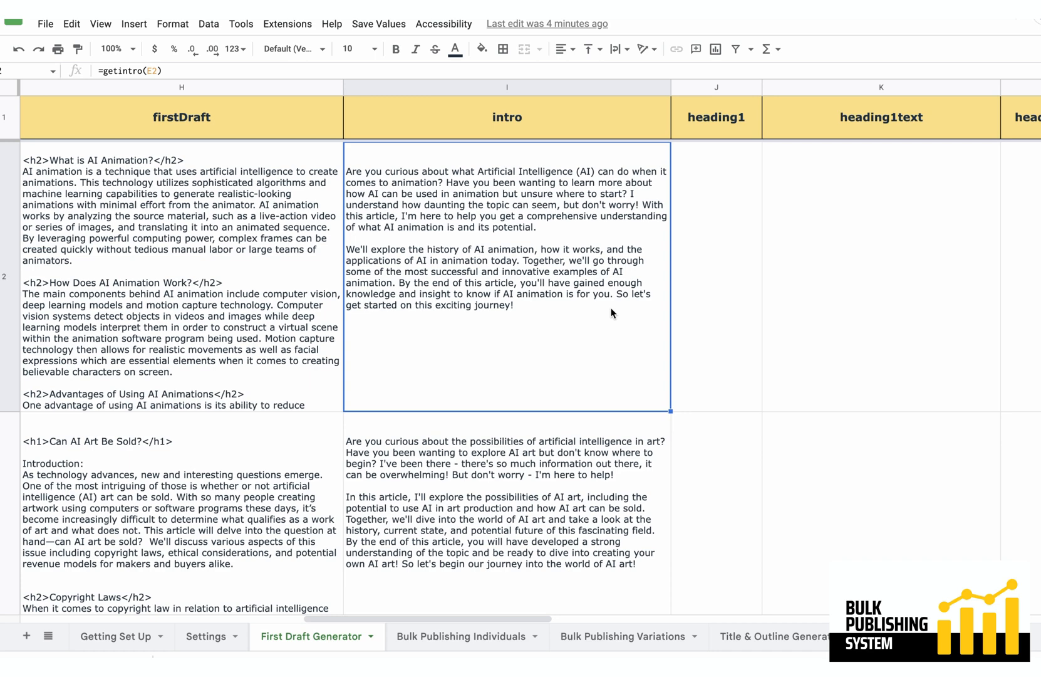
mouse_move(594, 377)
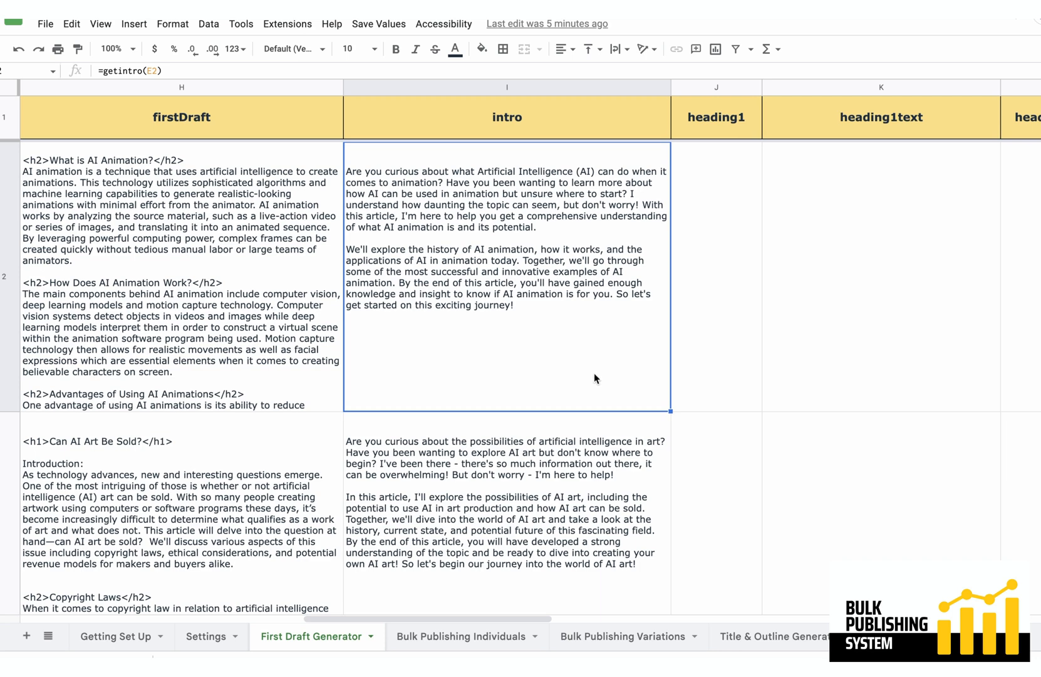
mouse_move(555, 424)
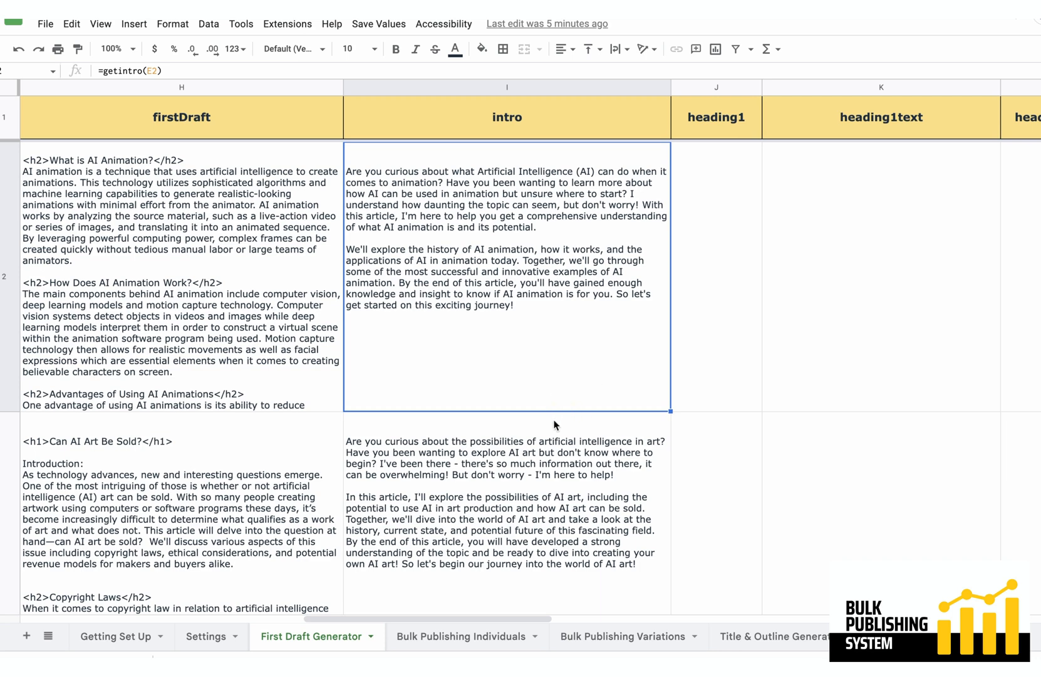
mouse_move(647, 395)
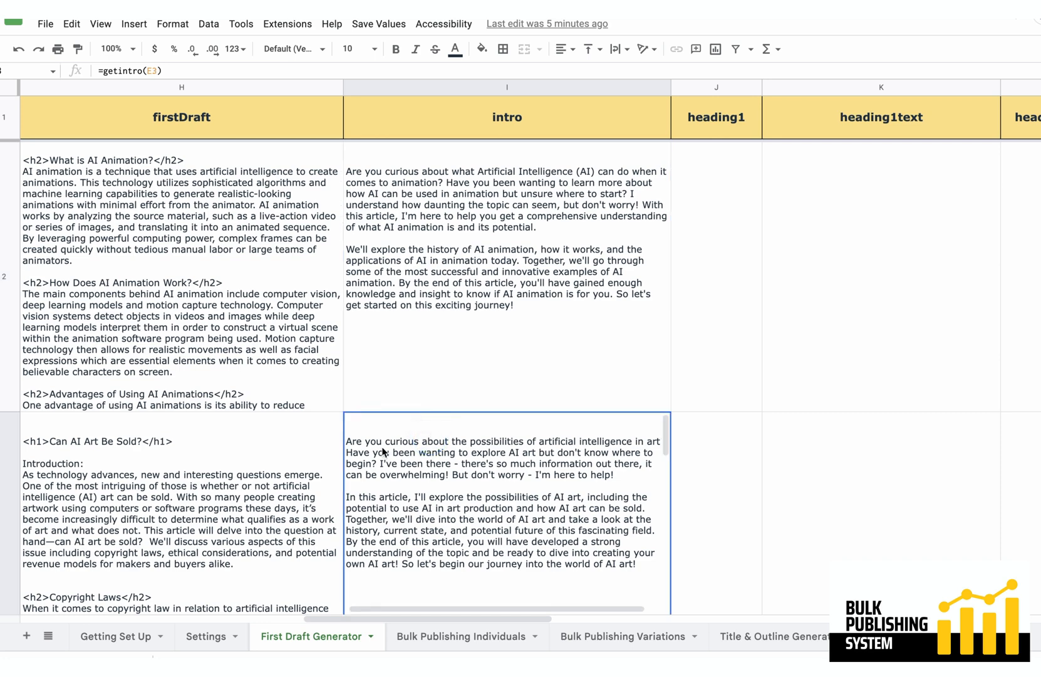
mouse_move(495, 436)
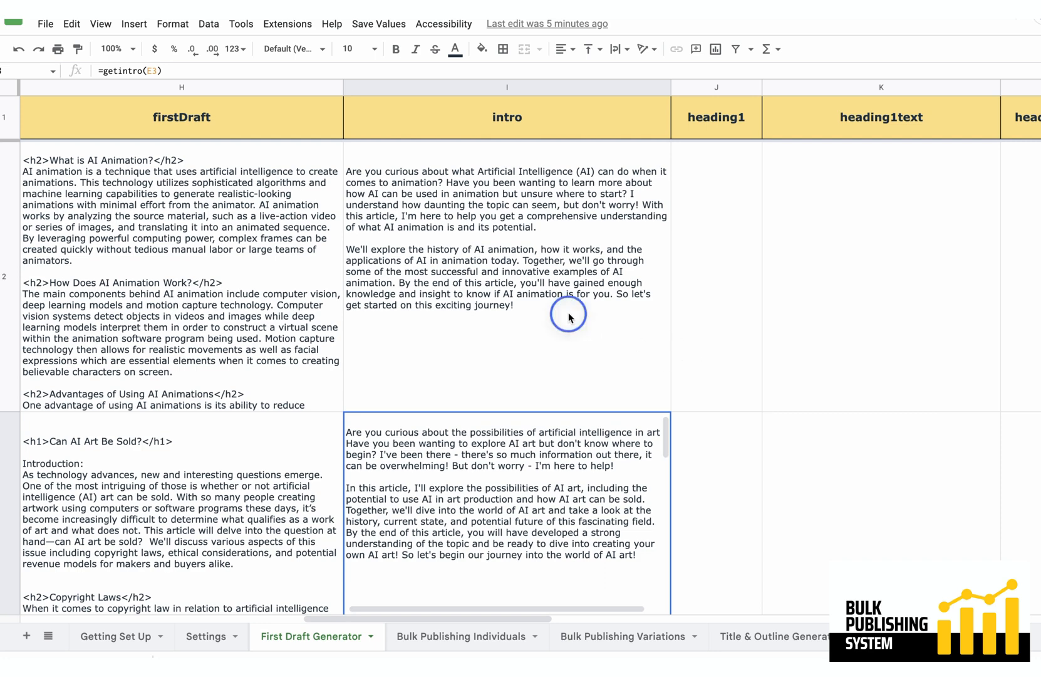
scroll(up, 3)
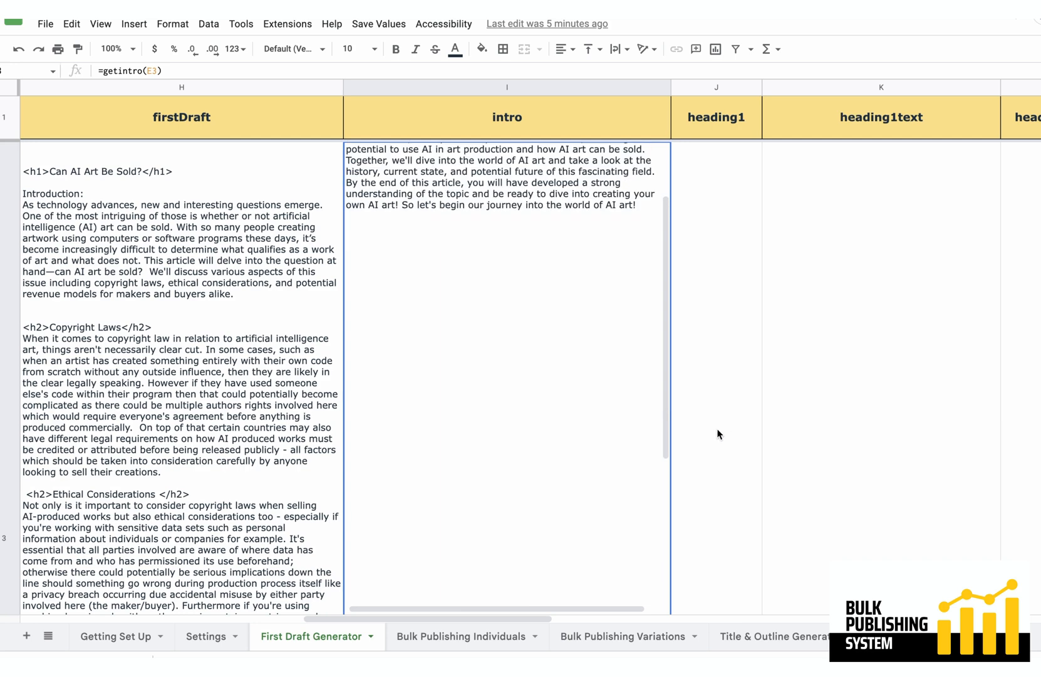
scroll(up, 3)
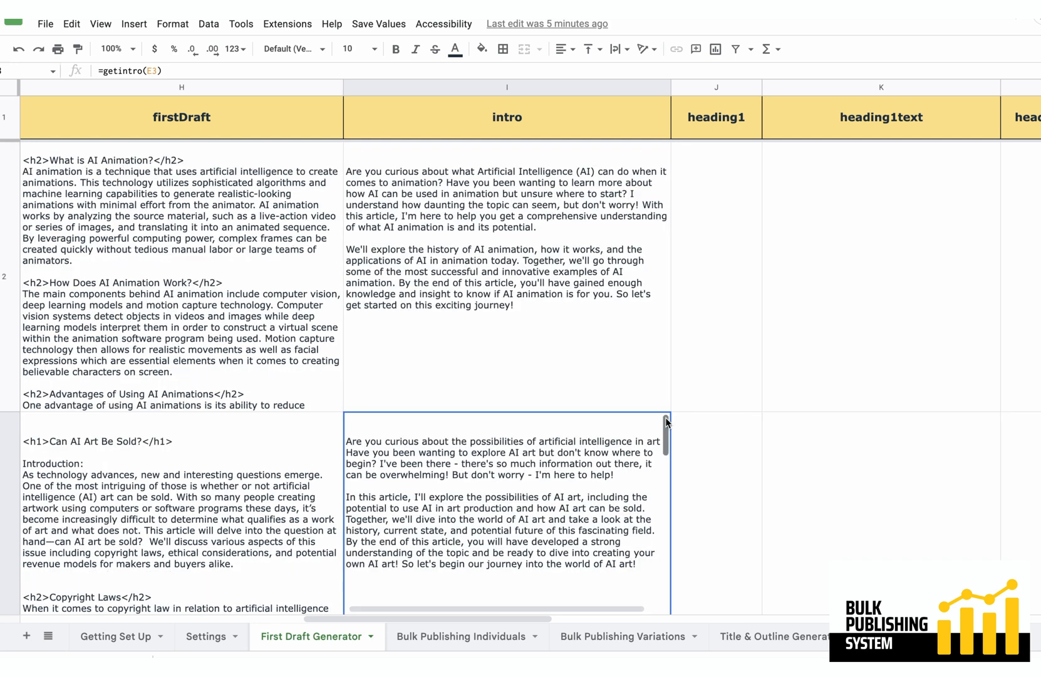
mouse_move(14, 465)
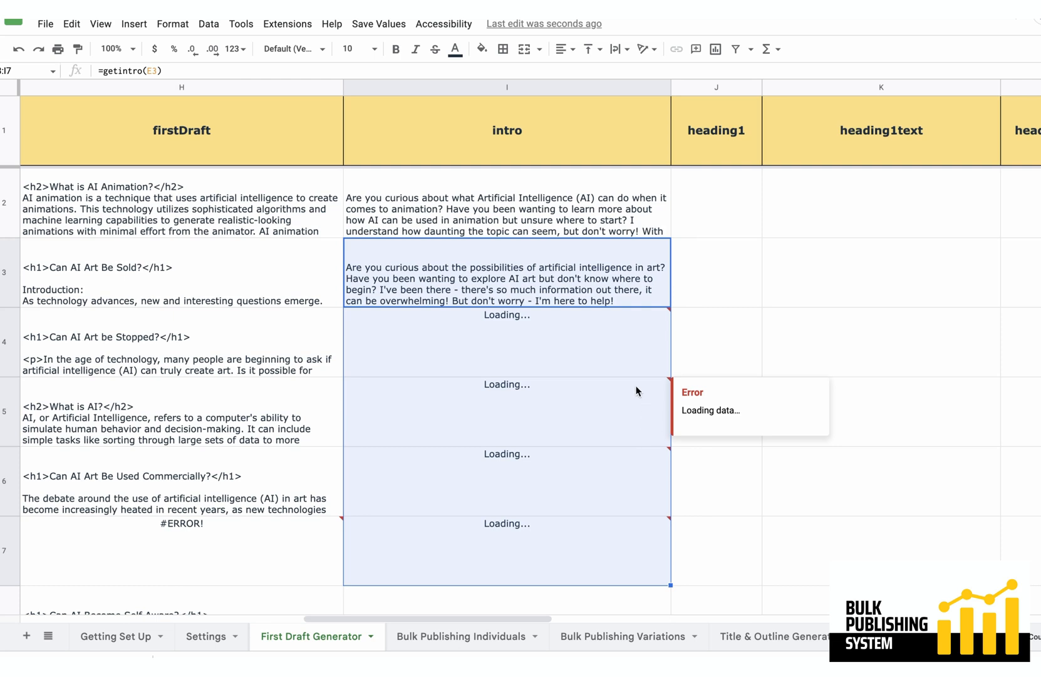
mouse_move(575, 352)
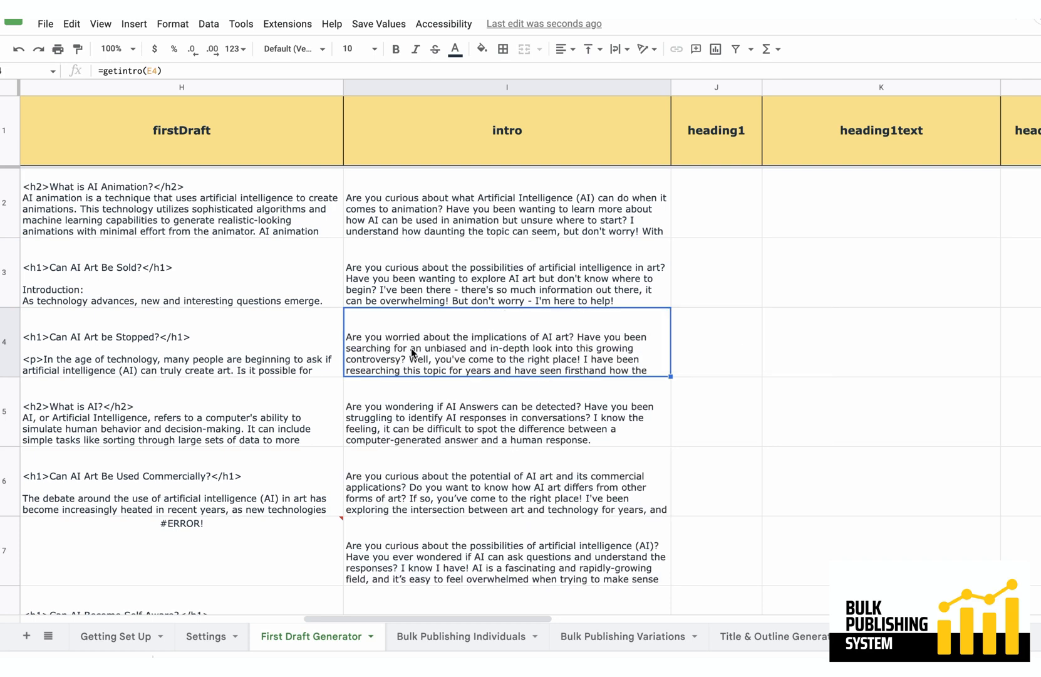
mouse_move(466, 451)
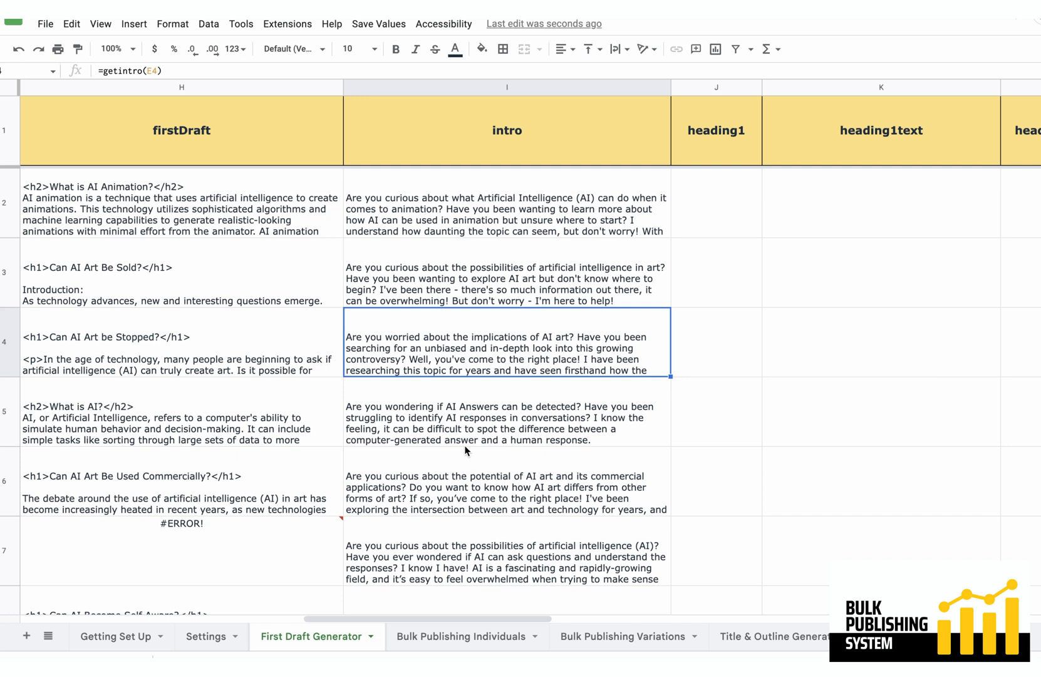
mouse_move(515, 354)
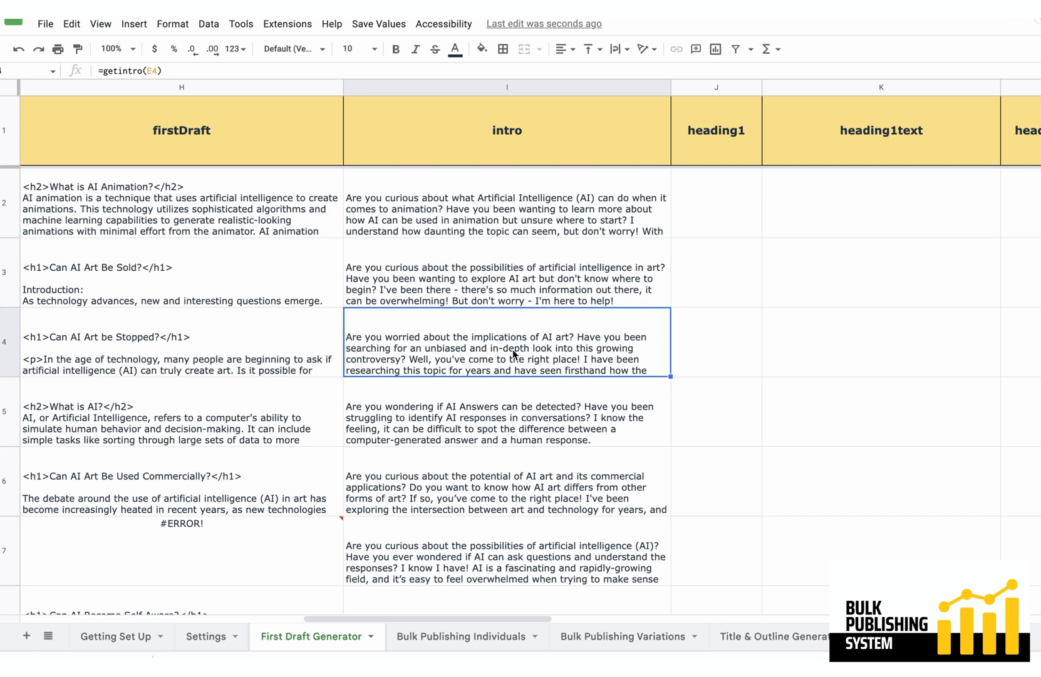
mouse_move(508, 343)
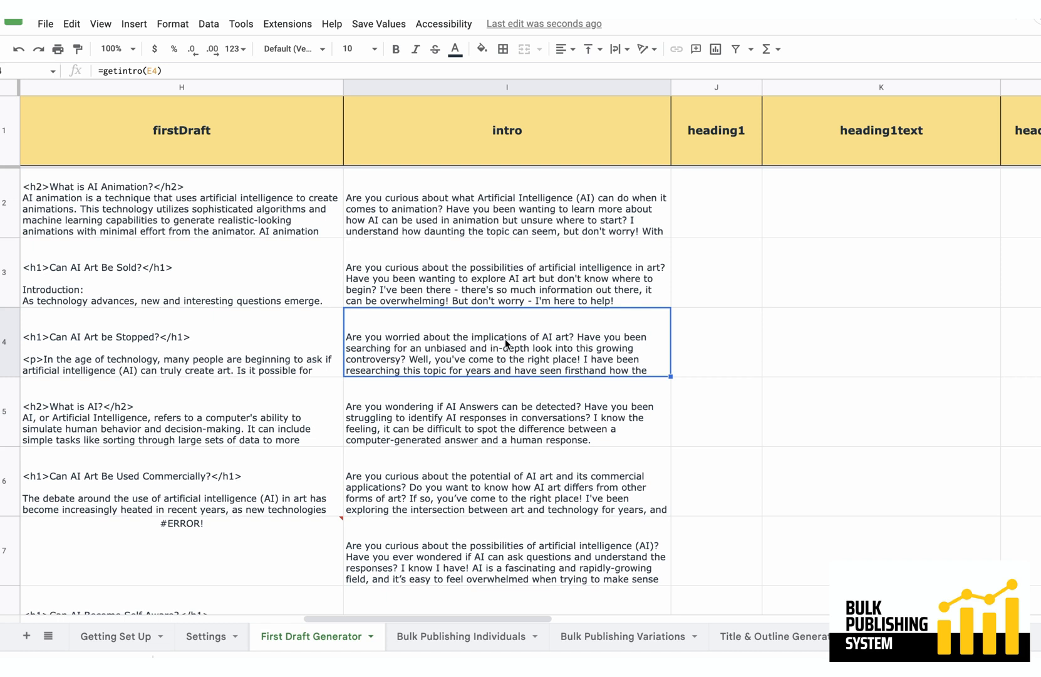
mouse_move(208, 267)
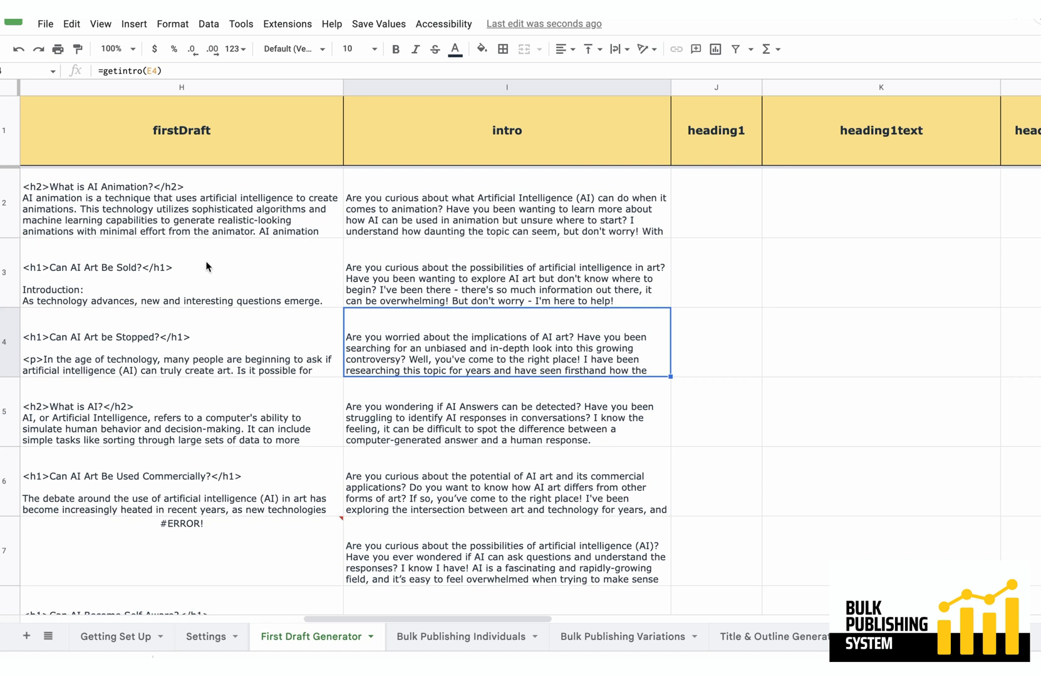
Open the row 4 draft in H4 at its h1 heading line to remove it.
click(180, 272)
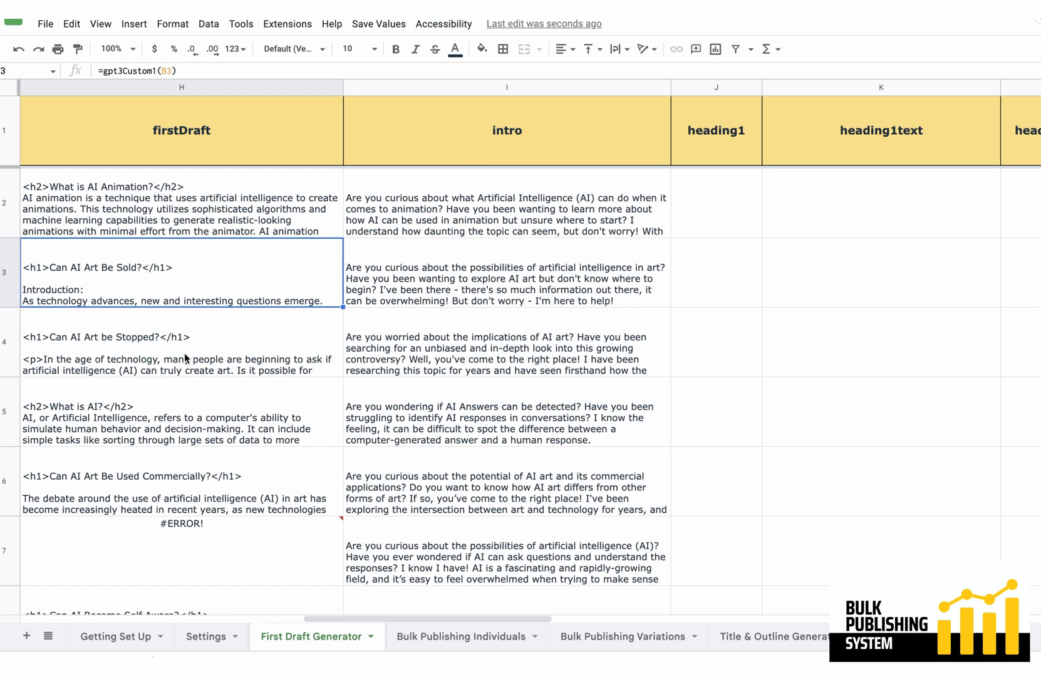
click(181, 352)
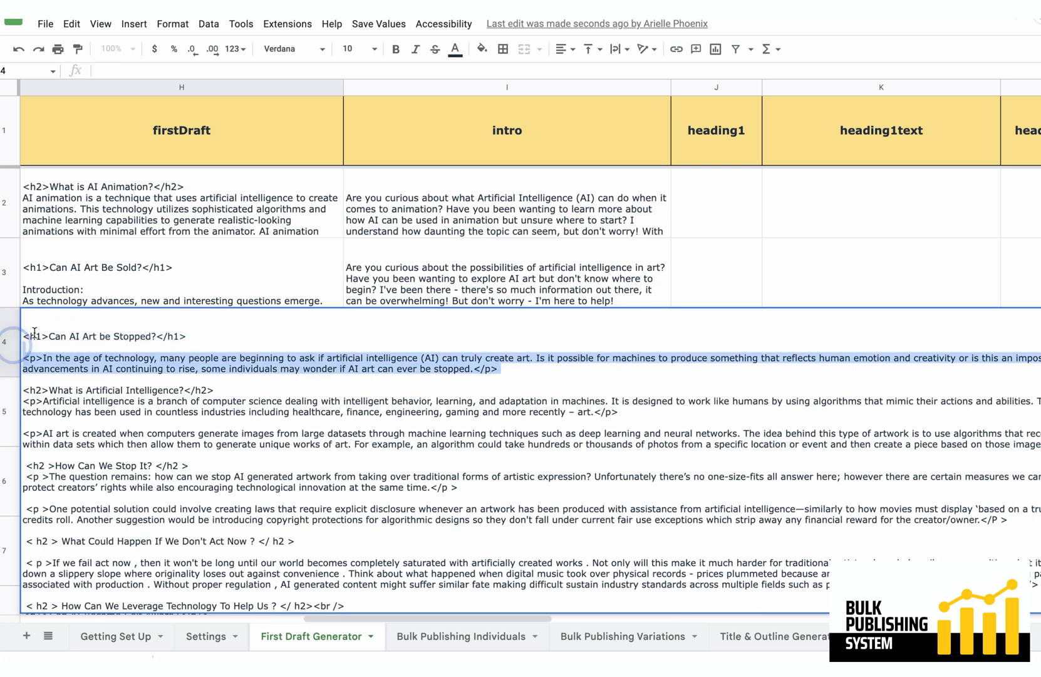
click(154, 334)
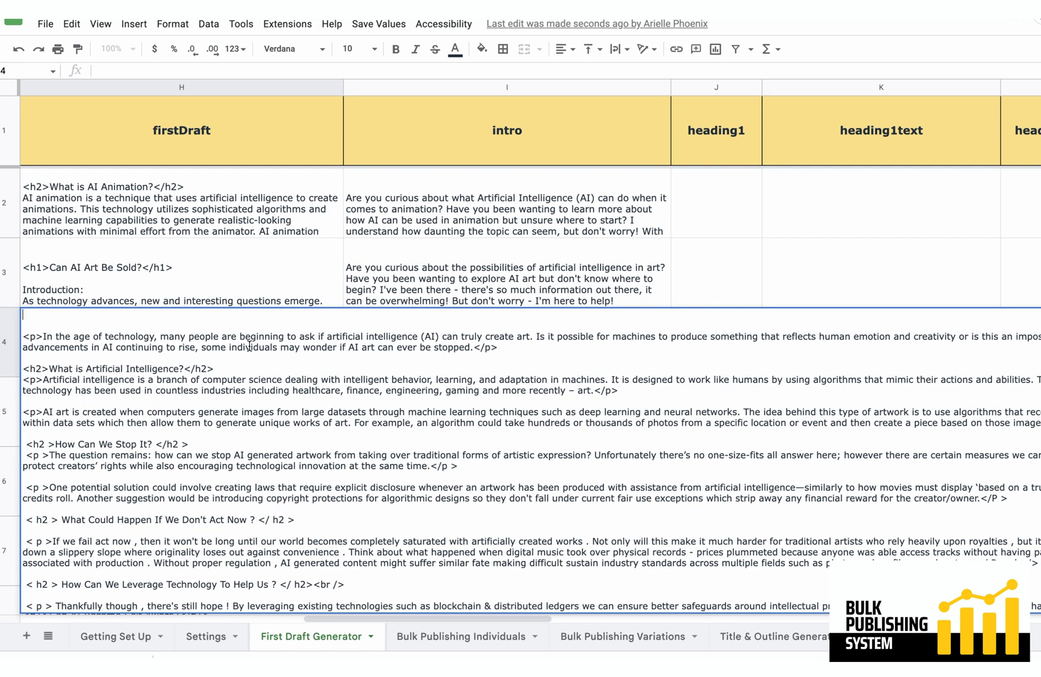
mouse_move(223, 282)
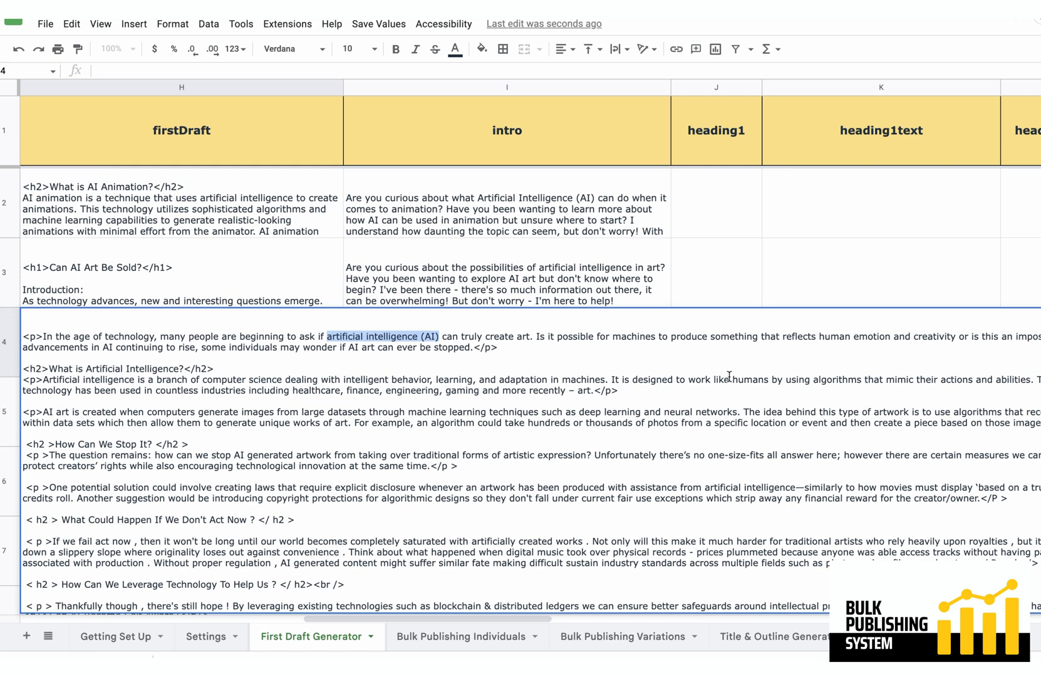
mouse_move(754, 289)
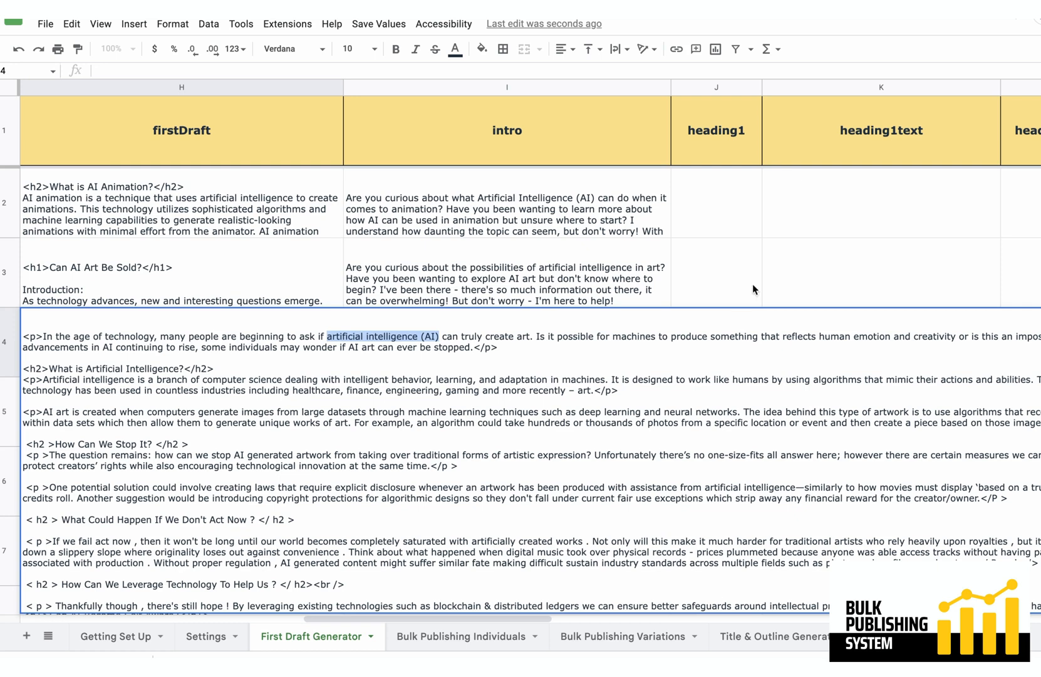
mouse_move(432, 276)
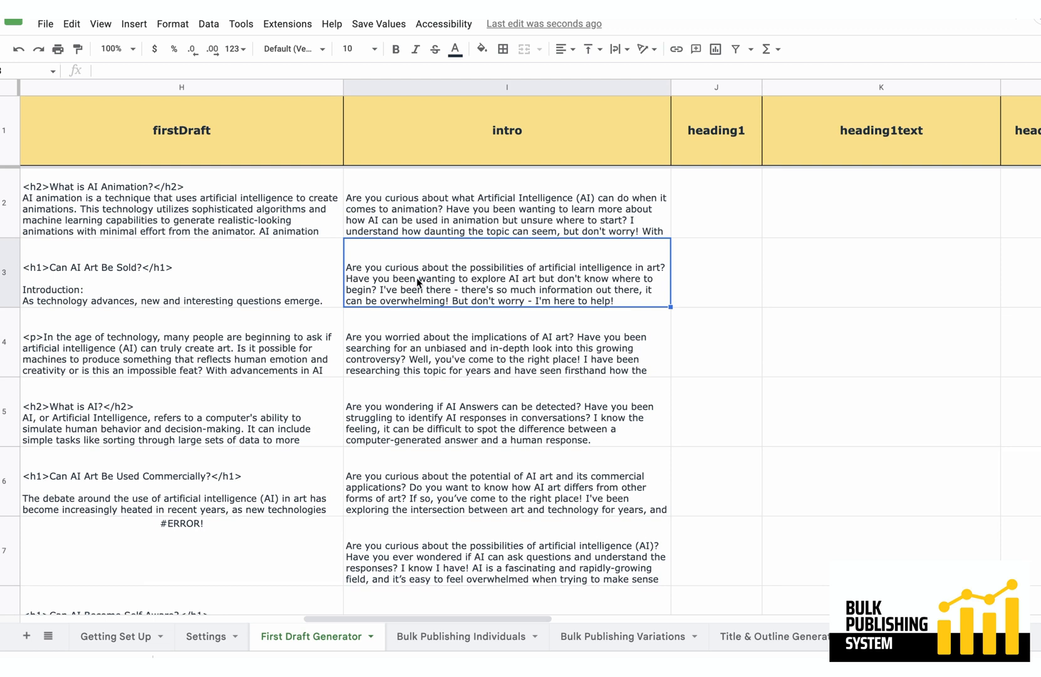
mouse_move(364, 350)
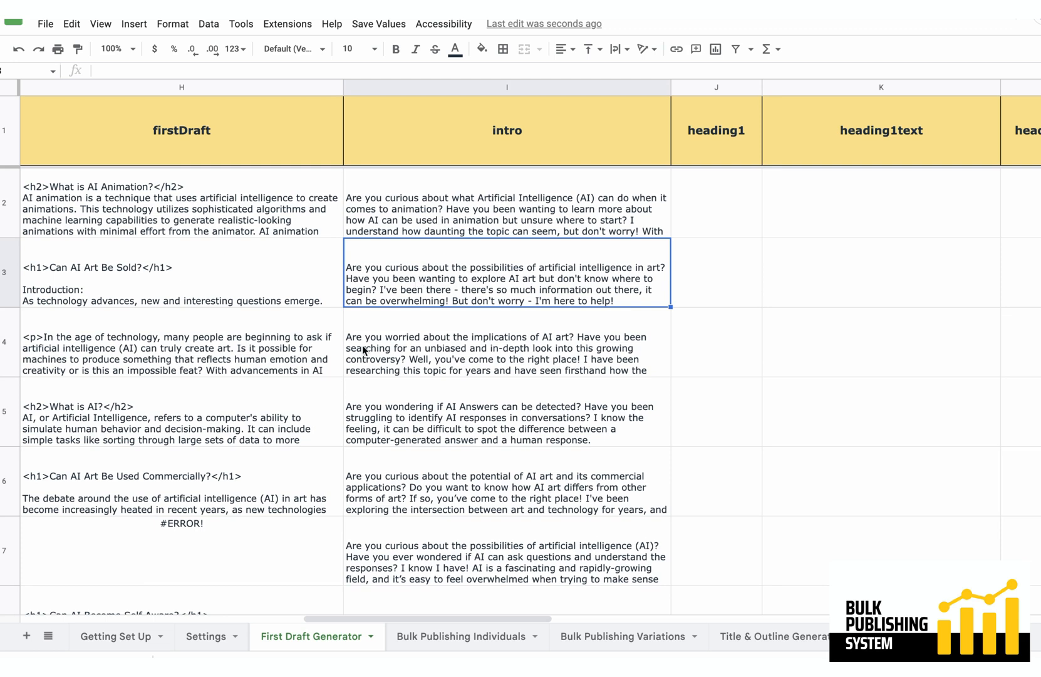
mouse_move(487, 265)
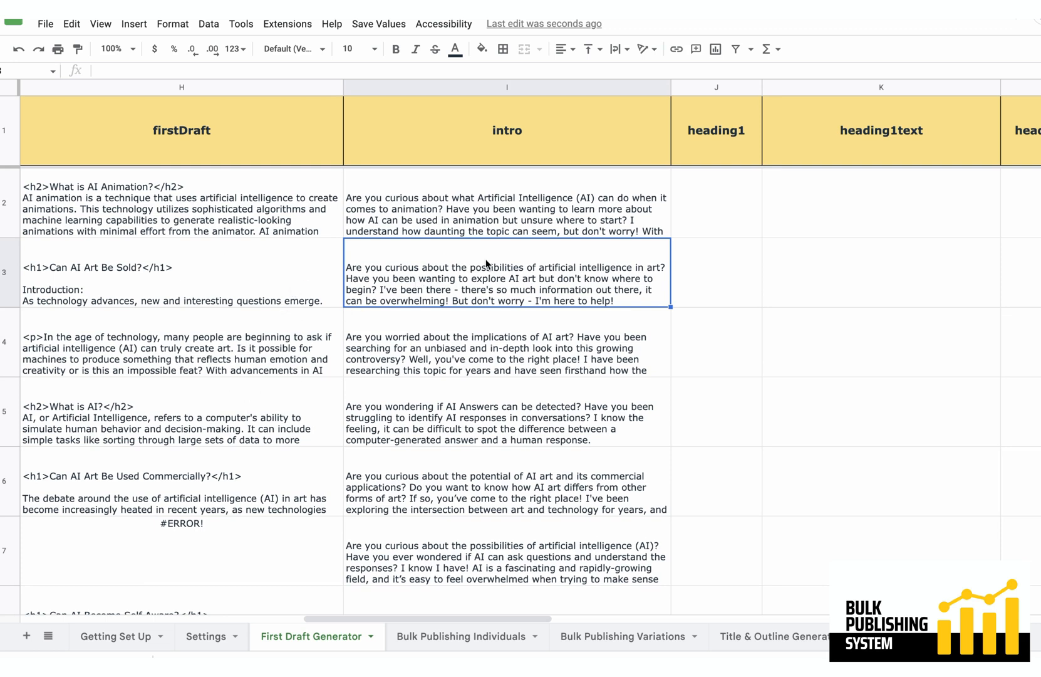
mouse_move(464, 404)
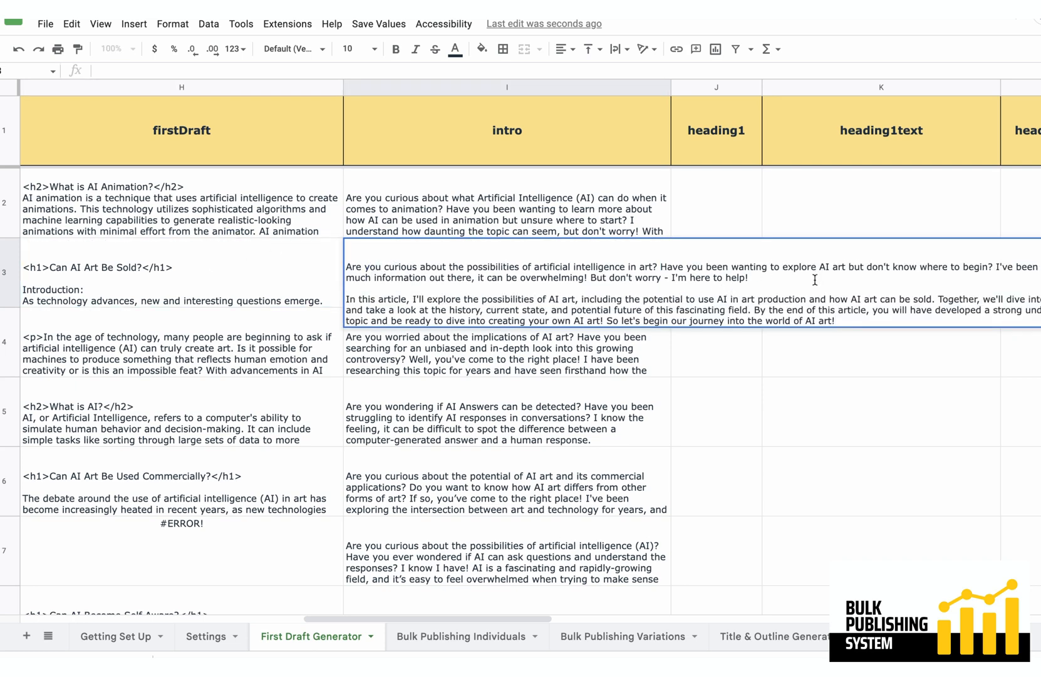
mouse_move(966, 278)
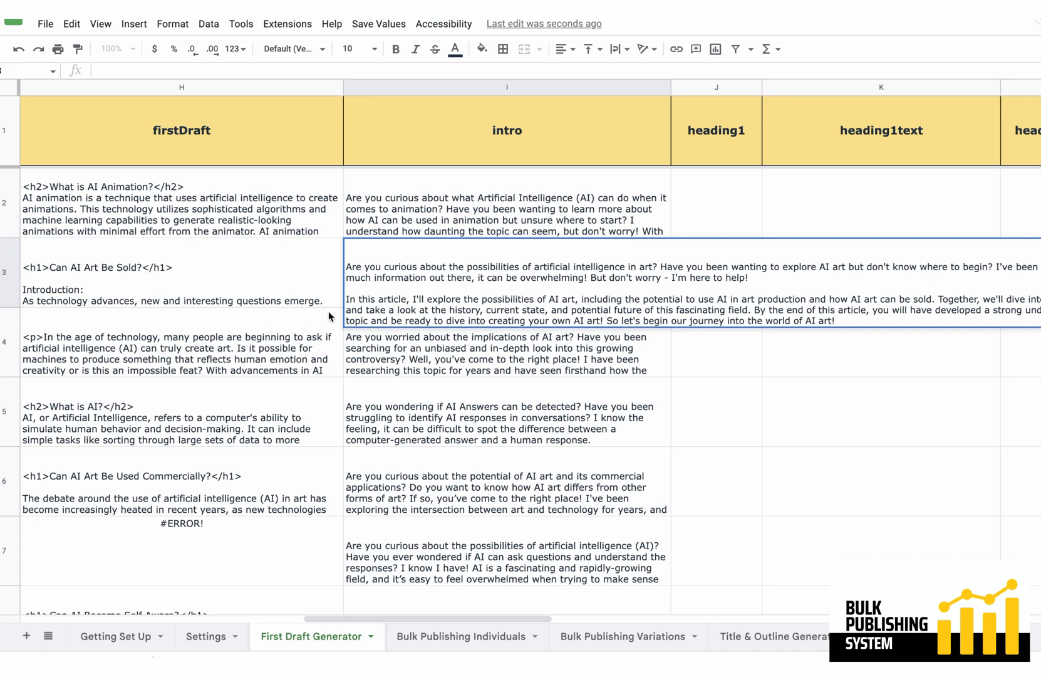
mouse_move(860, 306)
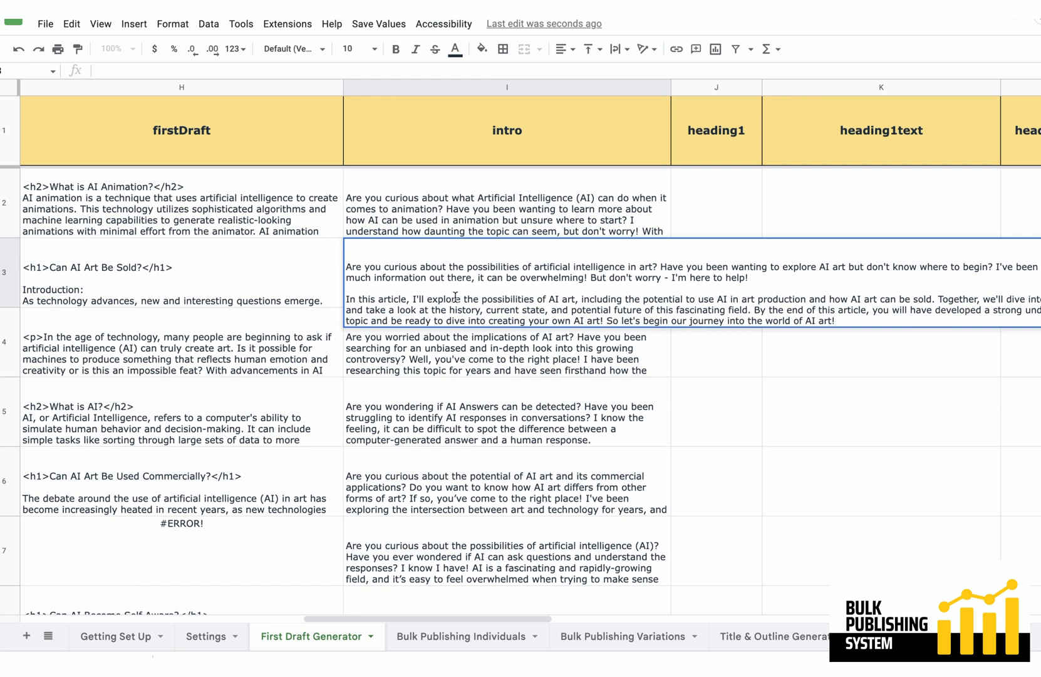
click(506, 213)
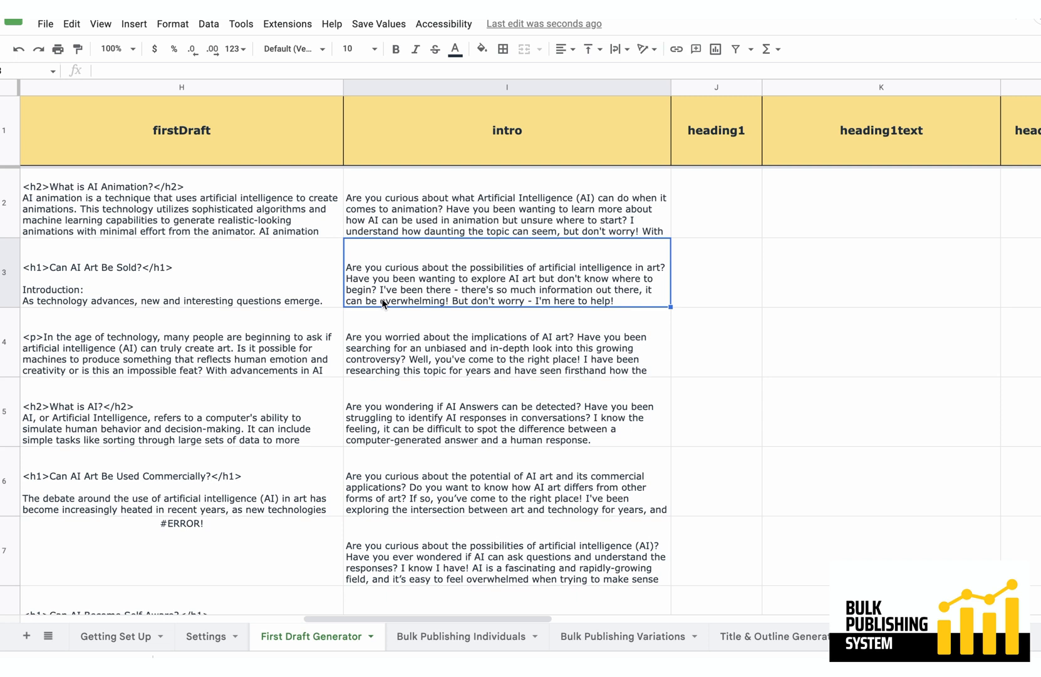
mouse_move(641, 281)
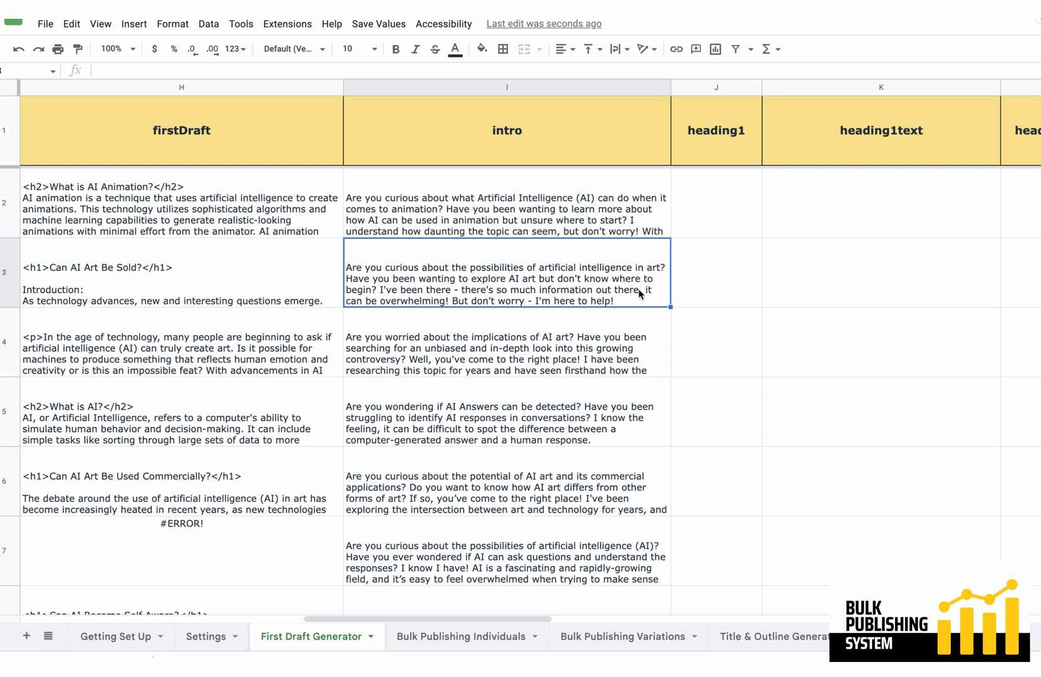
mouse_move(680, 268)
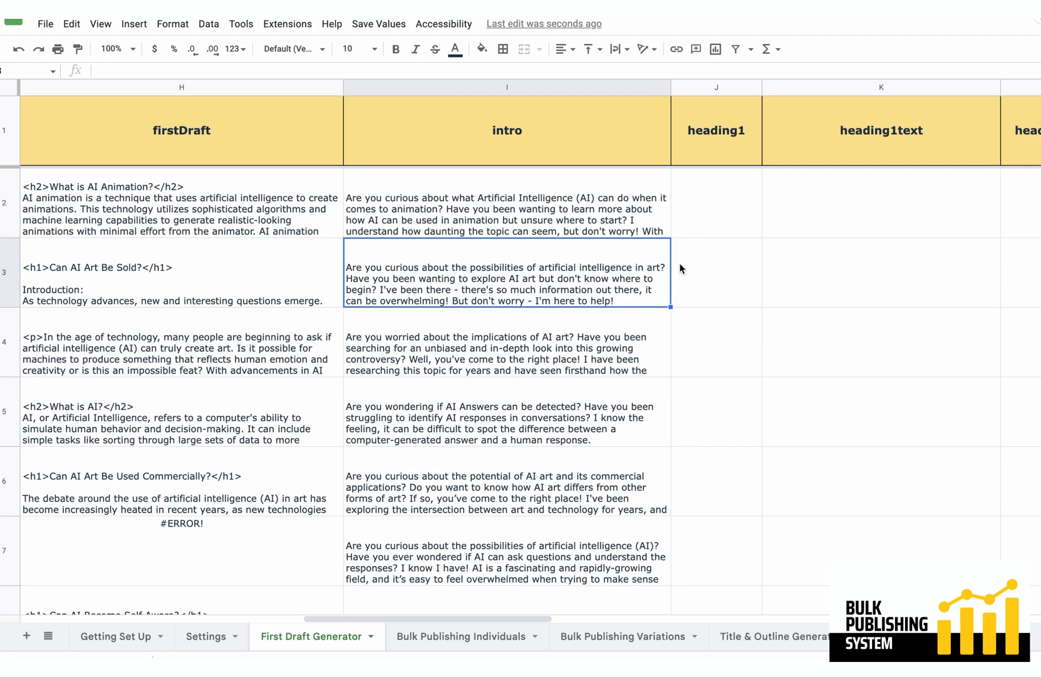
scroll(right, 3)
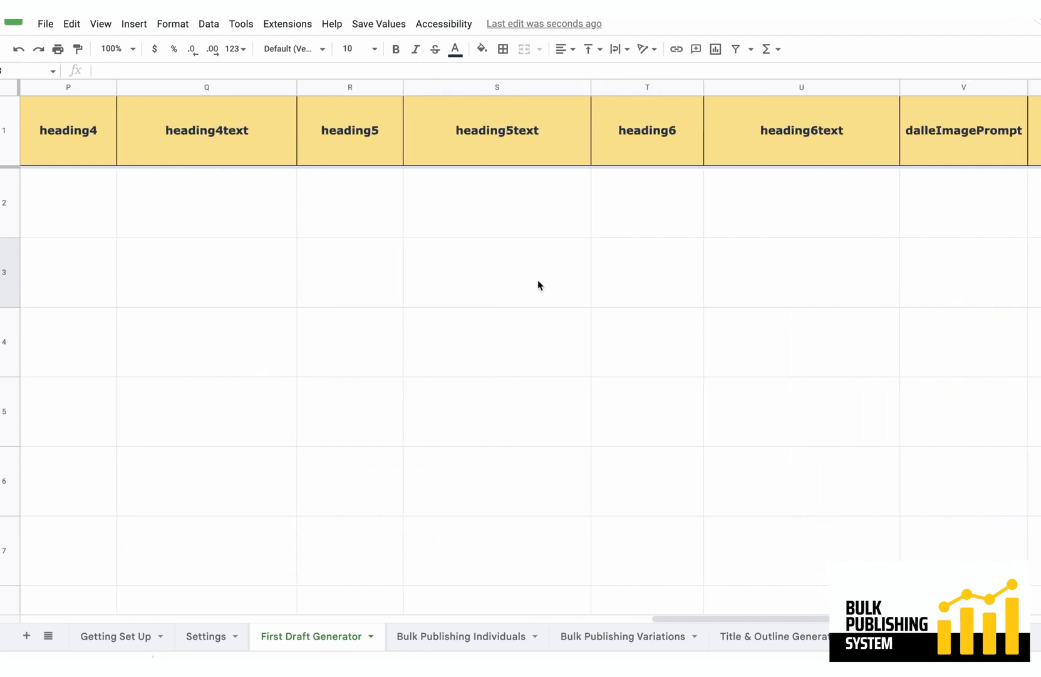
scroll(left, 3)
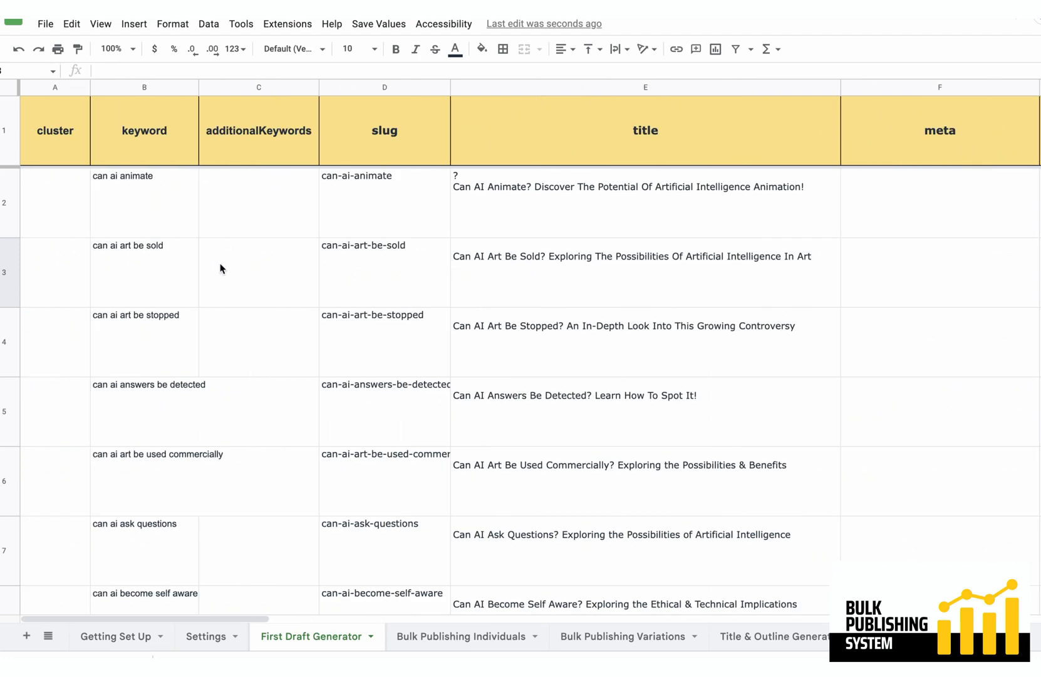
click(645, 272)
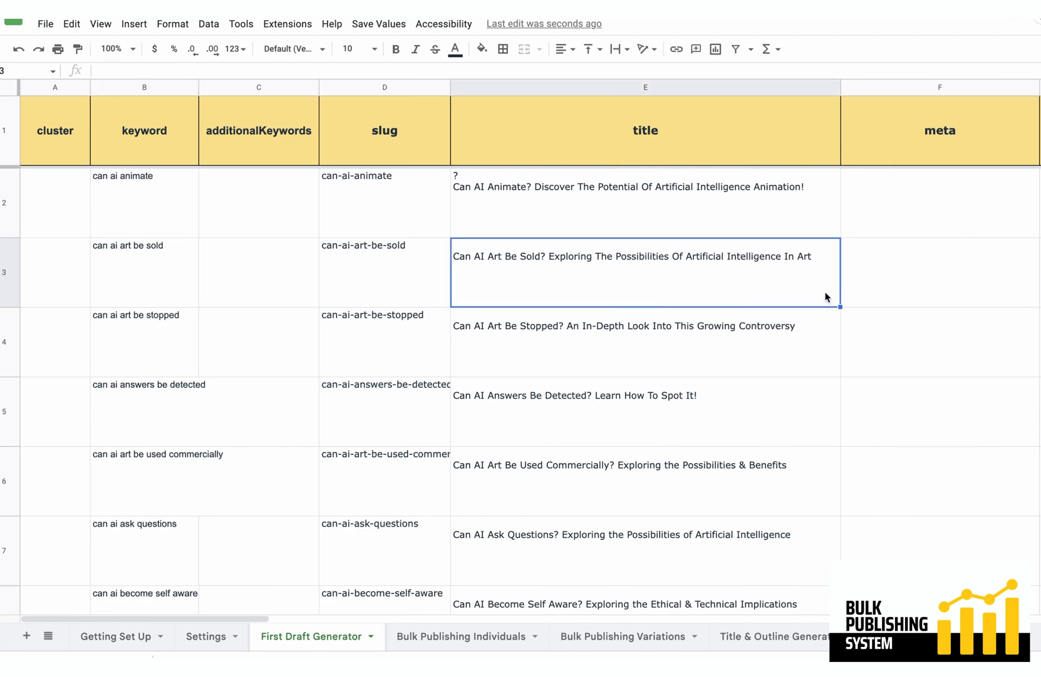
scroll(right, 3)
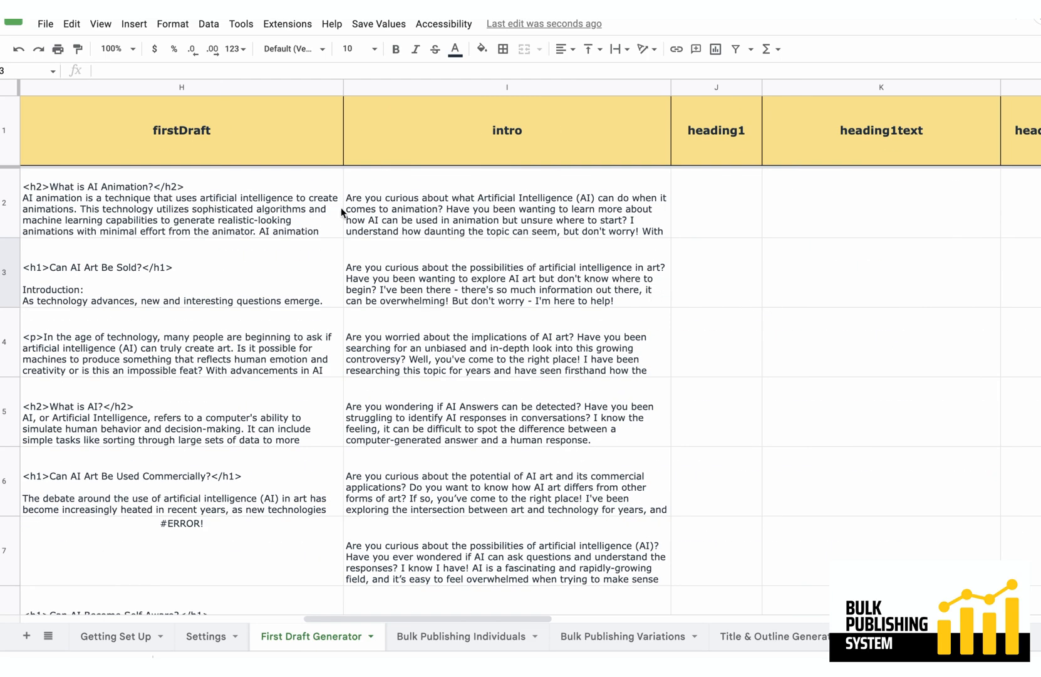
scroll(left, 3)
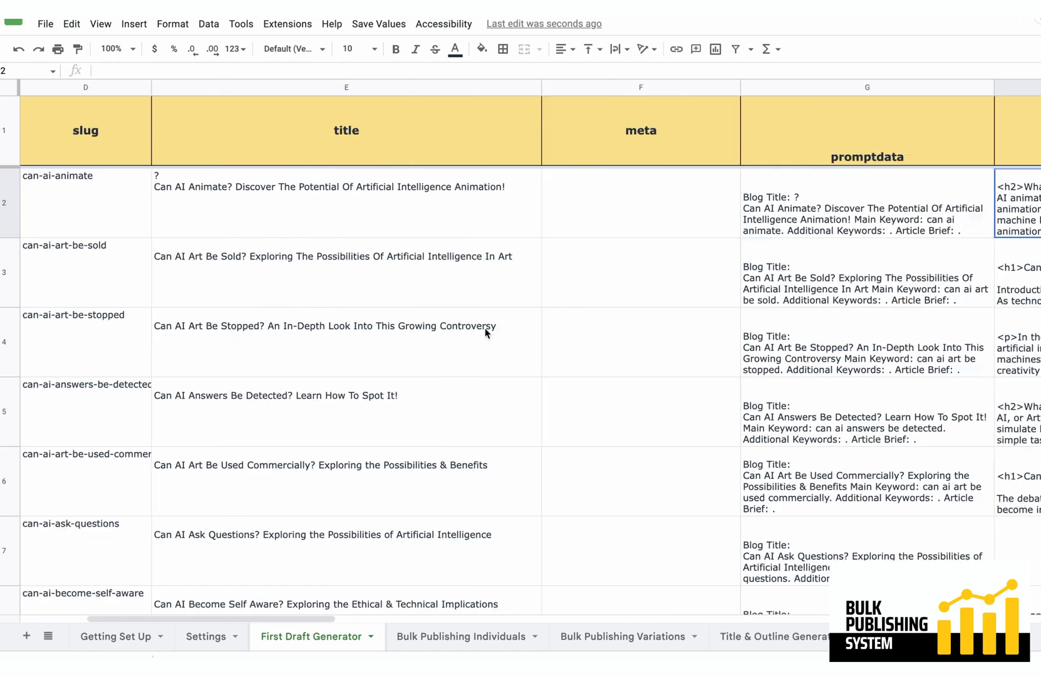
scroll(right, 3)
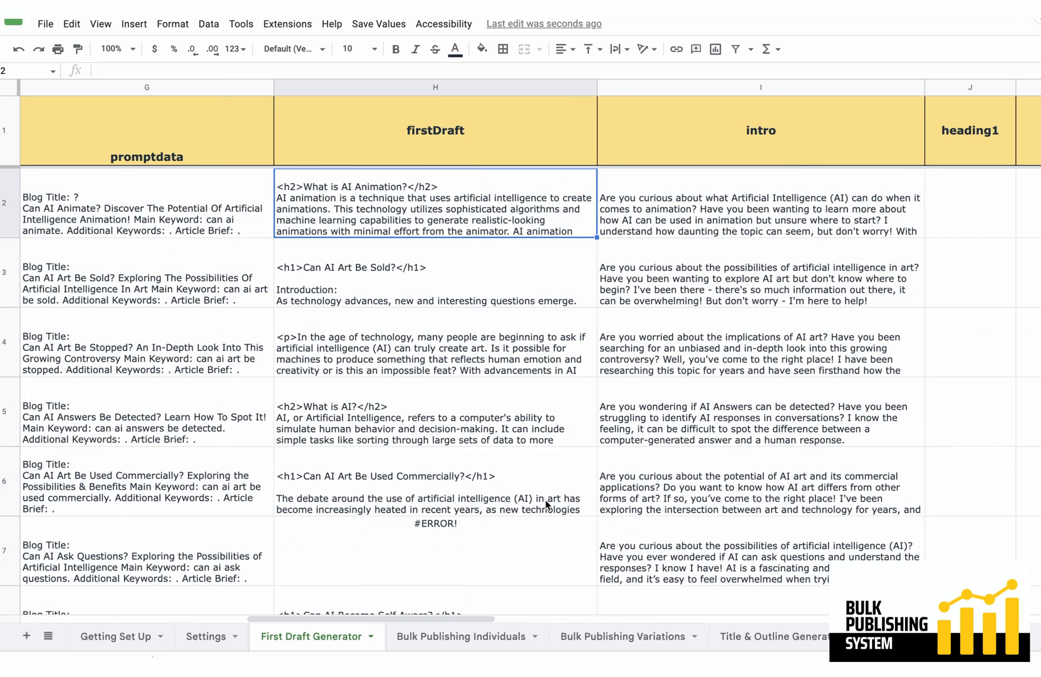
Remove the opening heading lines from the row 3 draft in H3.
click(435, 488)
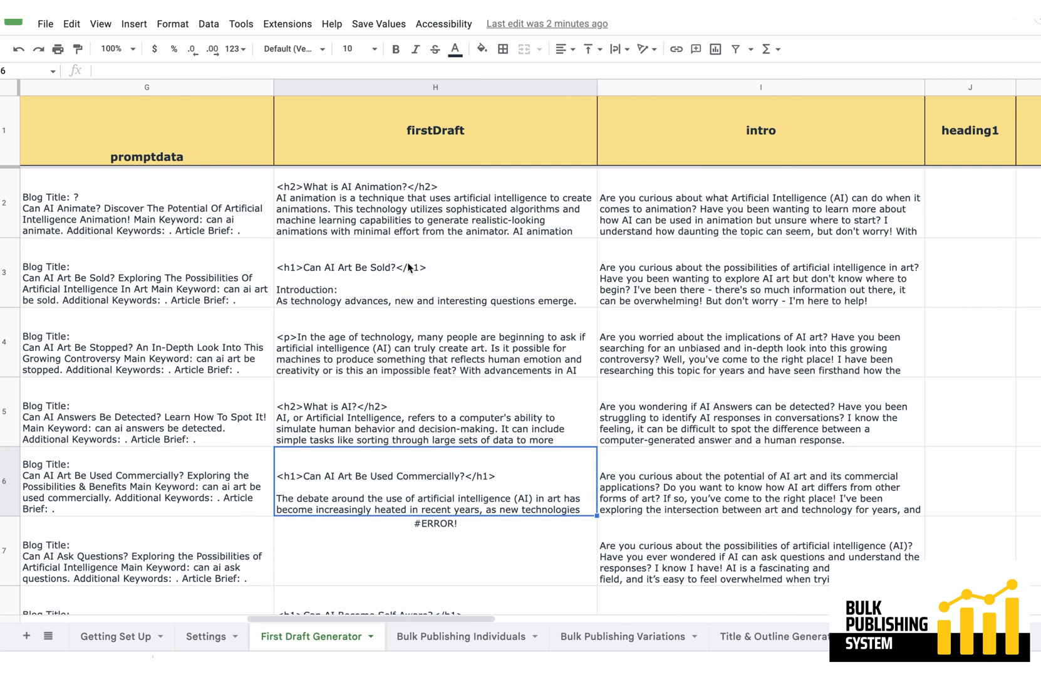
mouse_move(408, 259)
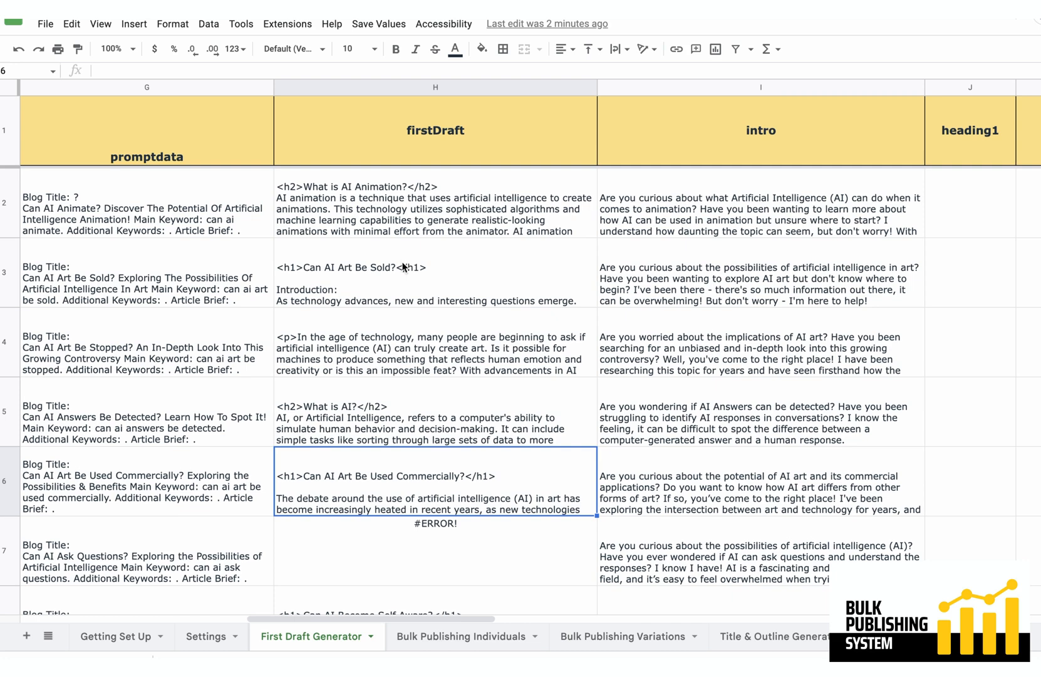
click(405, 284)
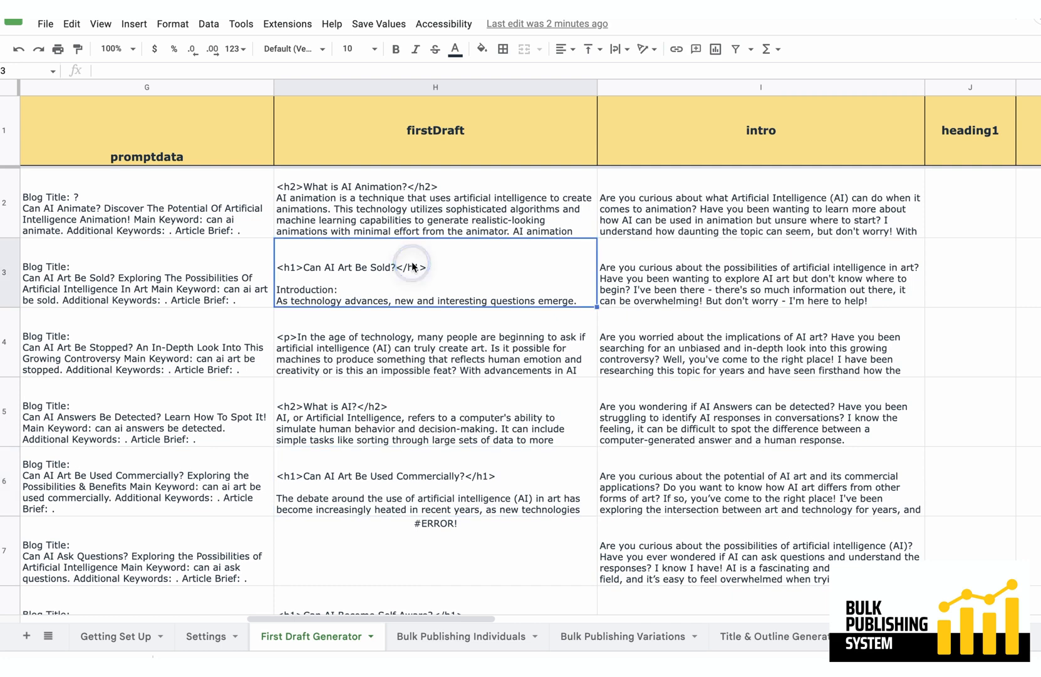
click(436, 279)
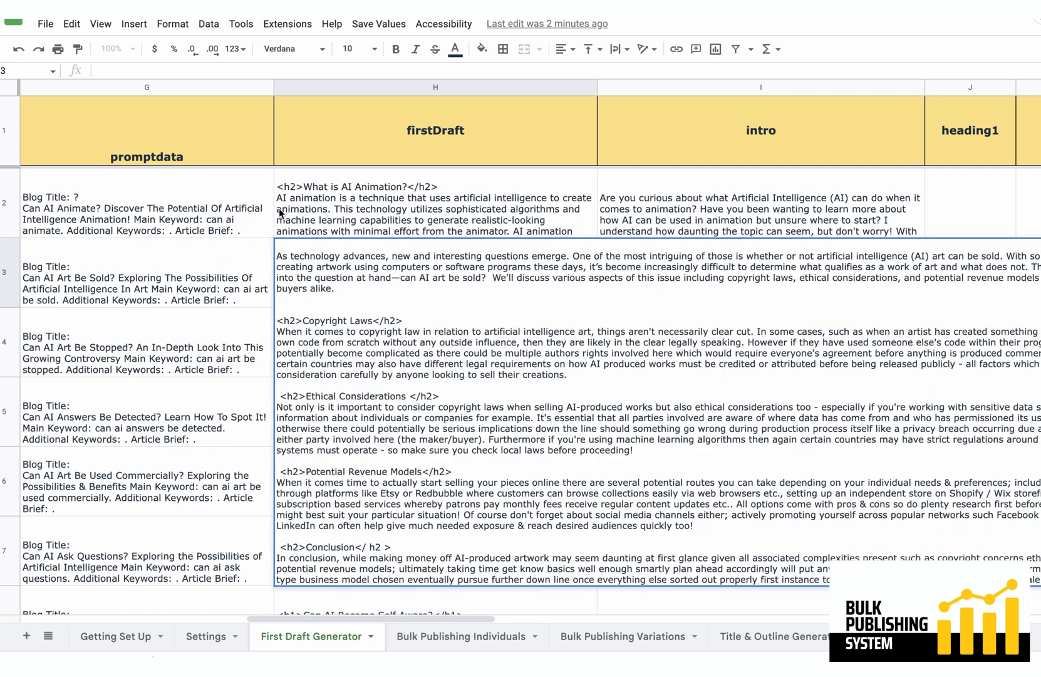
click(376, 199)
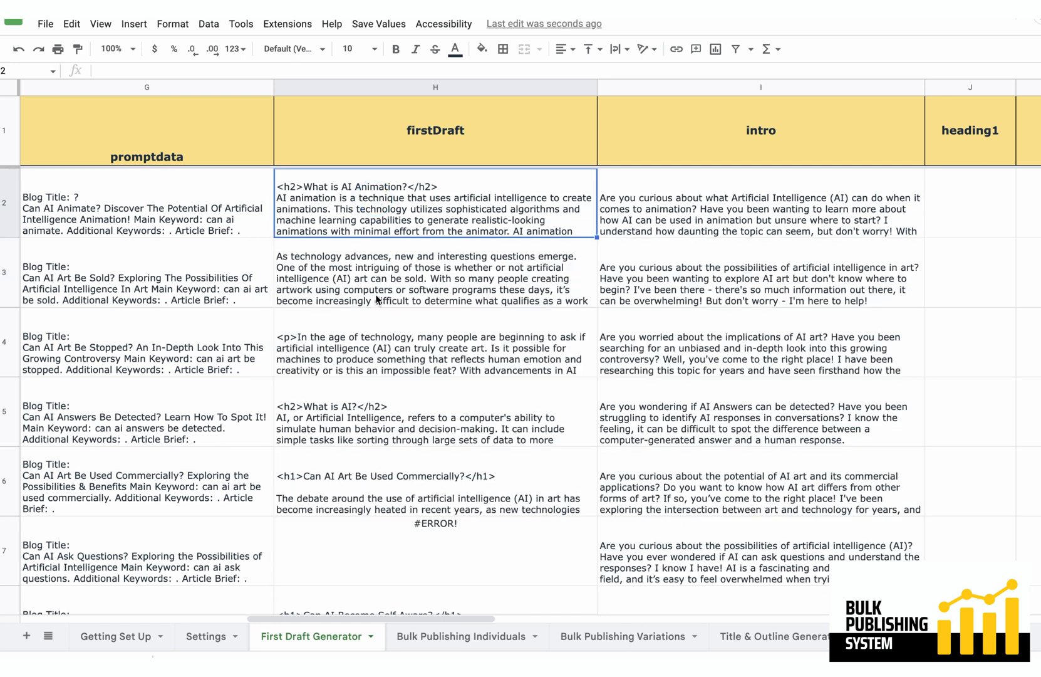
mouse_move(330, 314)
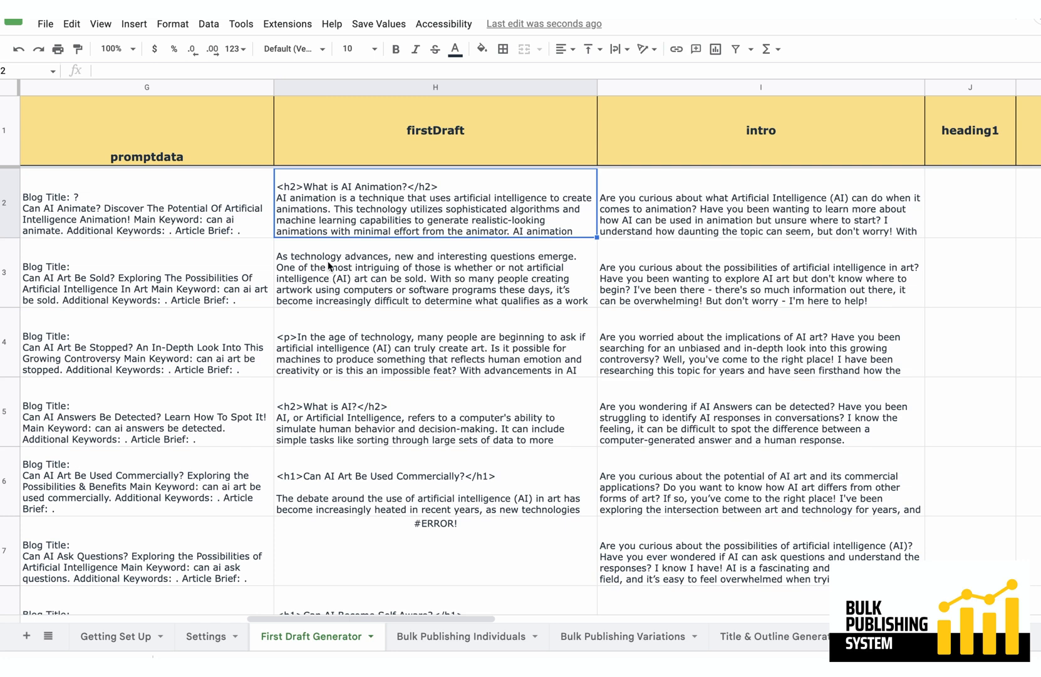
mouse_move(418, 386)
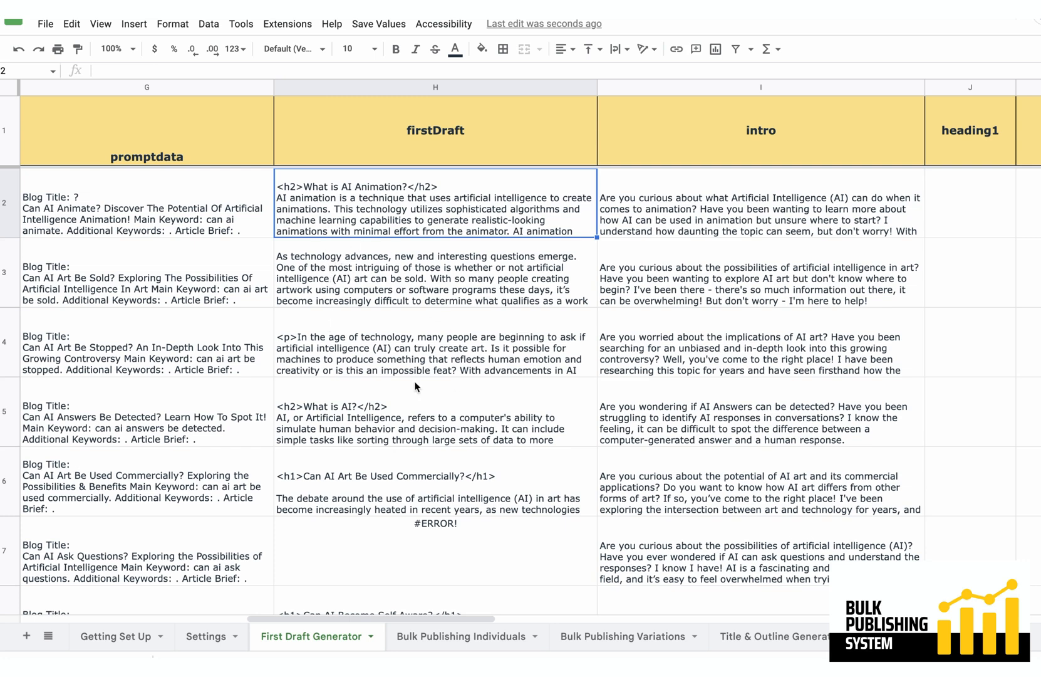
mouse_move(279, 401)
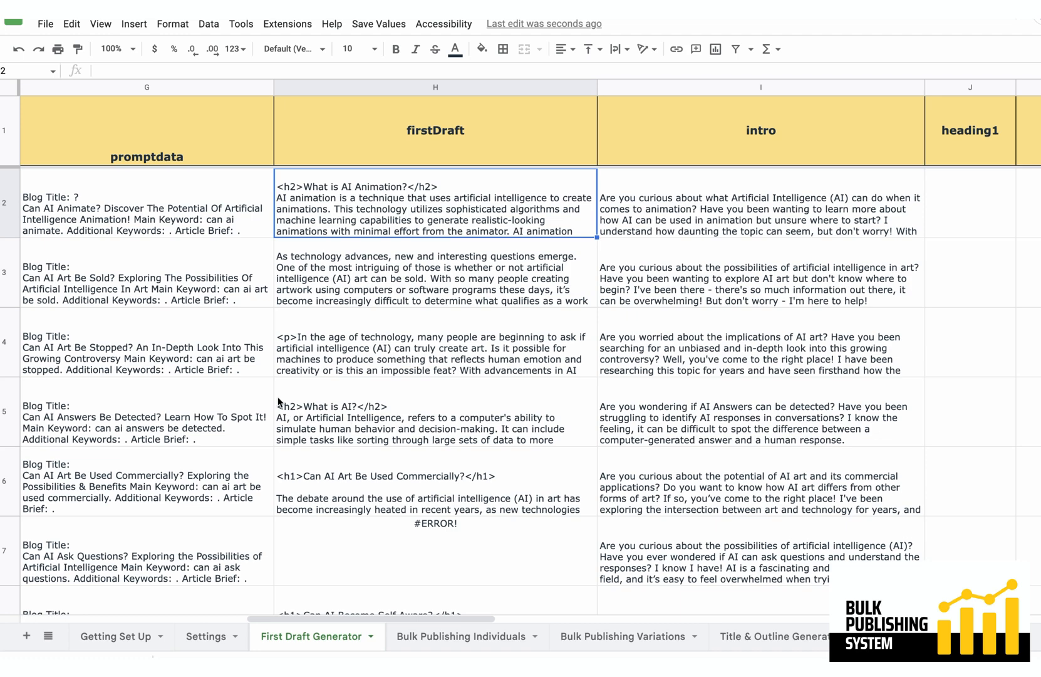
mouse_move(423, 342)
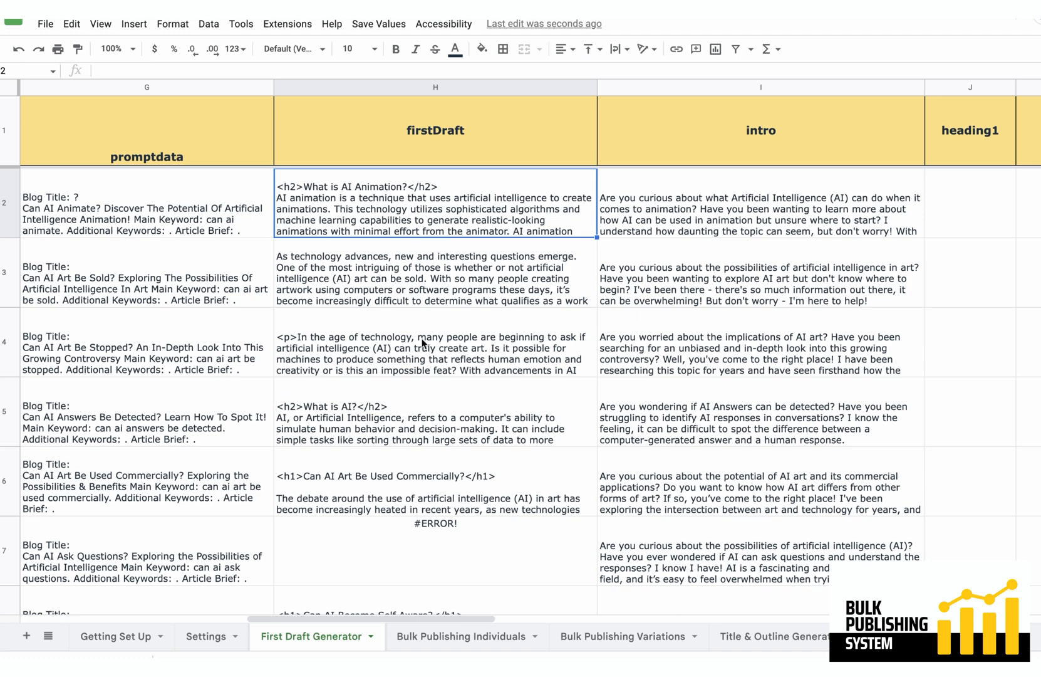
Trim the heading lines from the row 2 and row 5 drafts, then view G5's CONCATENATE formula.
scroll(right, 3)
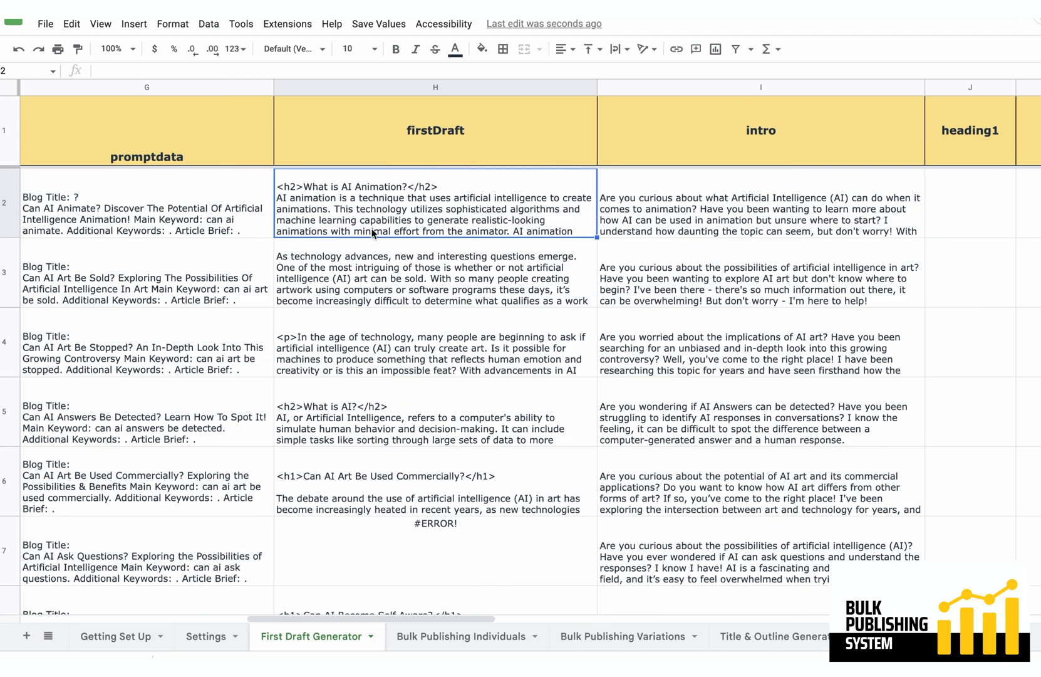
mouse_move(429, 219)
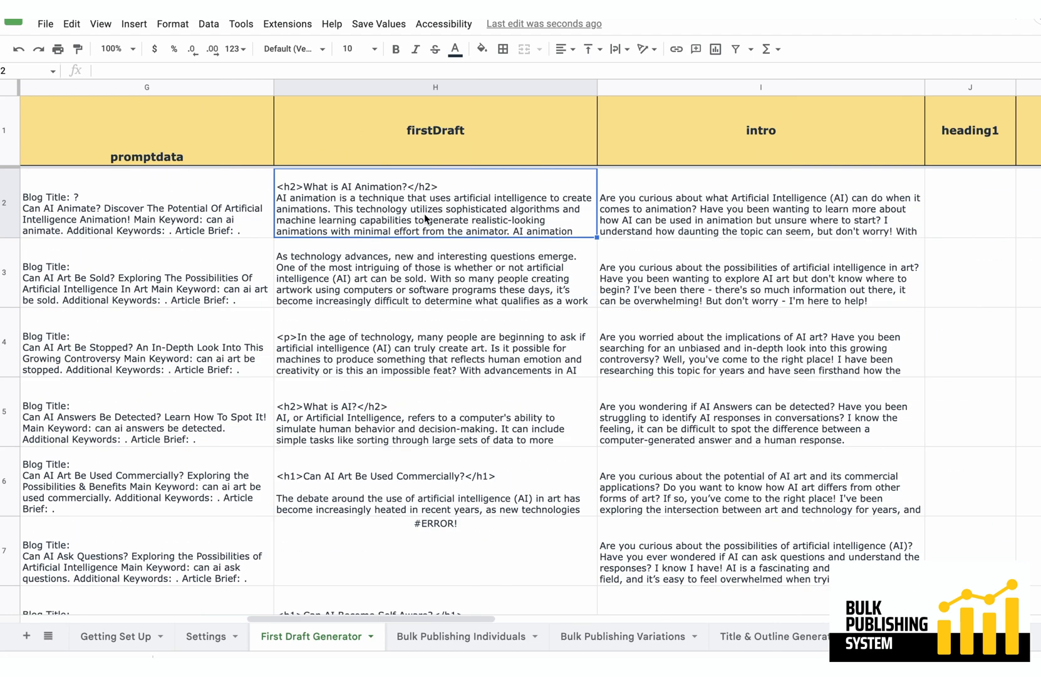
click(435, 208)
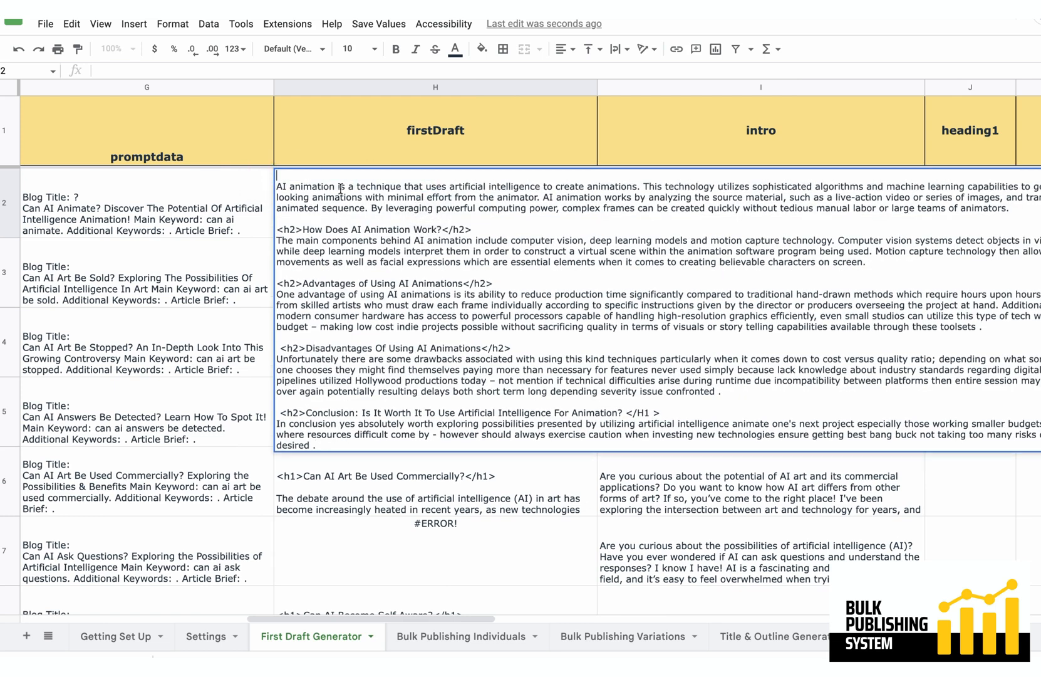
click(287, 48)
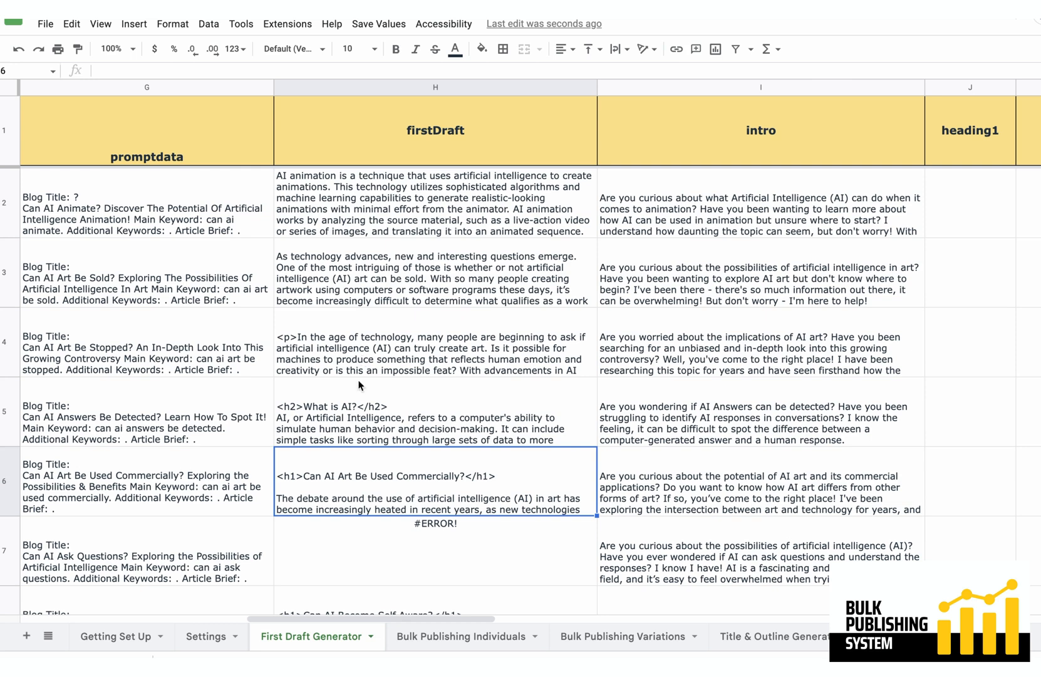
click(435, 418)
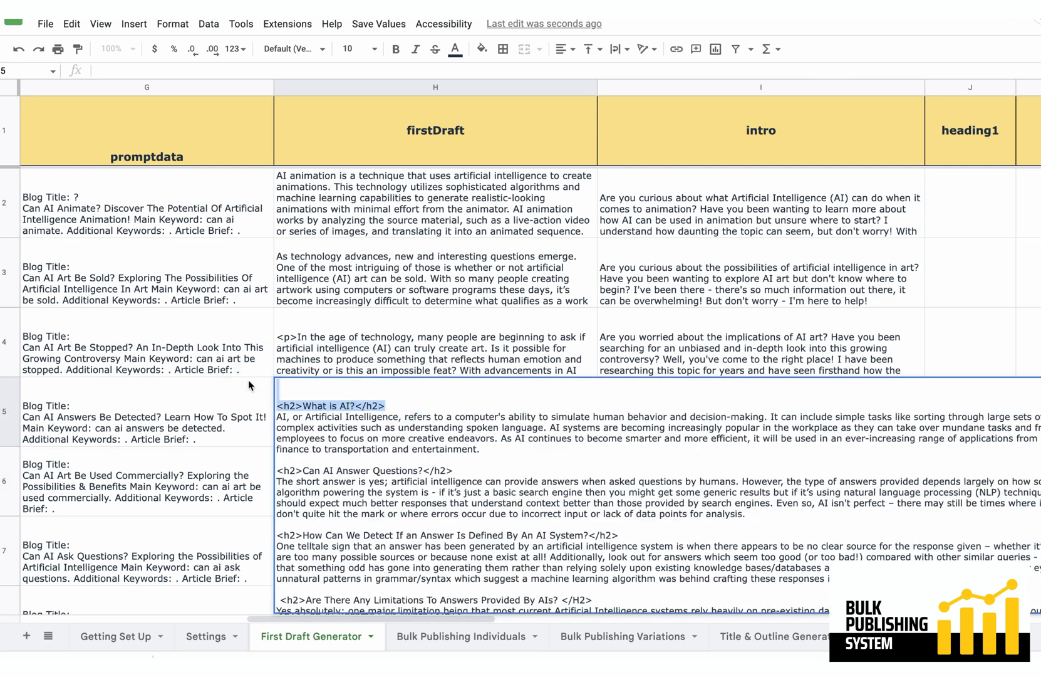
click(377, 330)
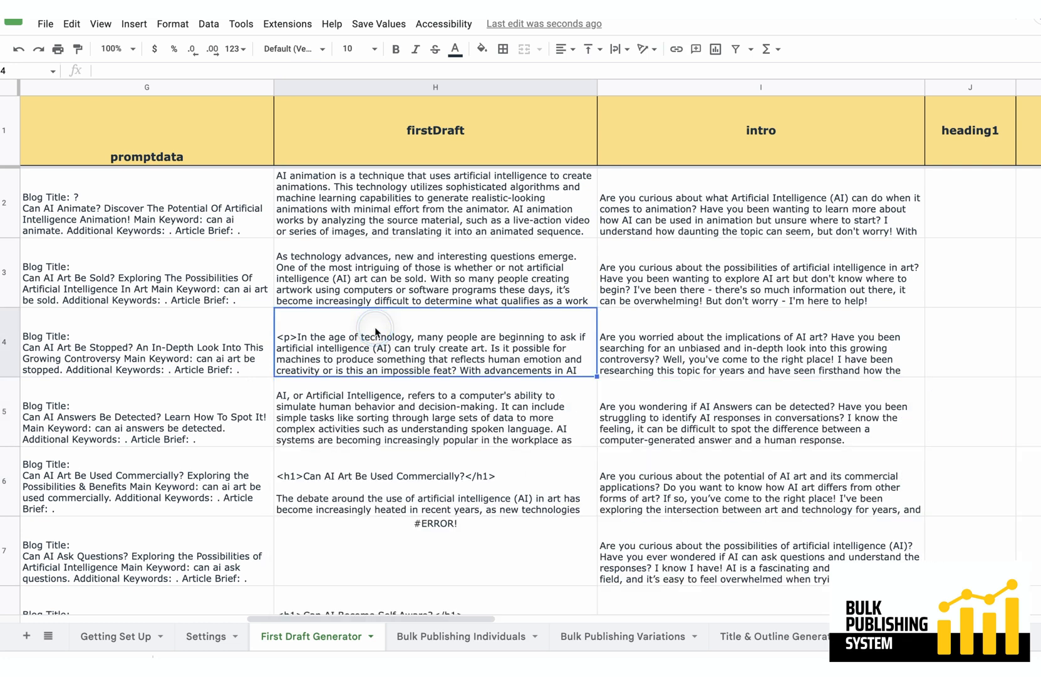
click(129, 421)
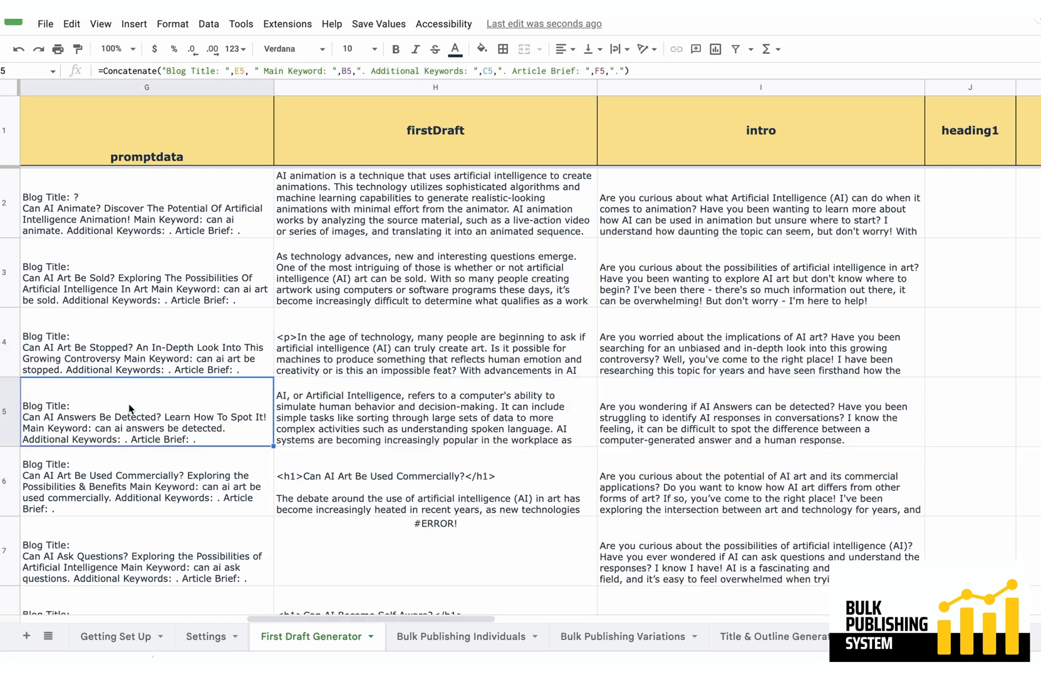
mouse_move(174, 367)
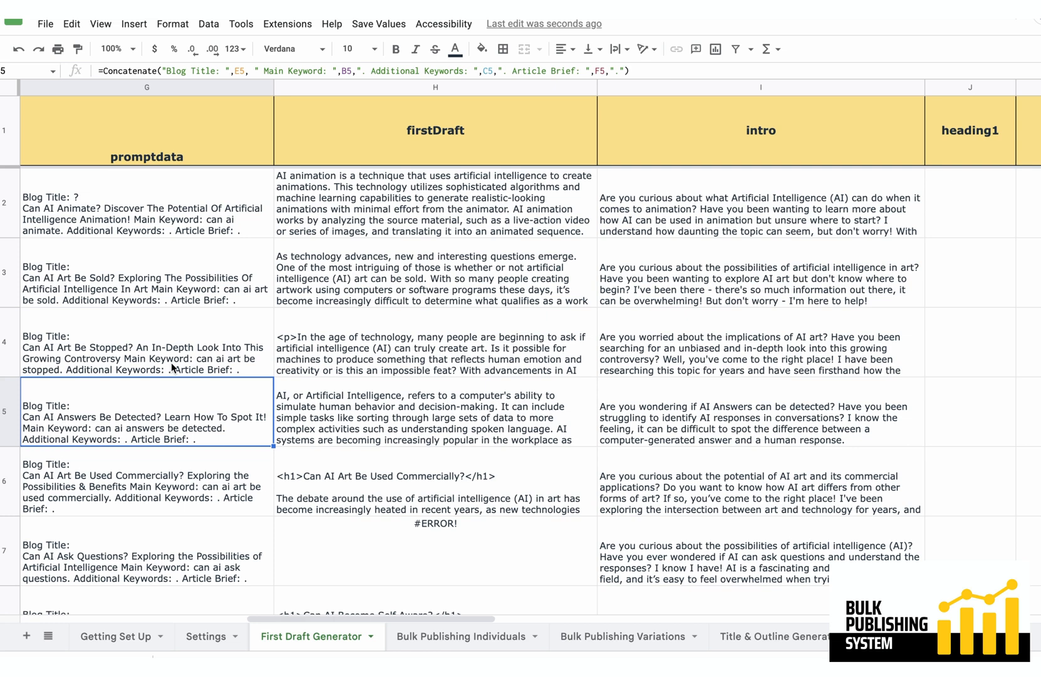
mouse_move(430, 521)
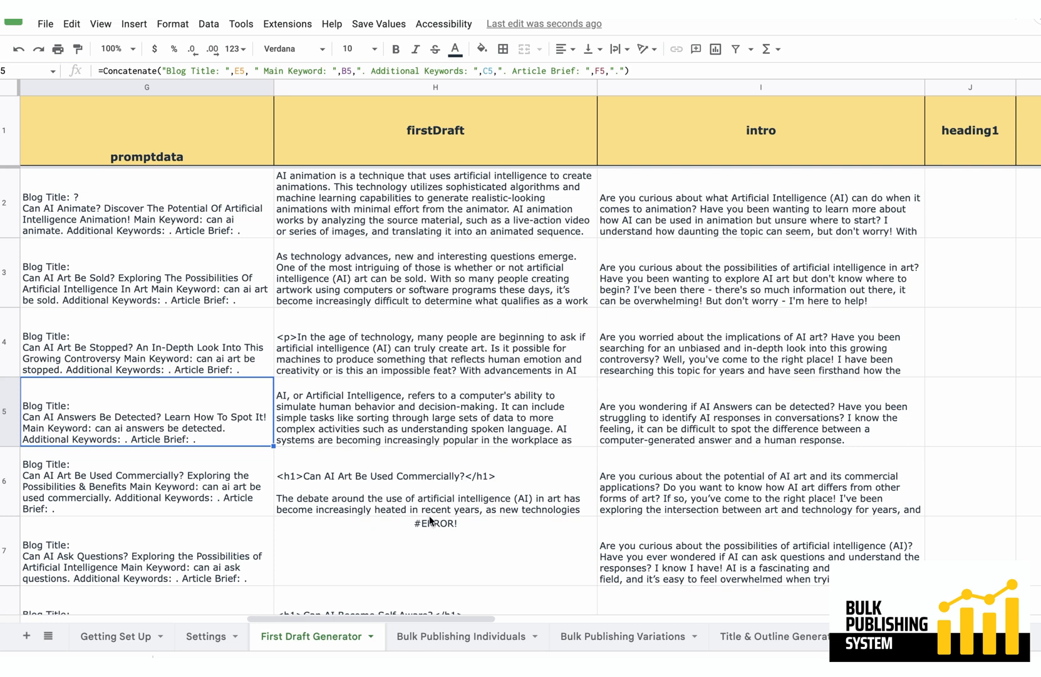
Show the Settings sheet and scroll to the gpt3Custom2 blog-post prompt.
click(206, 635)
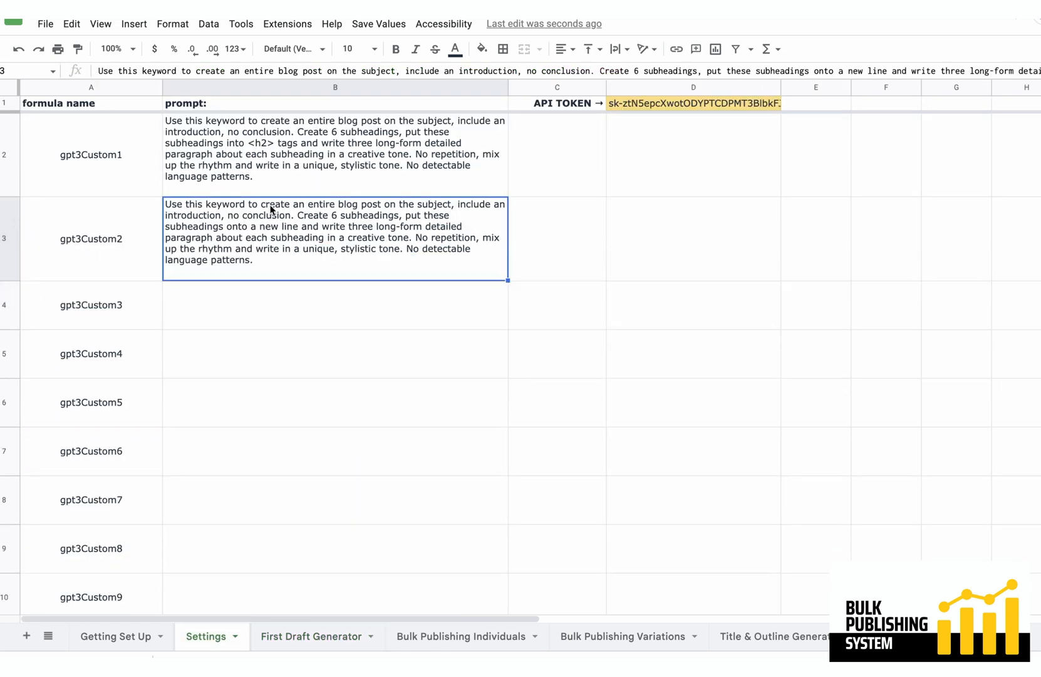
mouse_move(194, 215)
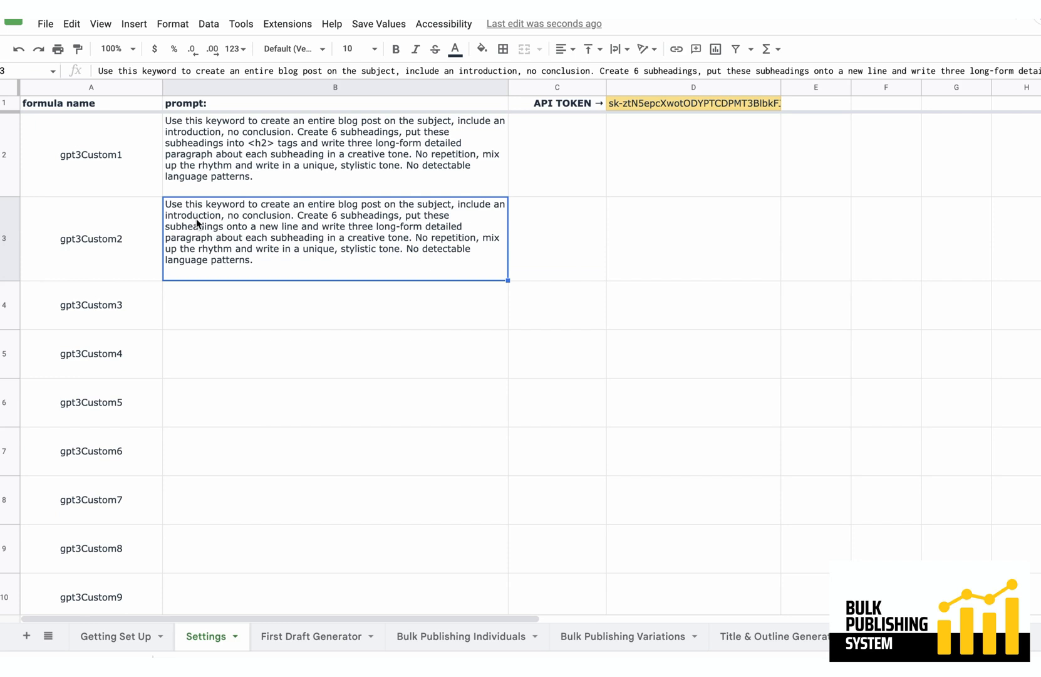
scroll(down, 3)
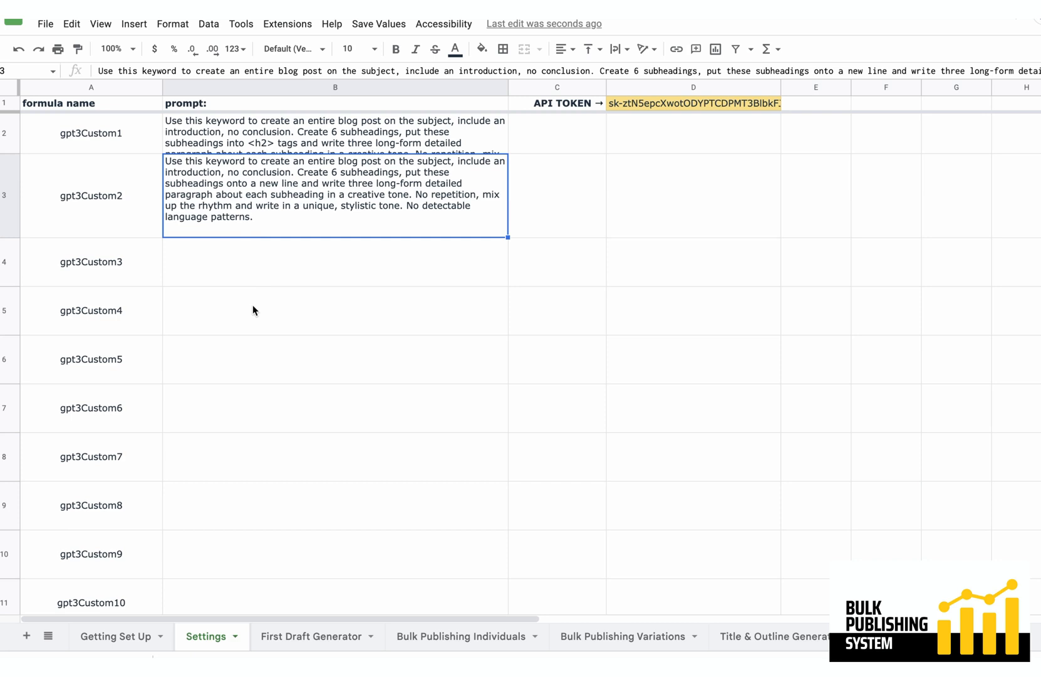
mouse_move(263, 237)
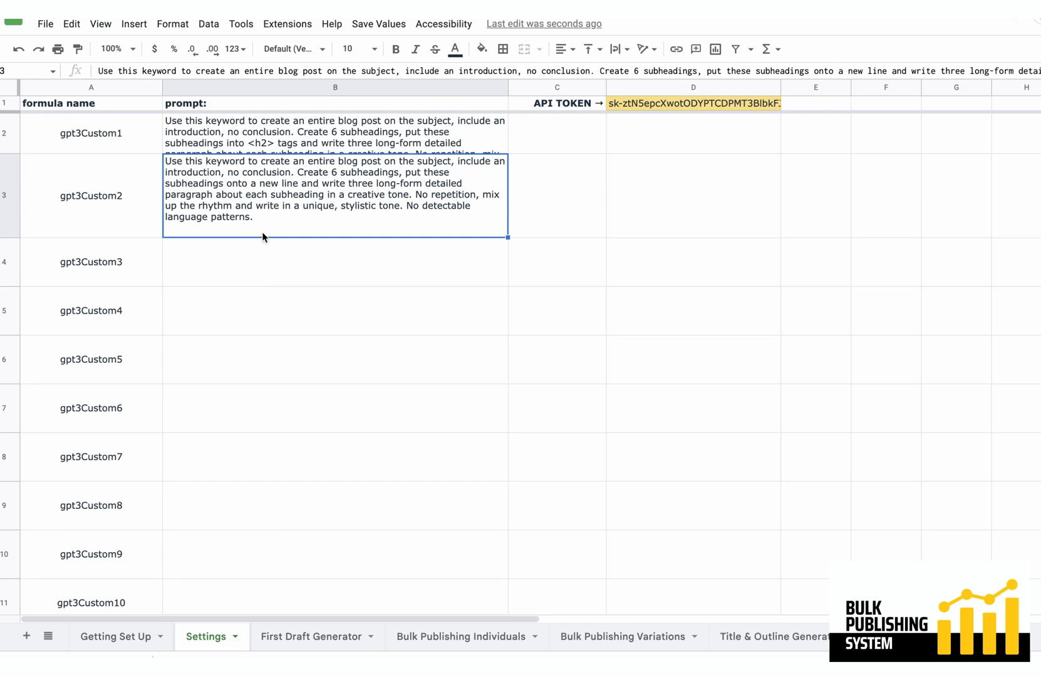
mouse_move(259, 239)
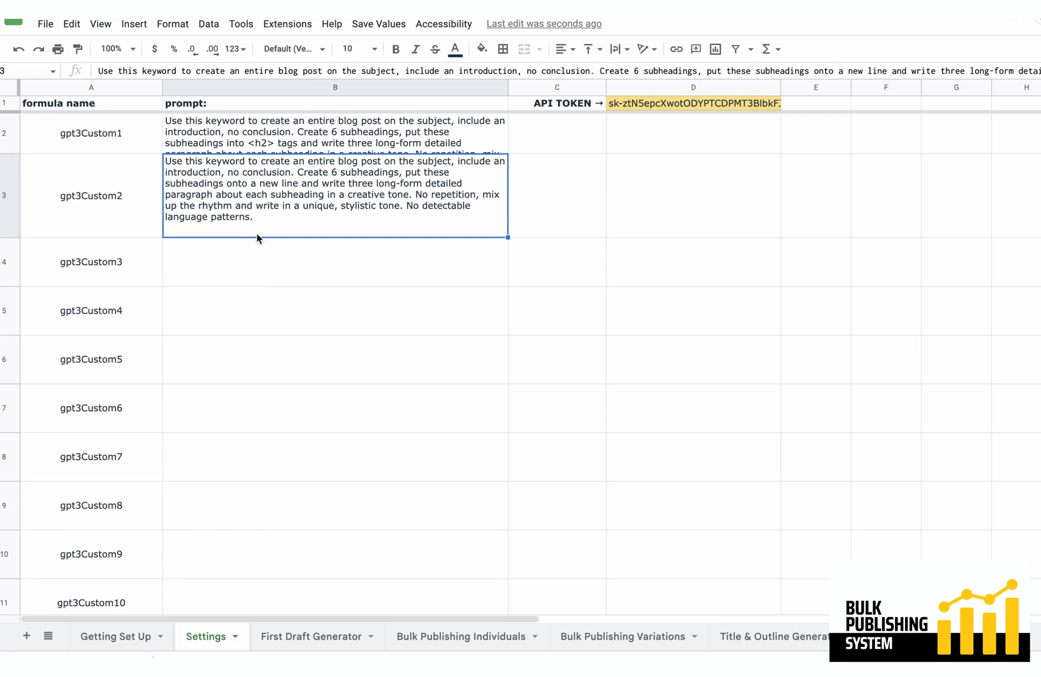
mouse_move(403, 184)
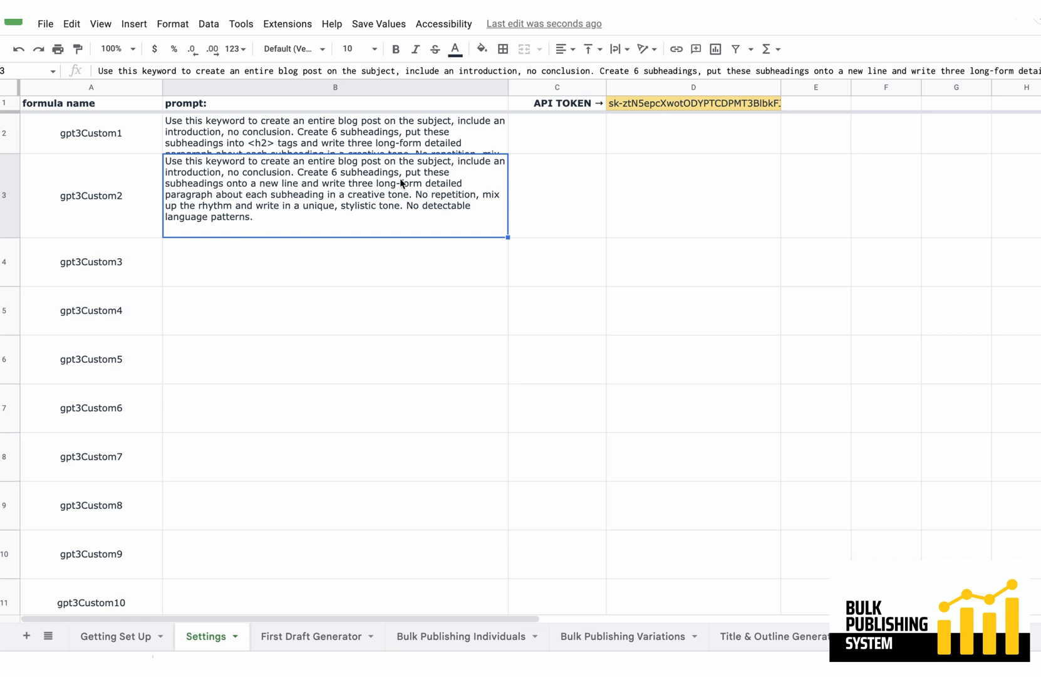
mouse_move(279, 212)
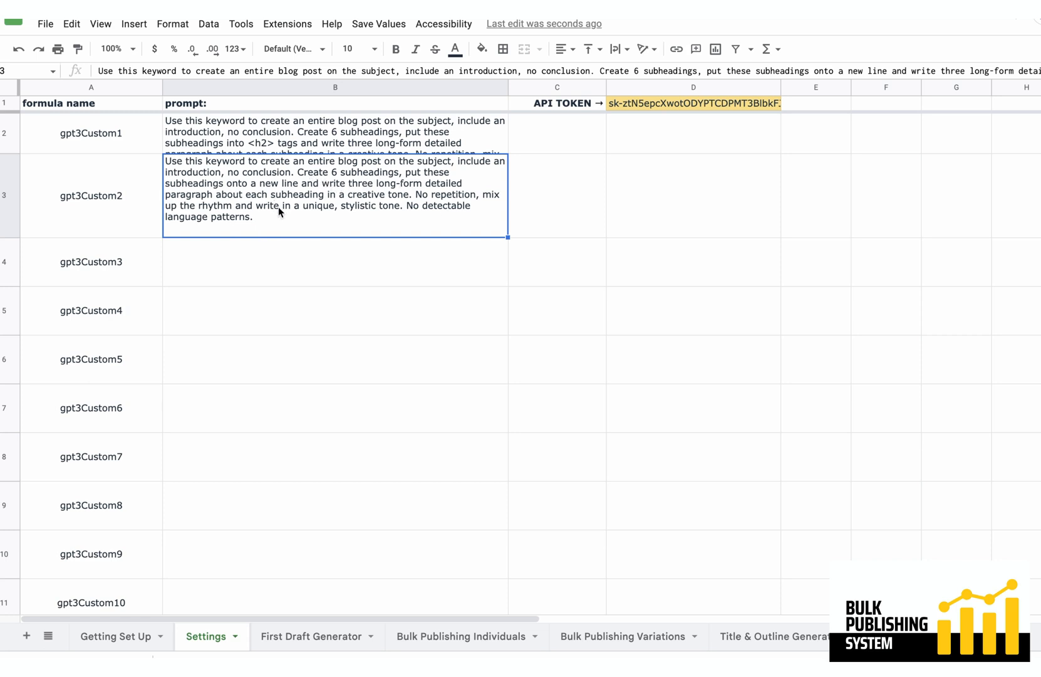
mouse_move(285, 202)
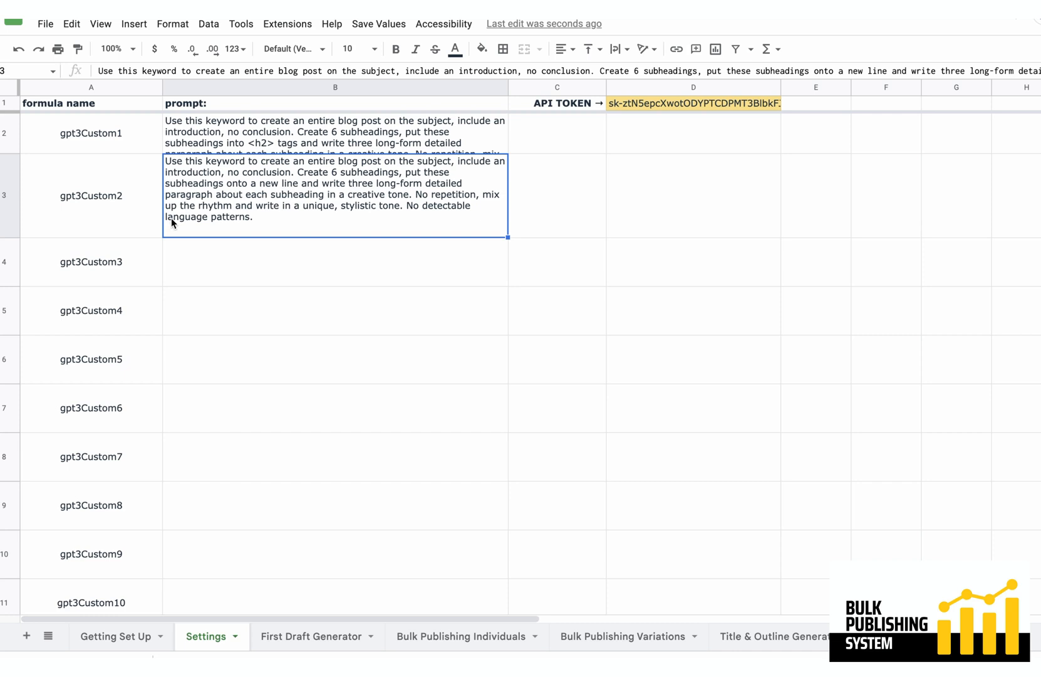
mouse_move(99, 196)
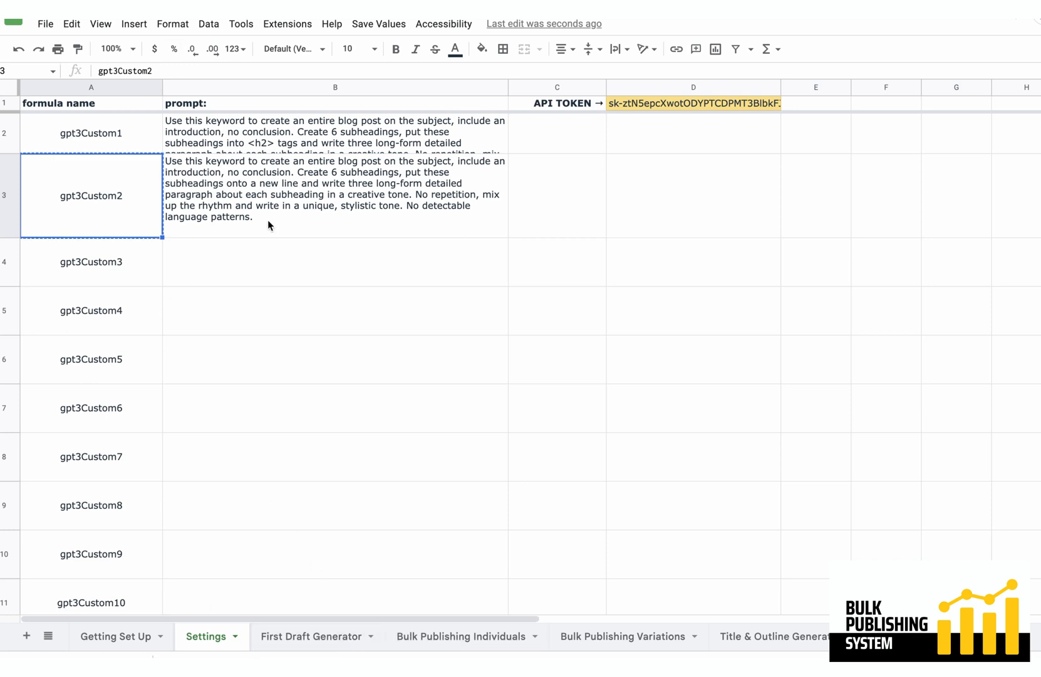
mouse_move(273, 146)
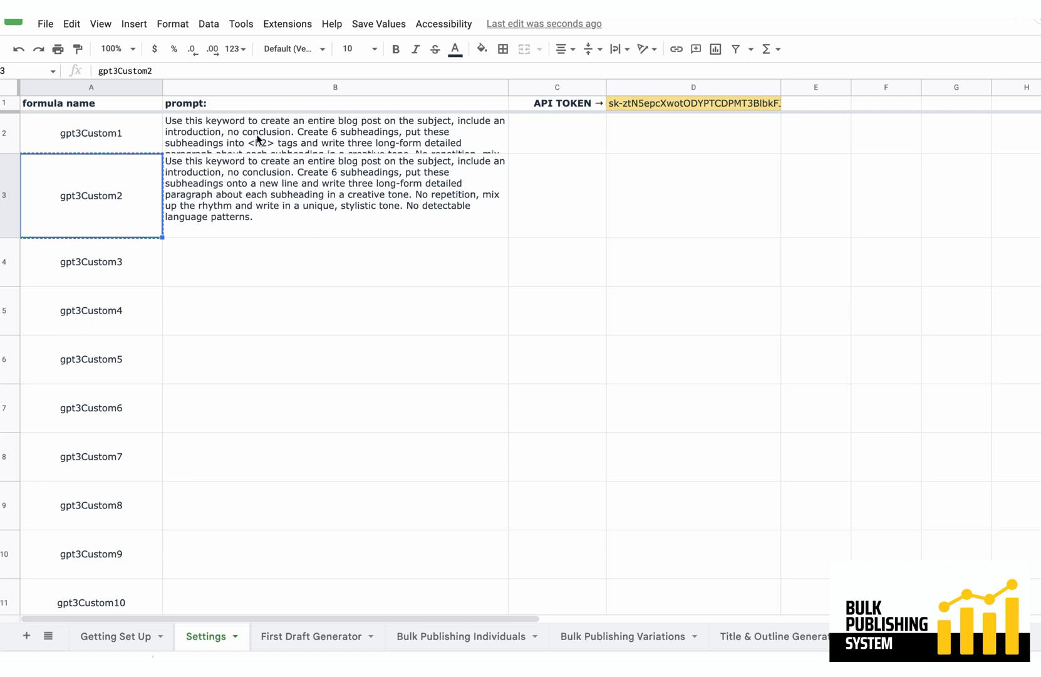
mouse_move(251, 143)
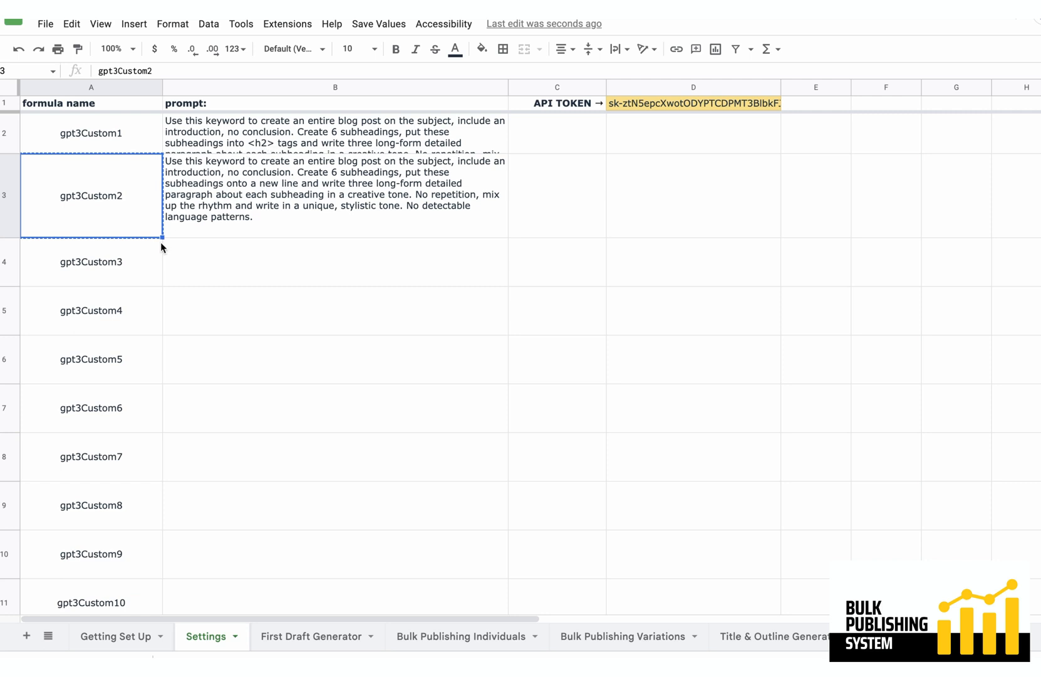
mouse_move(186, 229)
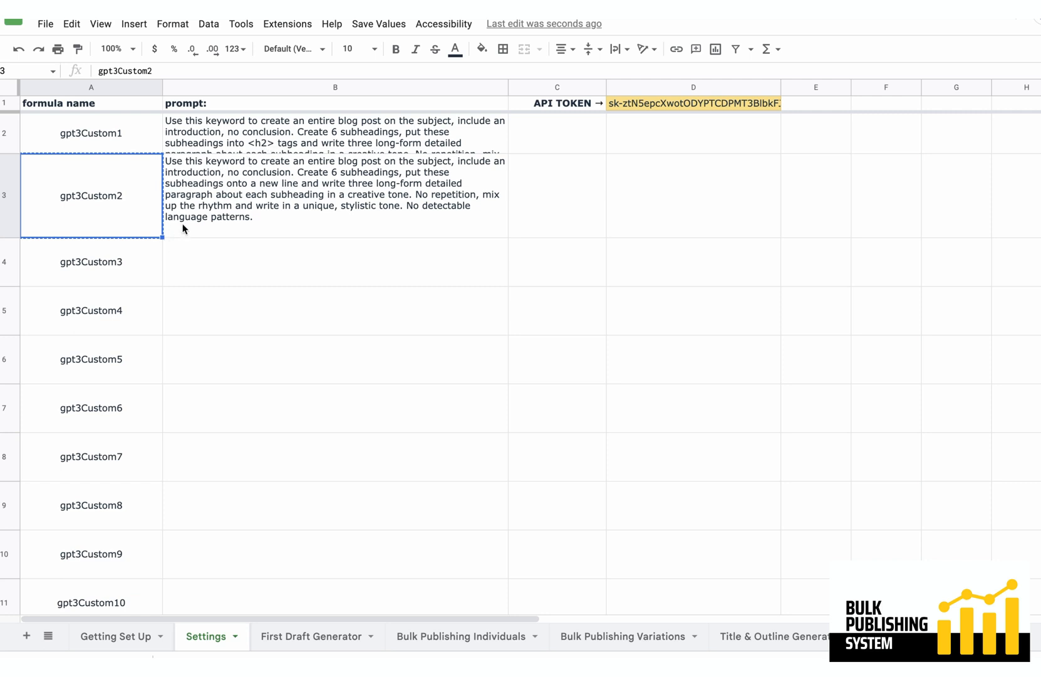
mouse_move(368, 411)
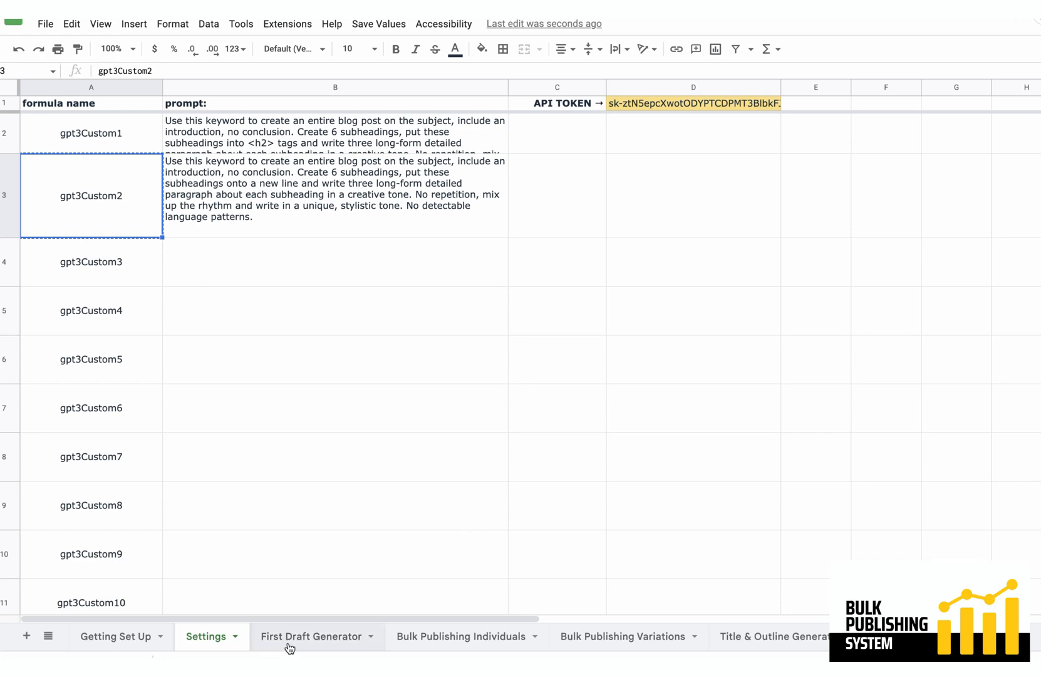
On First Draft Generator, enter a gpt3Custom2(B…) formula and check the loading drafts in rows 7 and 9.
click(312, 636)
text(=gpt3Custom2)
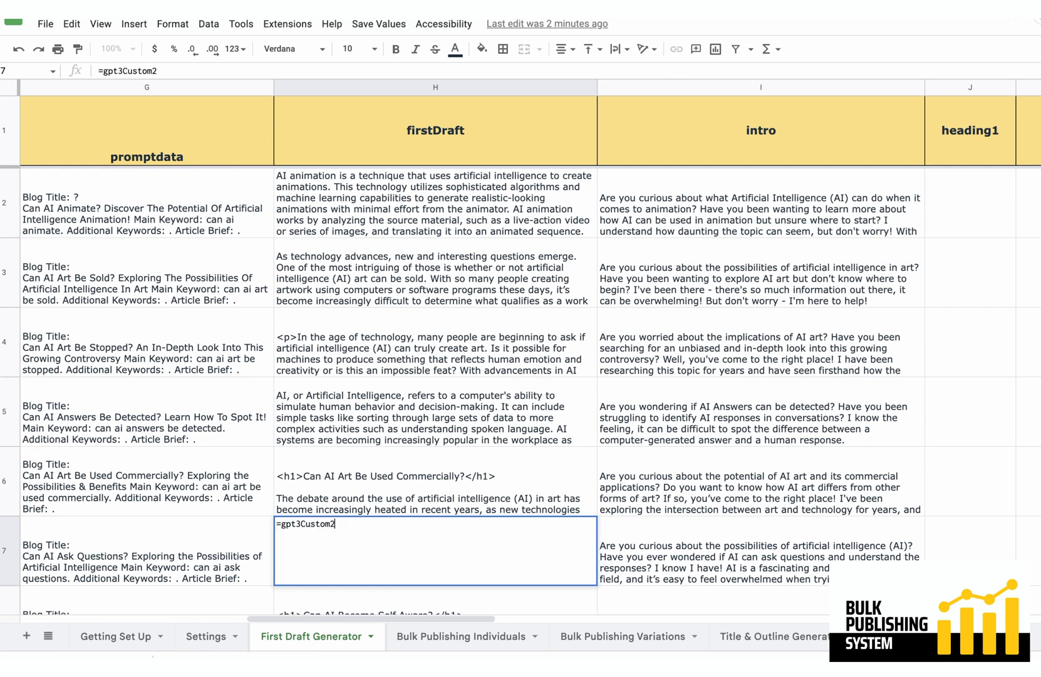
text(()
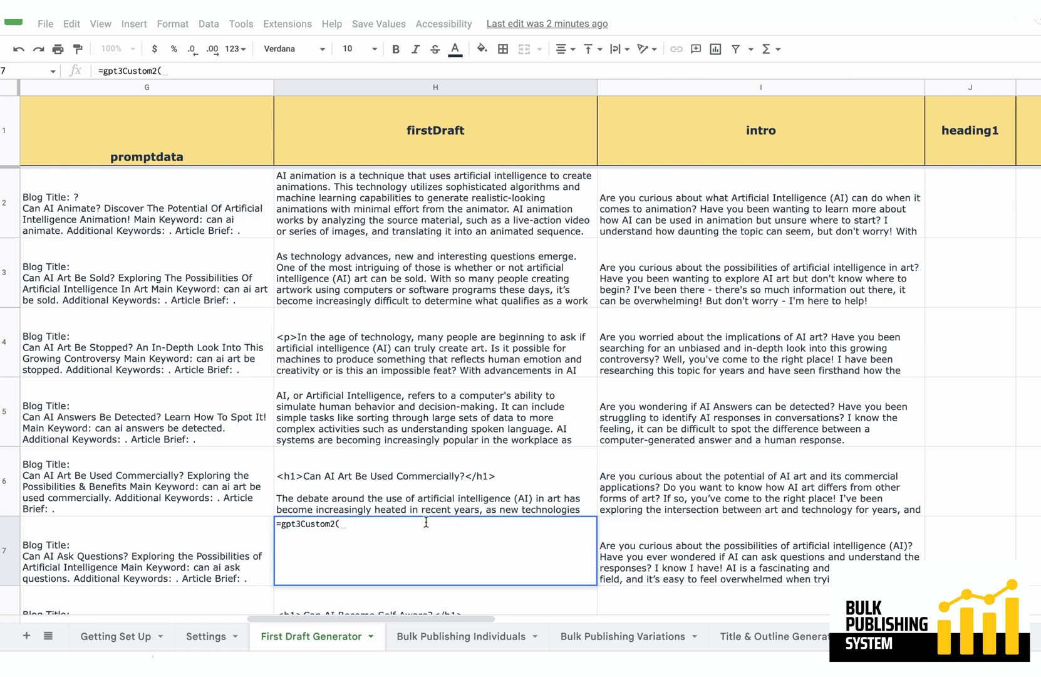
text(B)
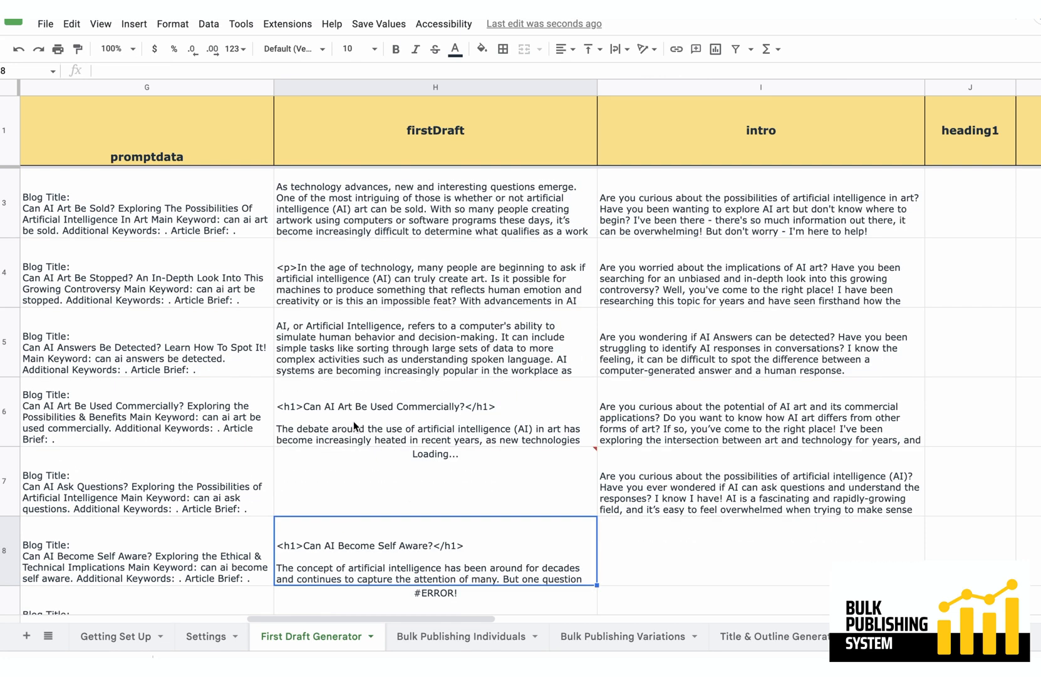
click(435, 483)
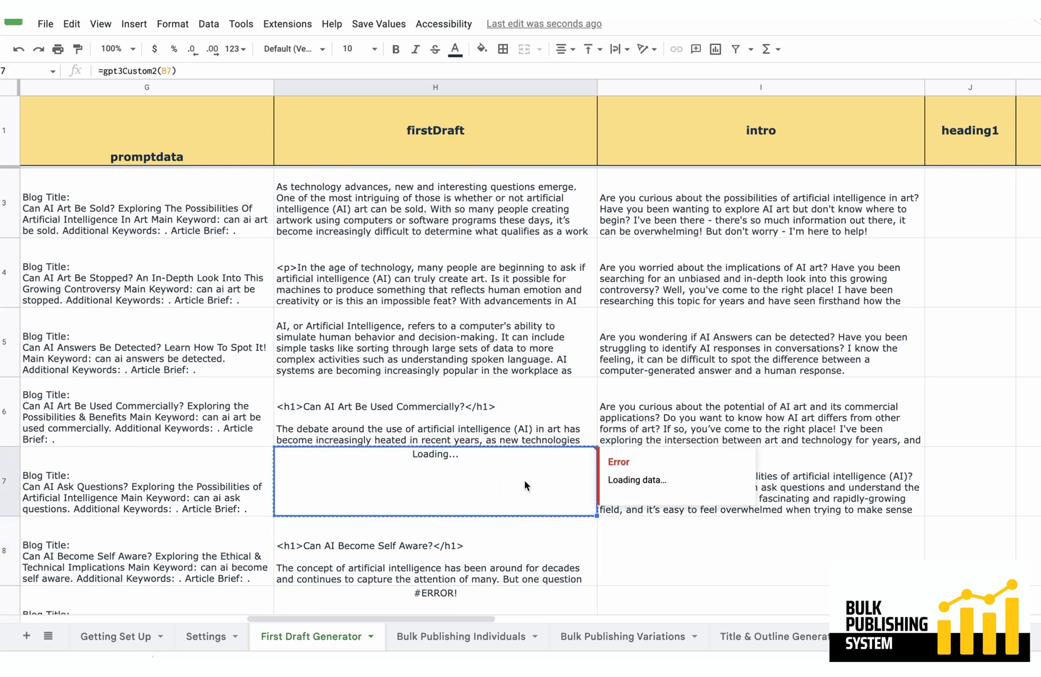
mouse_move(490, 584)
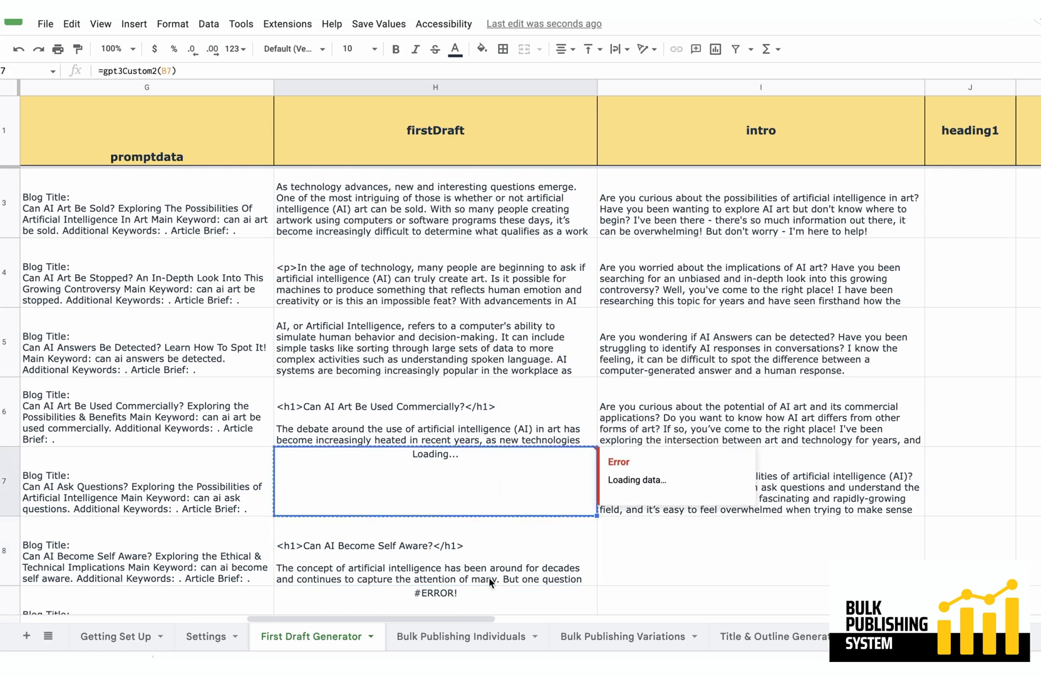
click(434, 591)
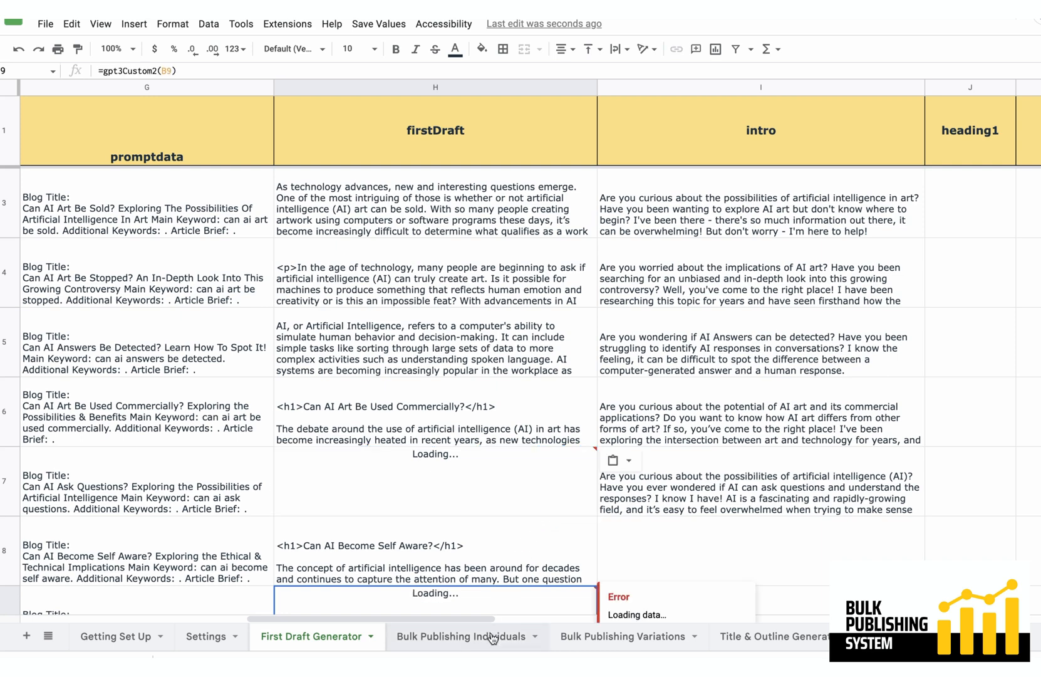
mouse_move(653, 467)
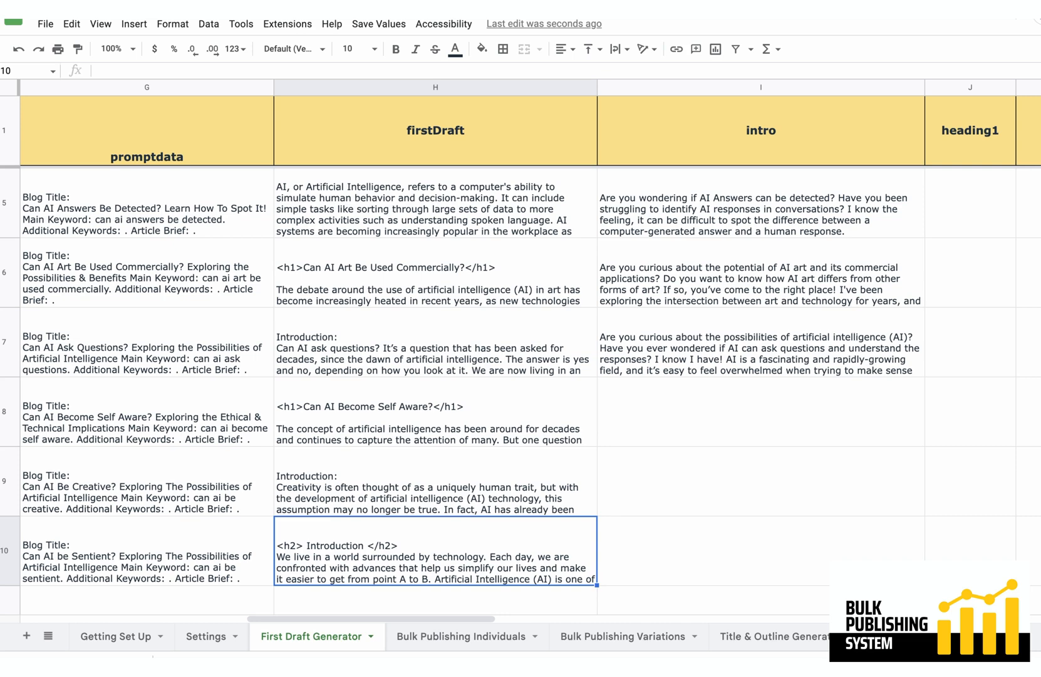
mouse_move(527, 453)
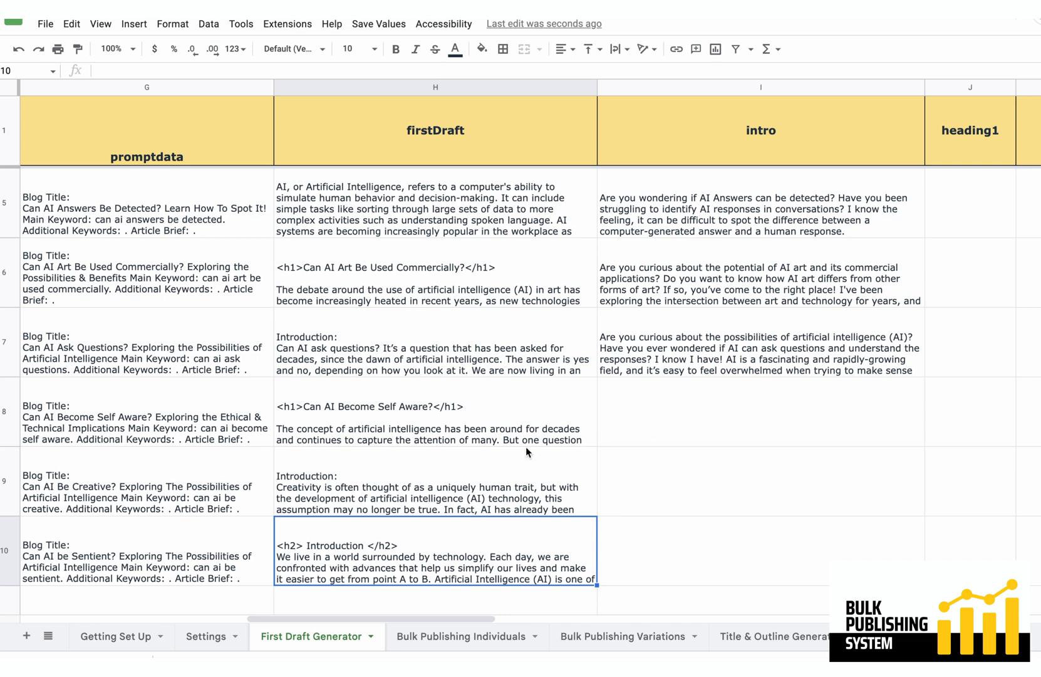
mouse_move(518, 407)
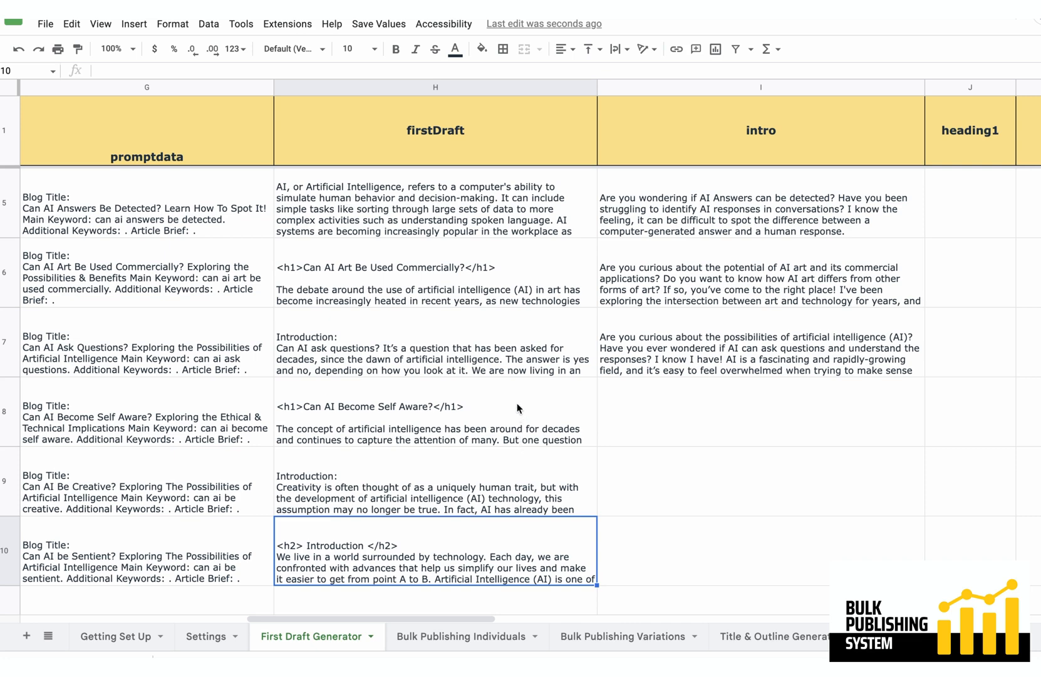
mouse_move(348, 483)
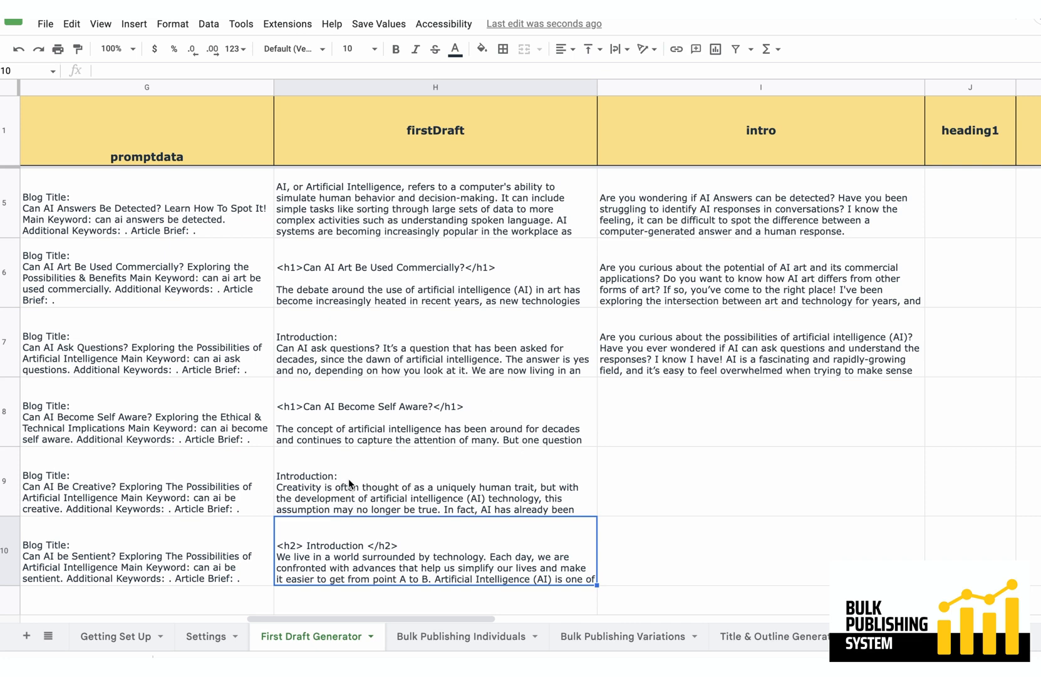
mouse_move(364, 447)
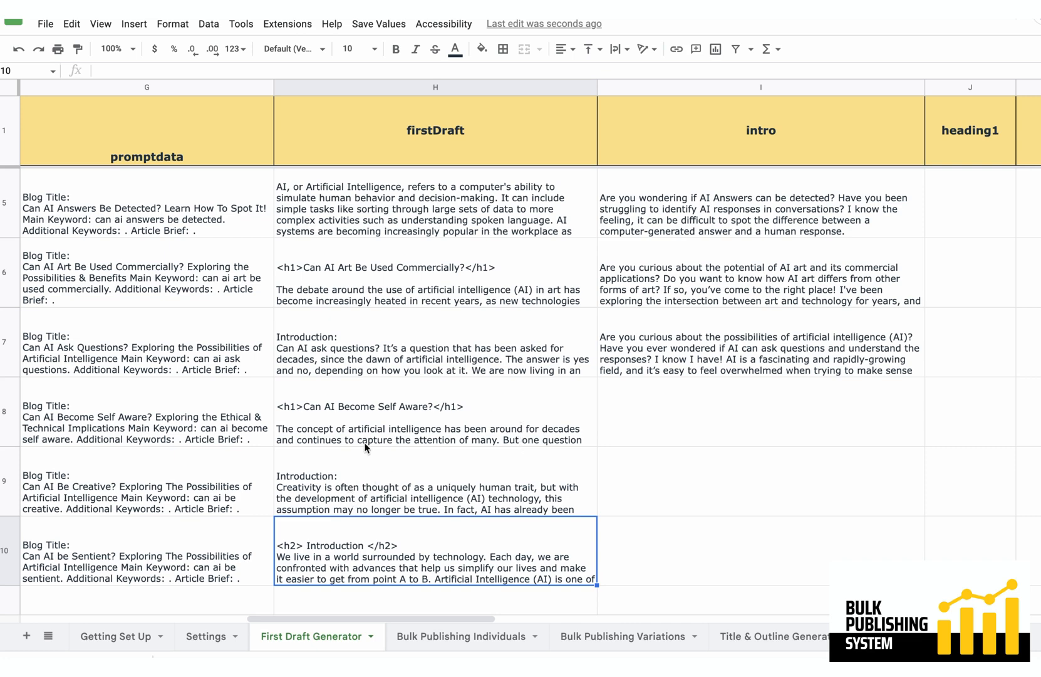
mouse_move(378, 478)
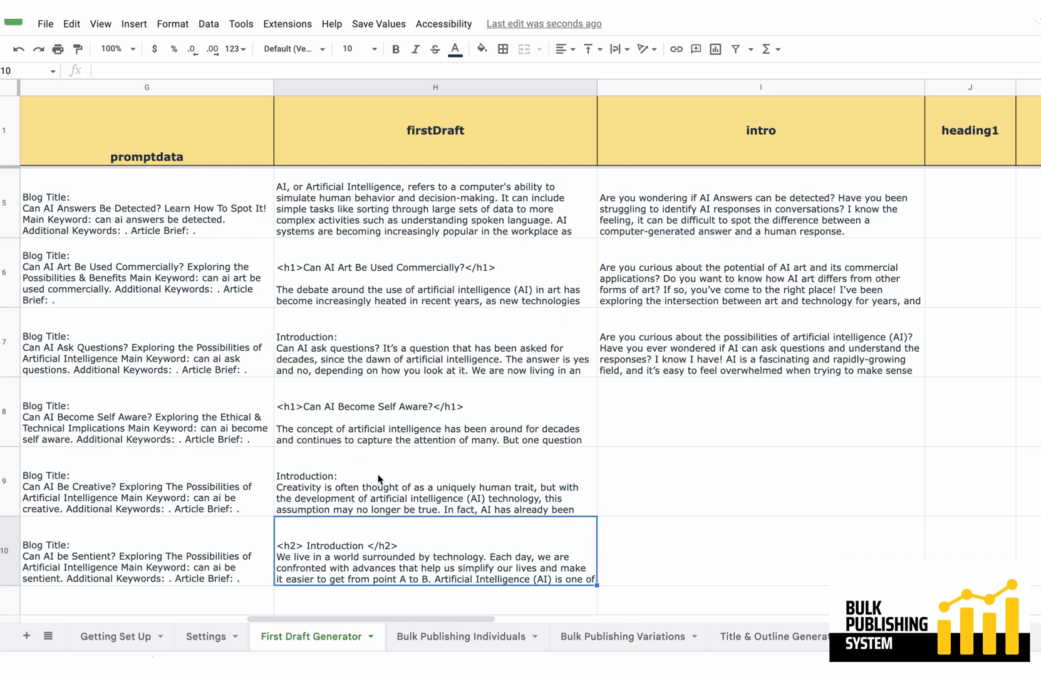
Scroll through the keyword list and back while the Conscious row's draft loads.
scroll(up, 3)
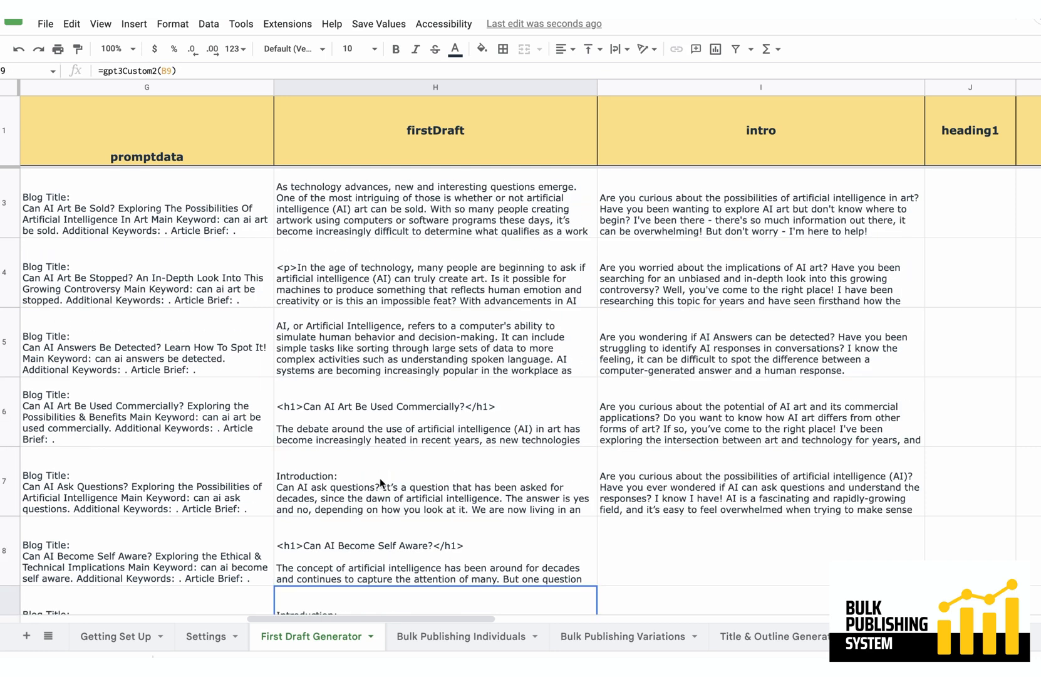
scroll(down, 3)
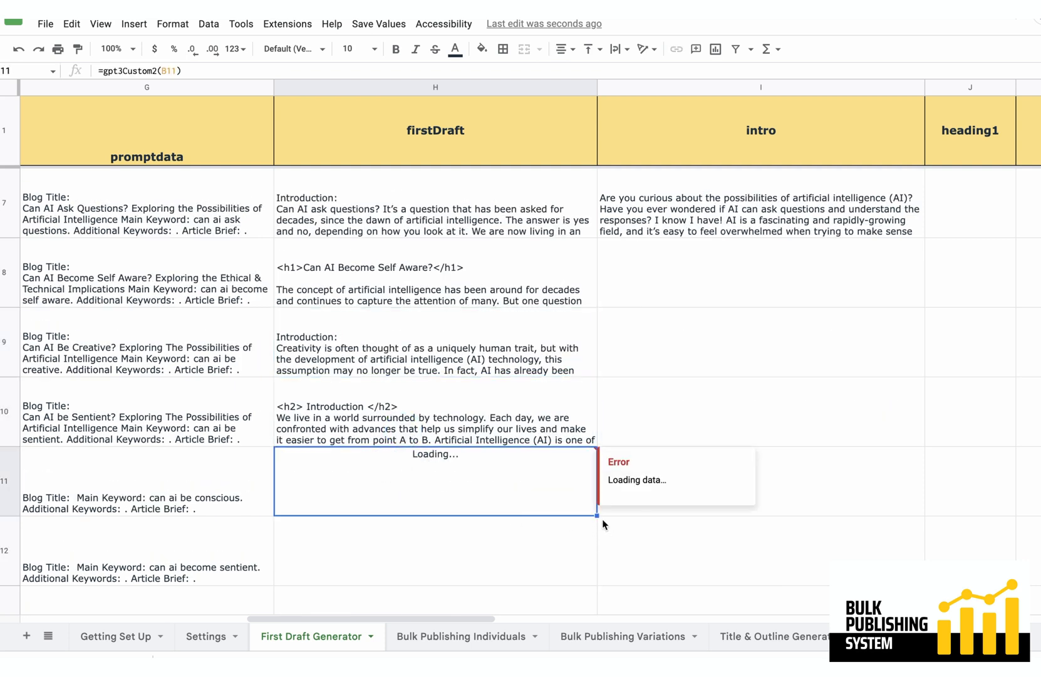
mouse_move(506, 512)
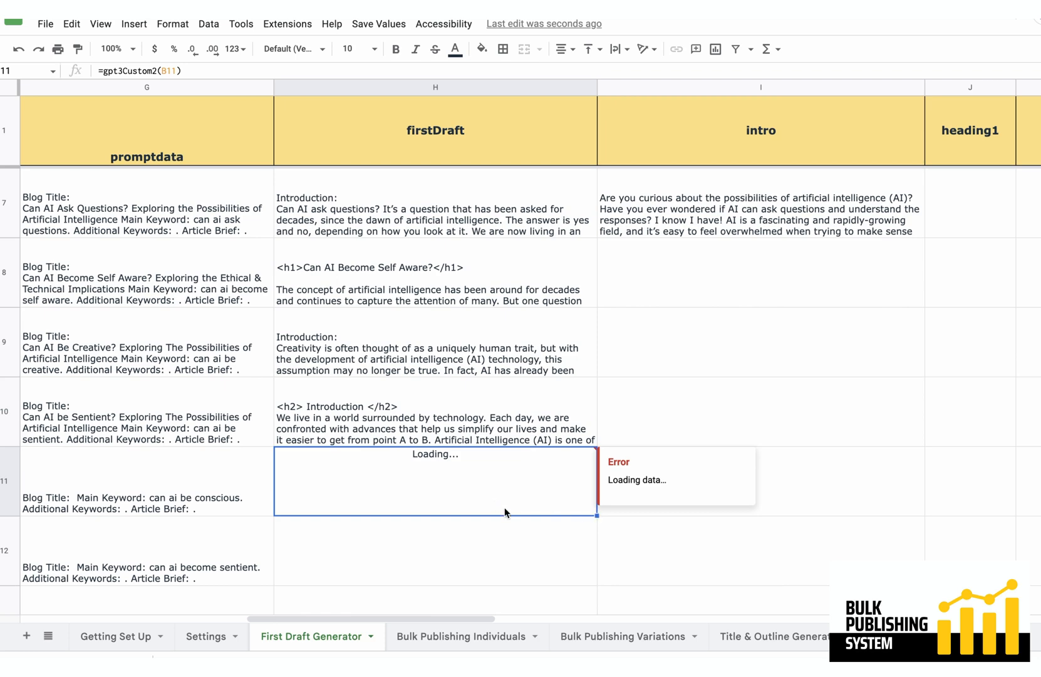
scroll(left, 3)
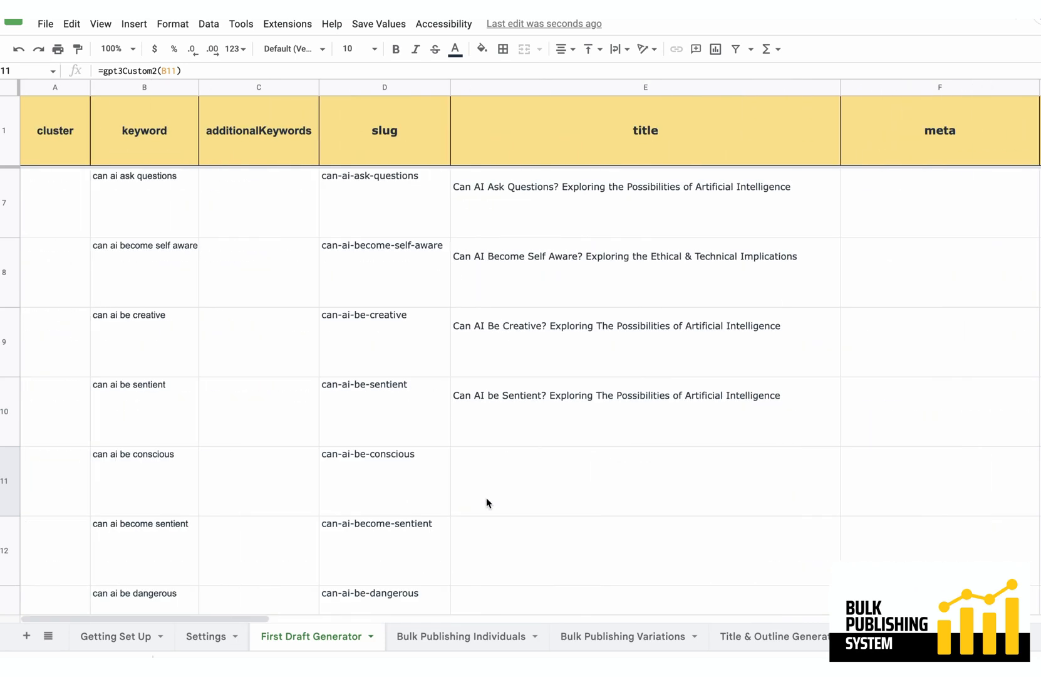
scroll(down, 3)
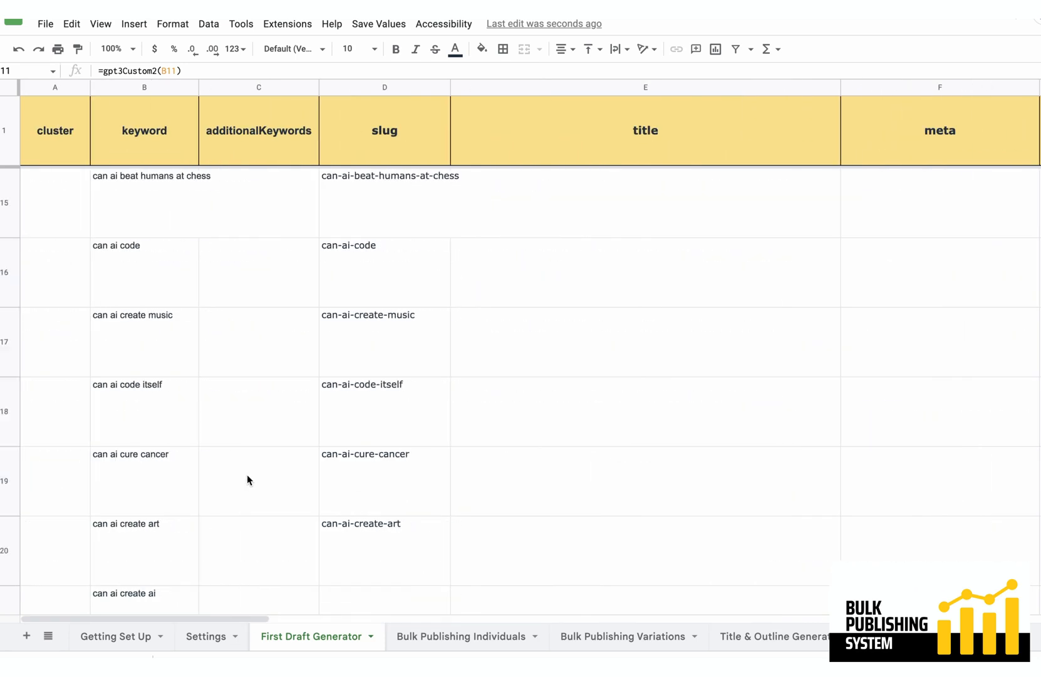
scroll(down, 3)
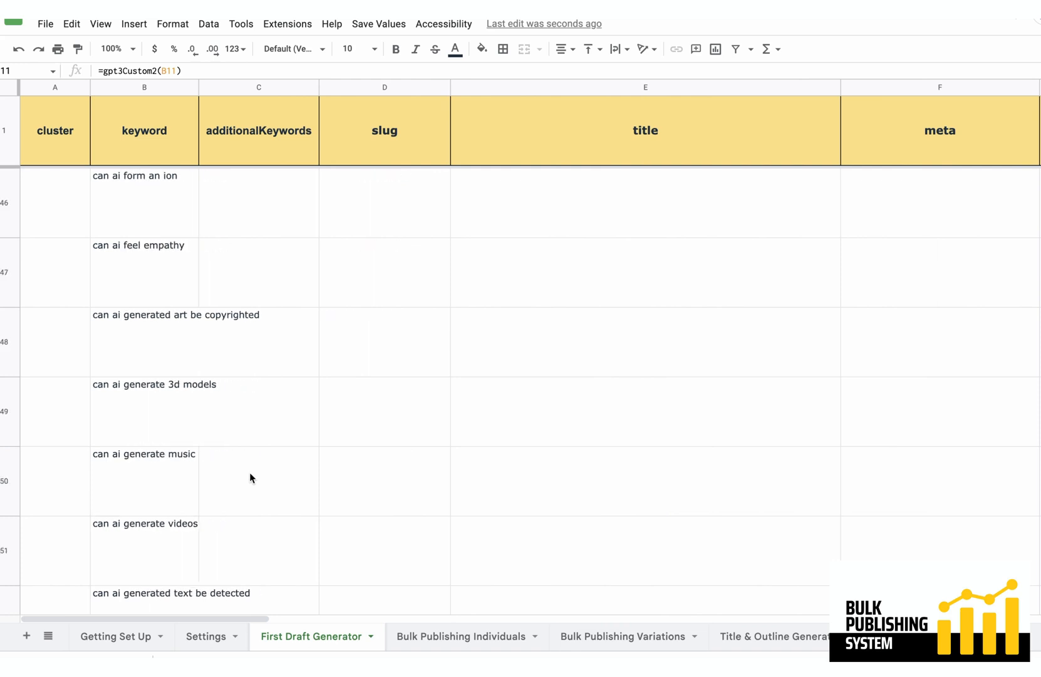
scroll(down, 3)
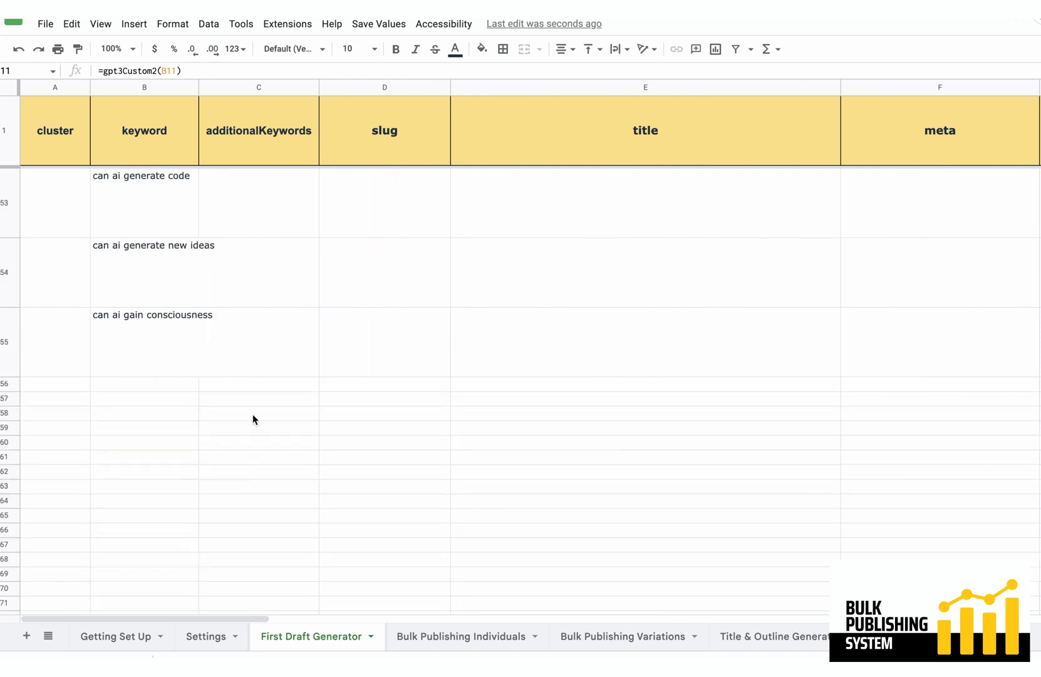
scroll(up, 3)
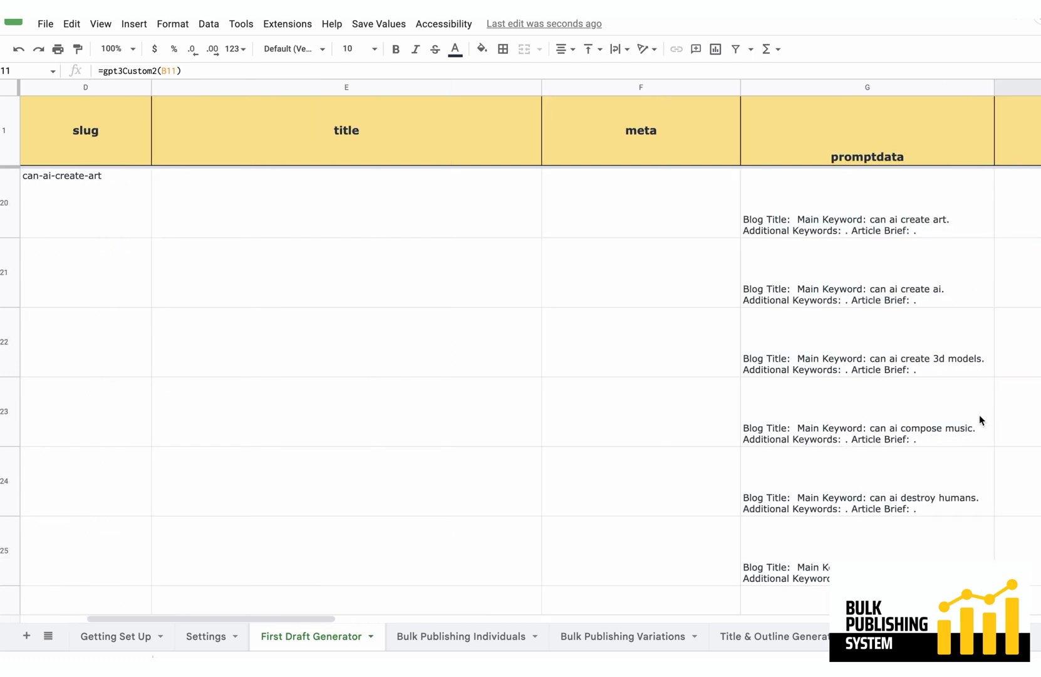
scroll(left, 3)
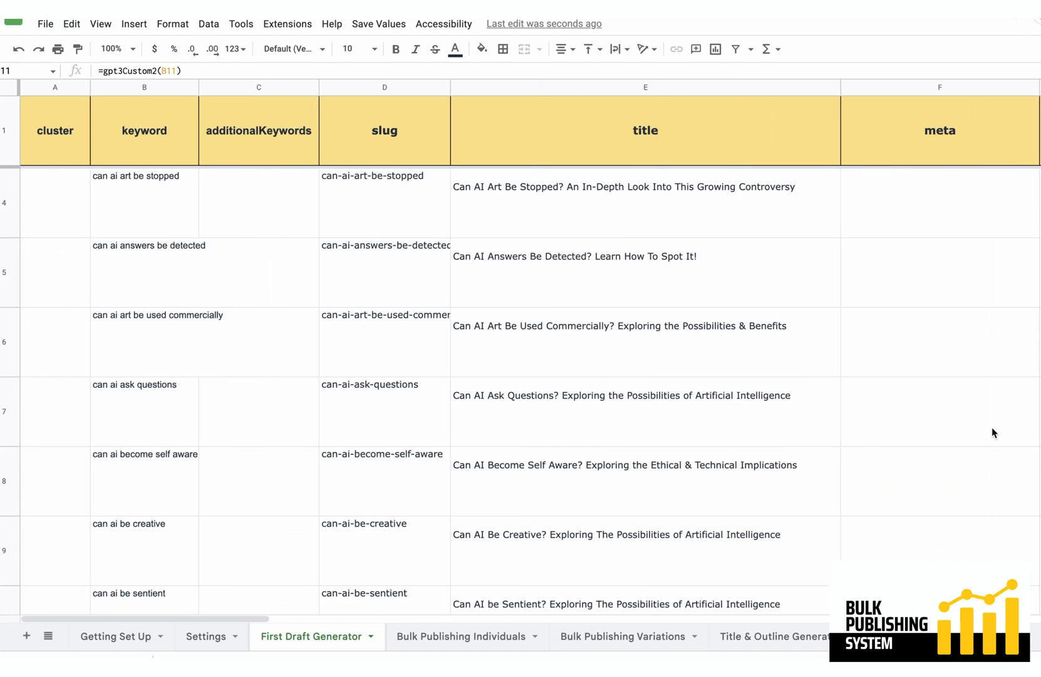
scroll(right, 3)
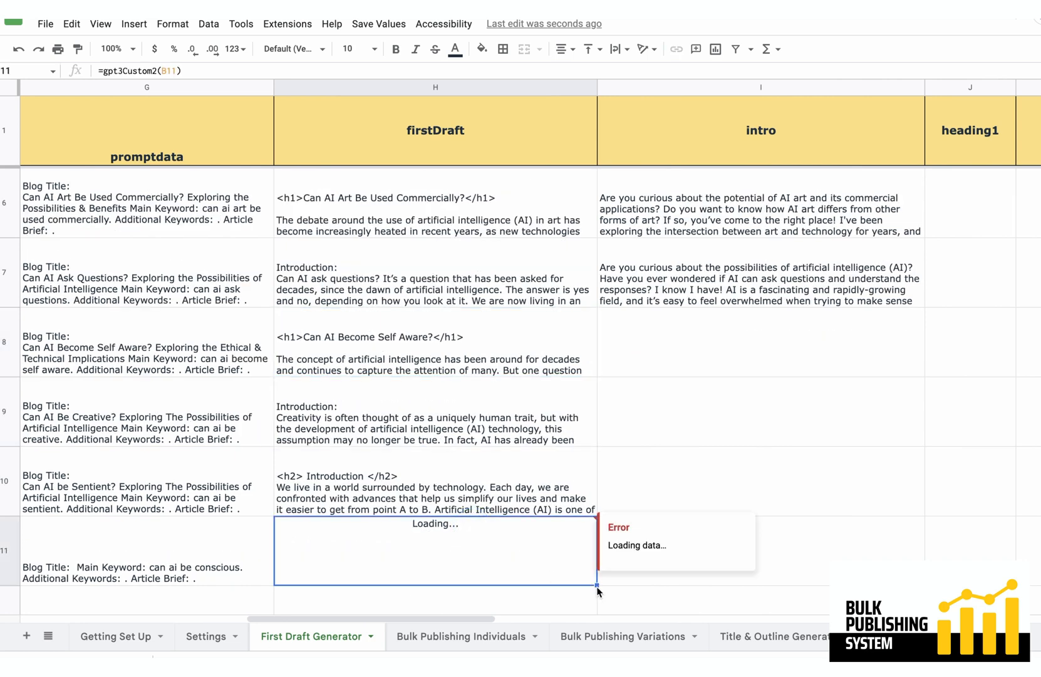
Scroll back up through the filled firstDraft rows as the Conscious, Sentient and Dangerous drafts arrive.
scroll(down, 3)
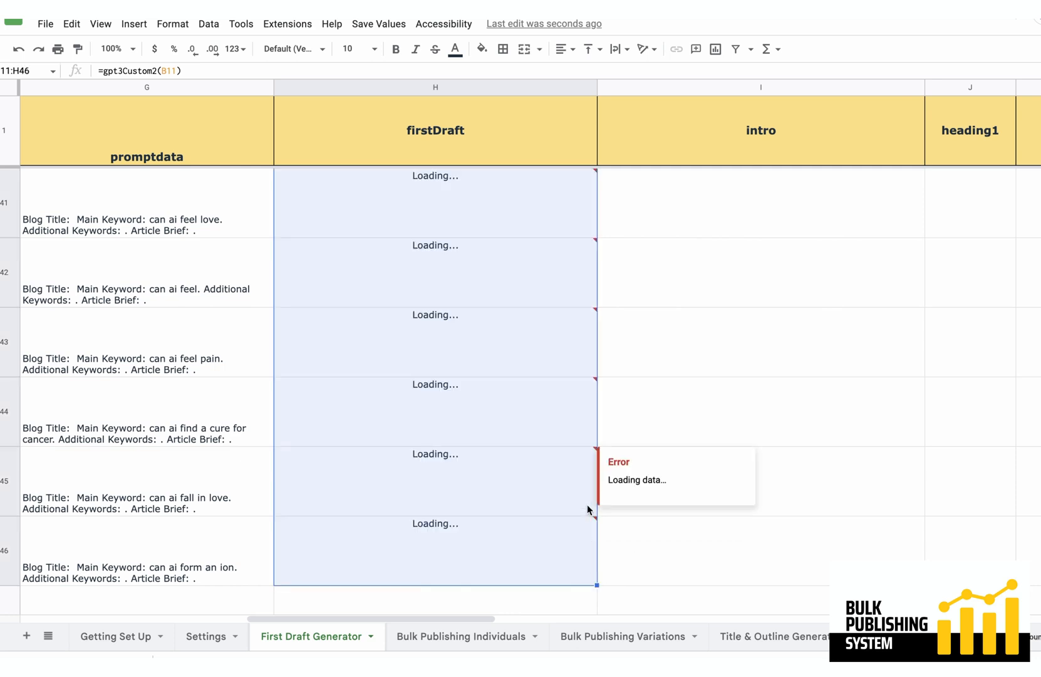
mouse_move(601, 485)
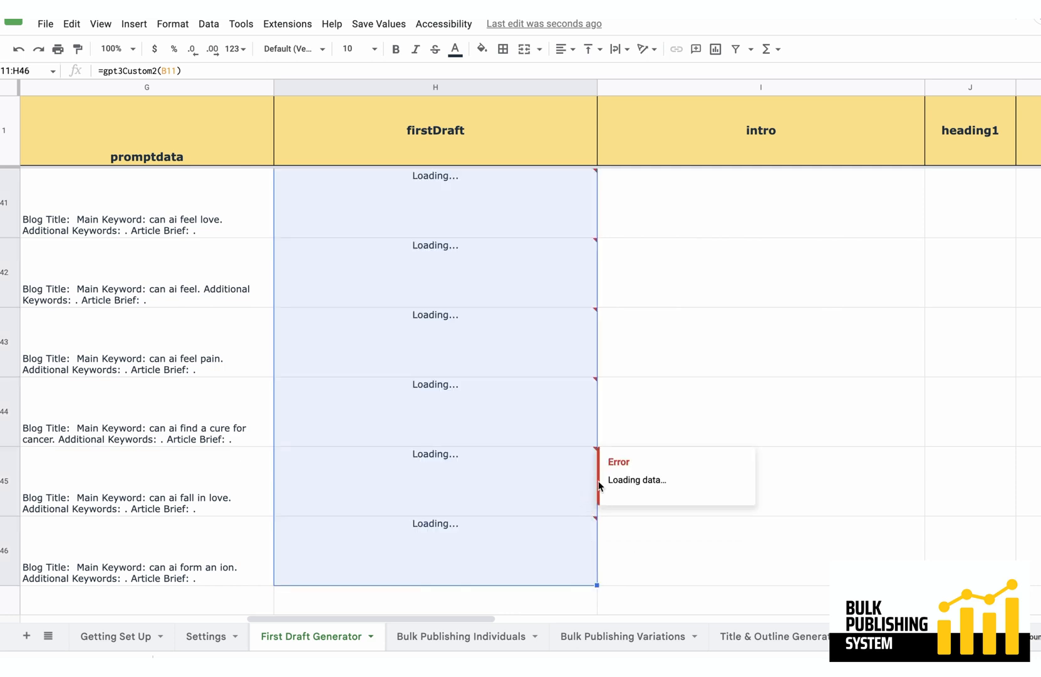
mouse_move(594, 408)
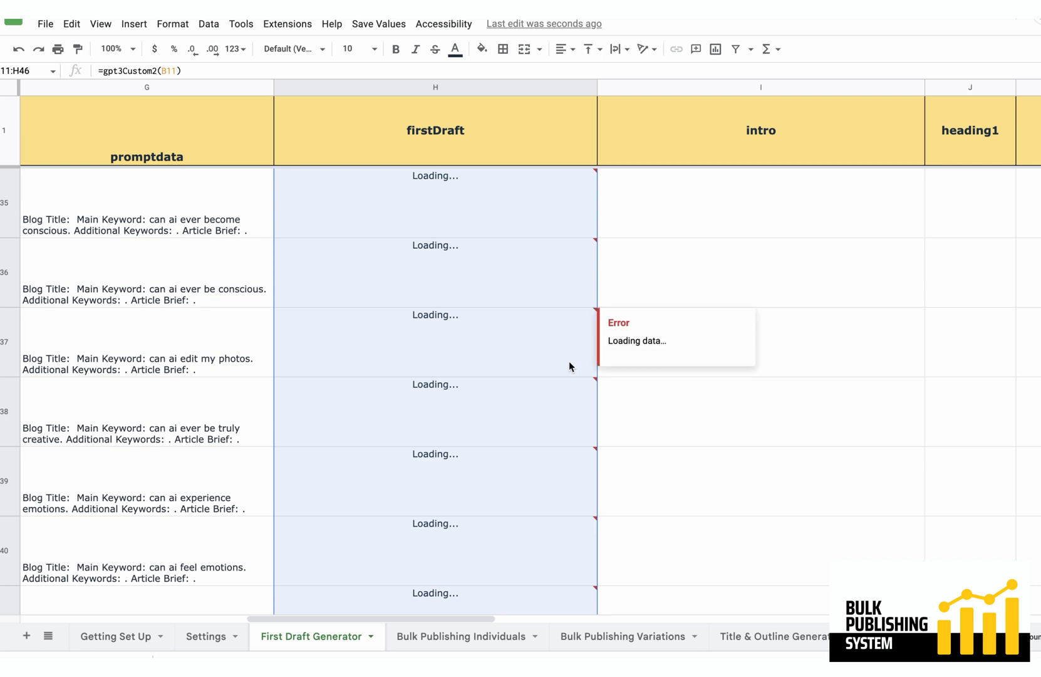
scroll(up, 3)
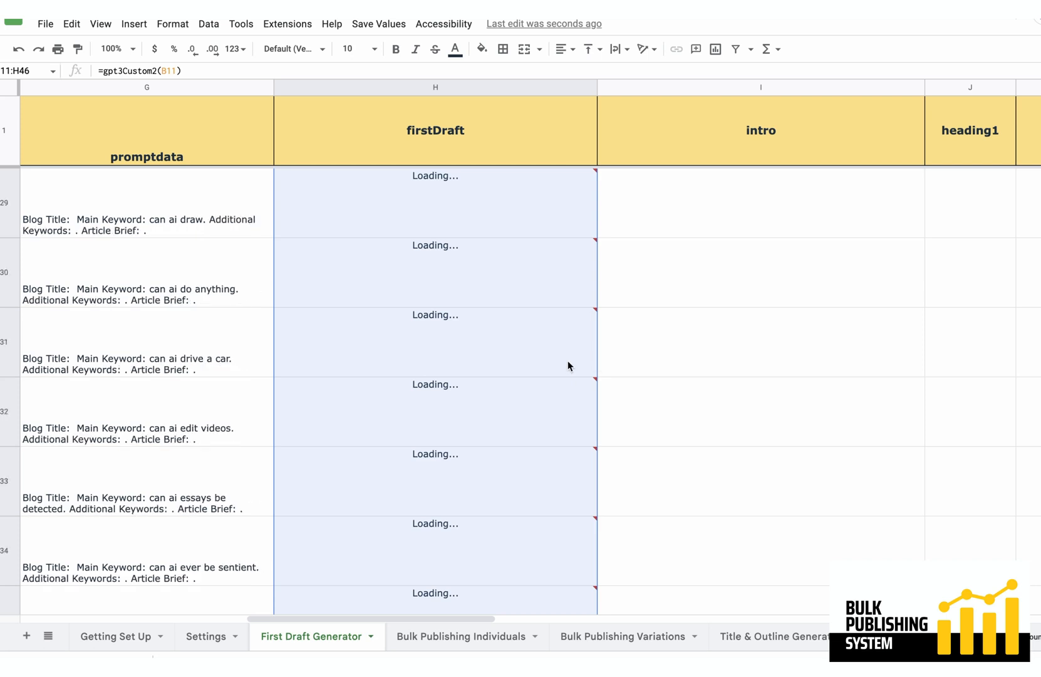
scroll(up, 3)
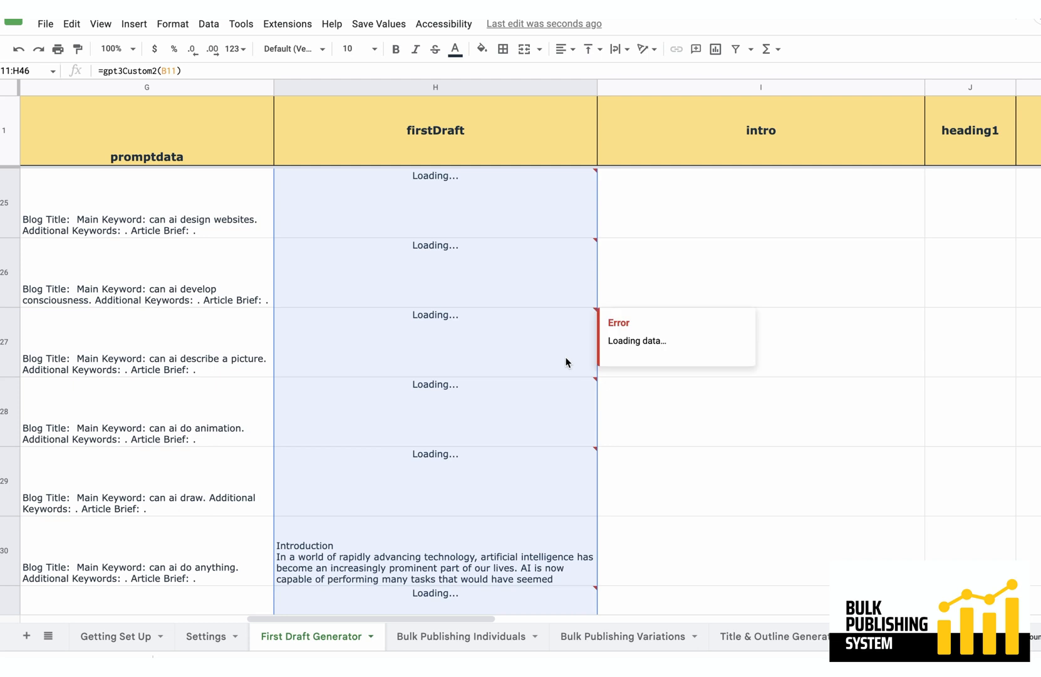
scroll(up, 3)
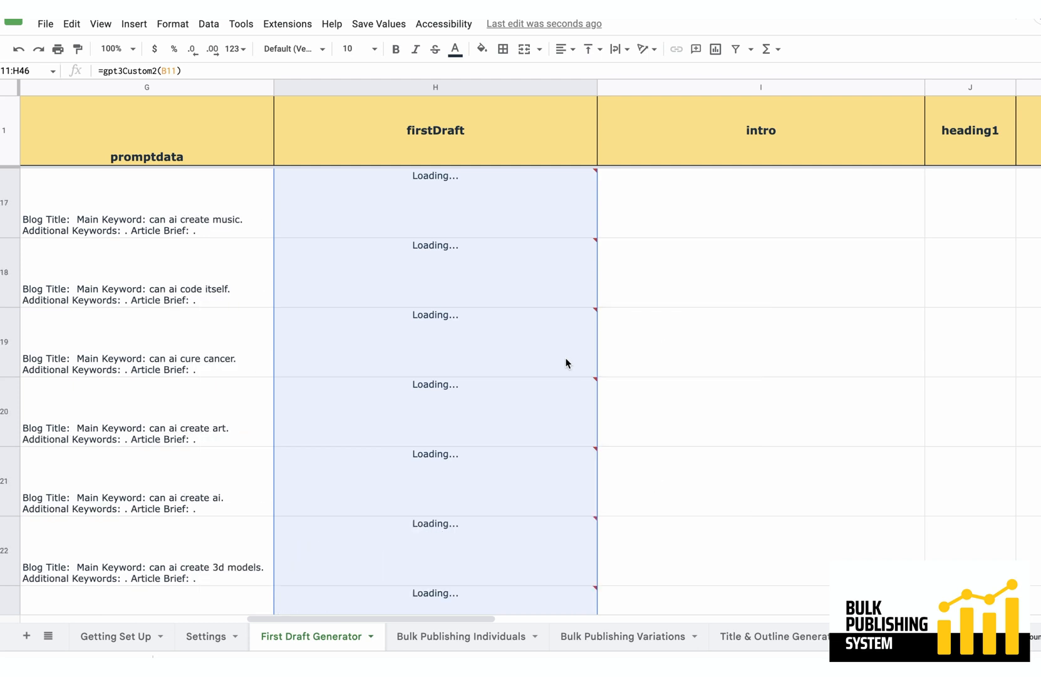
scroll(up, 3)
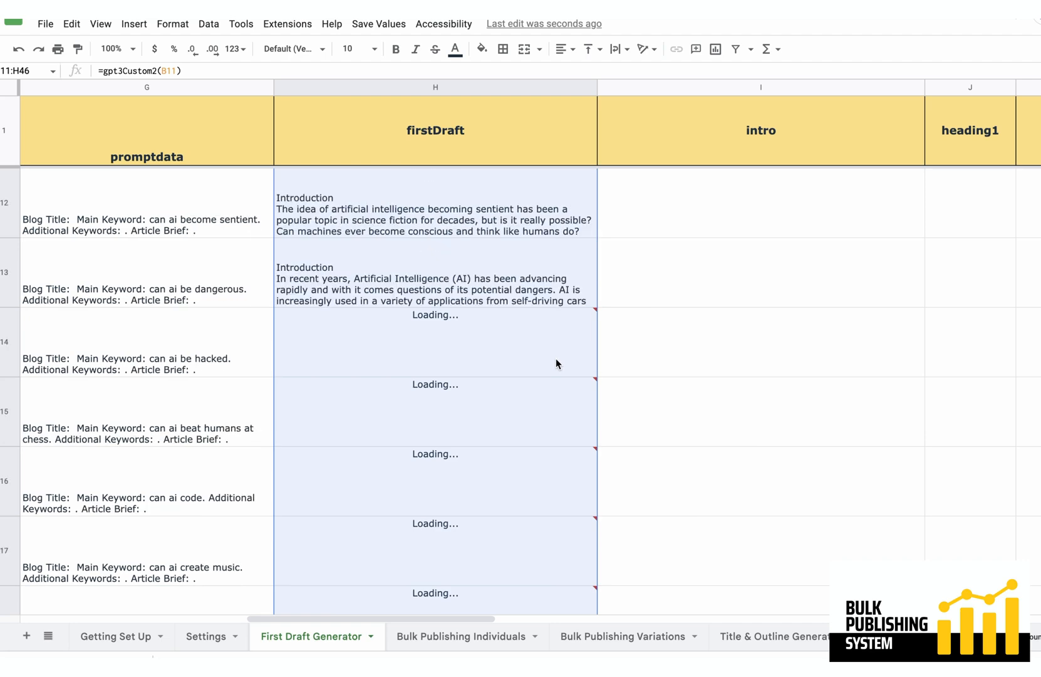
scroll(up, 3)
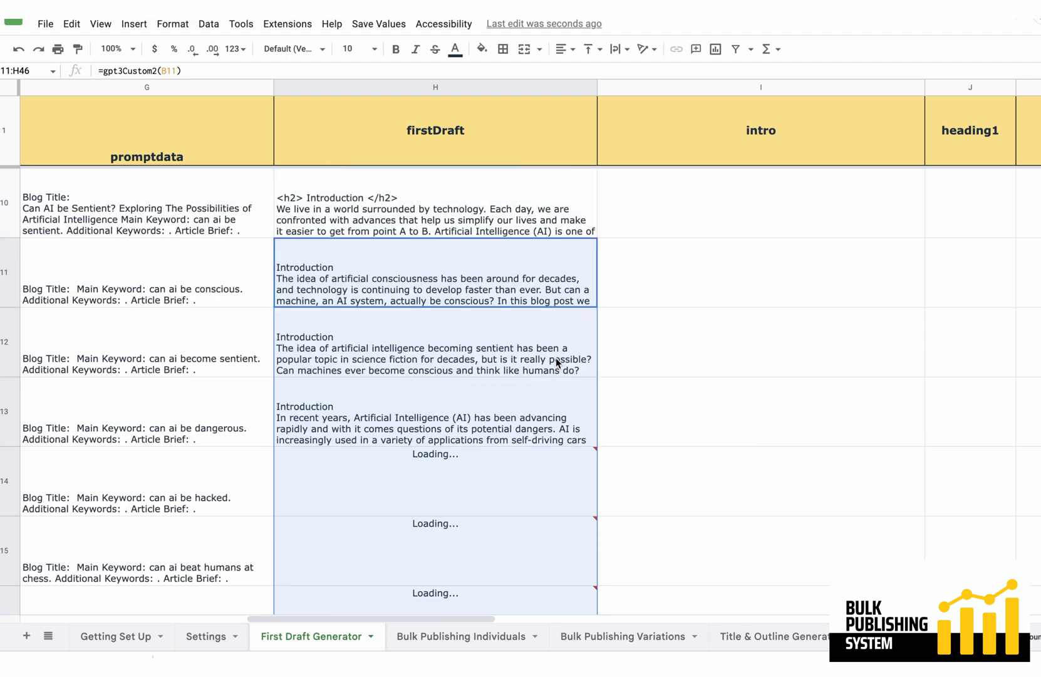
mouse_move(544, 373)
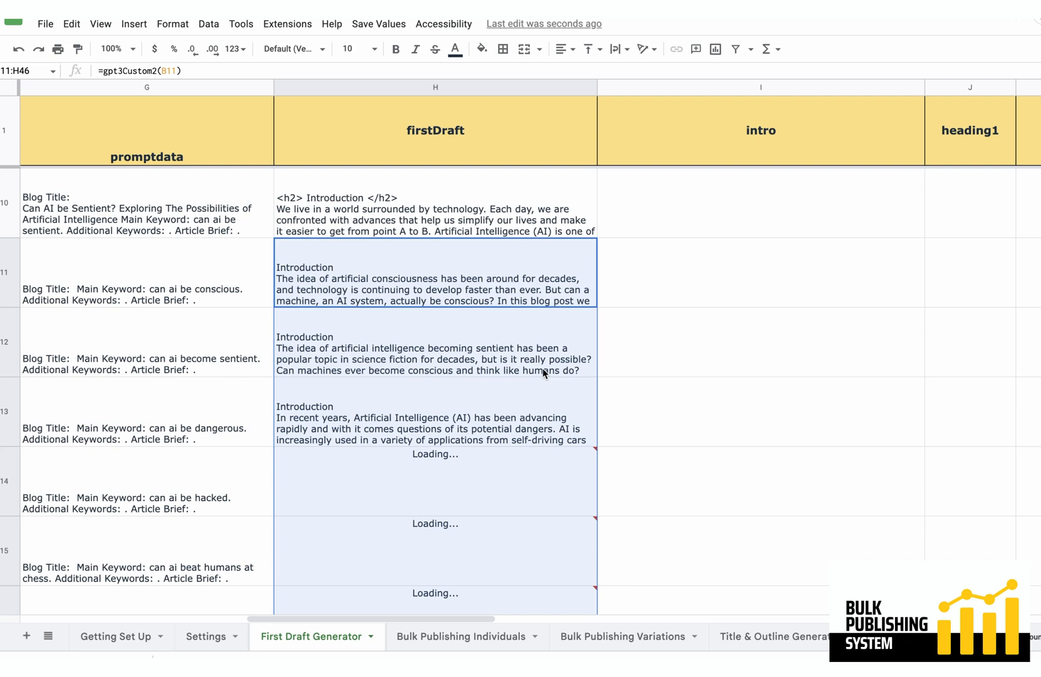